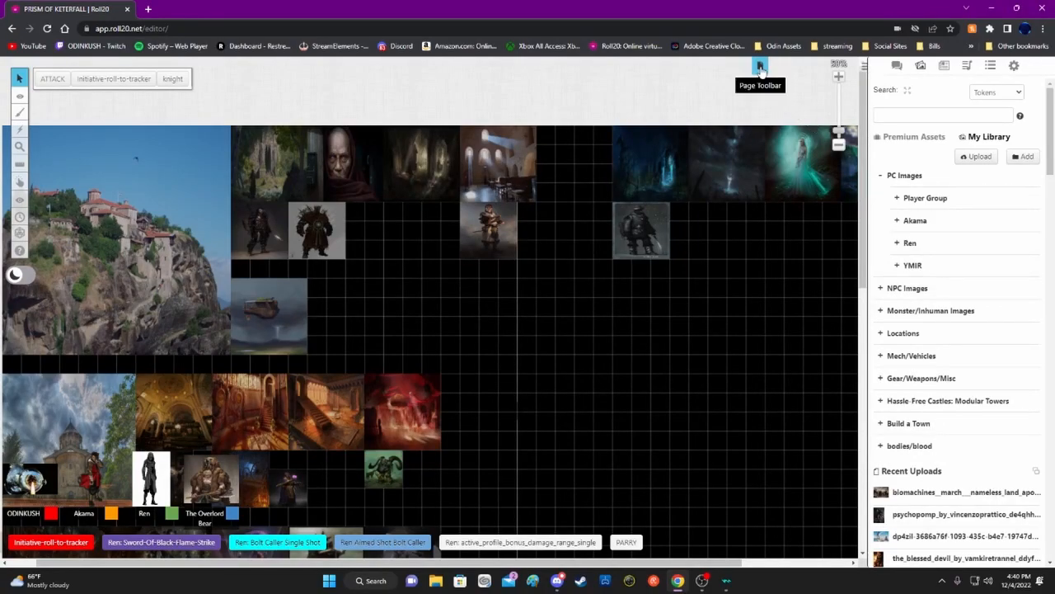
pyautogui.moveTo(943, 244)
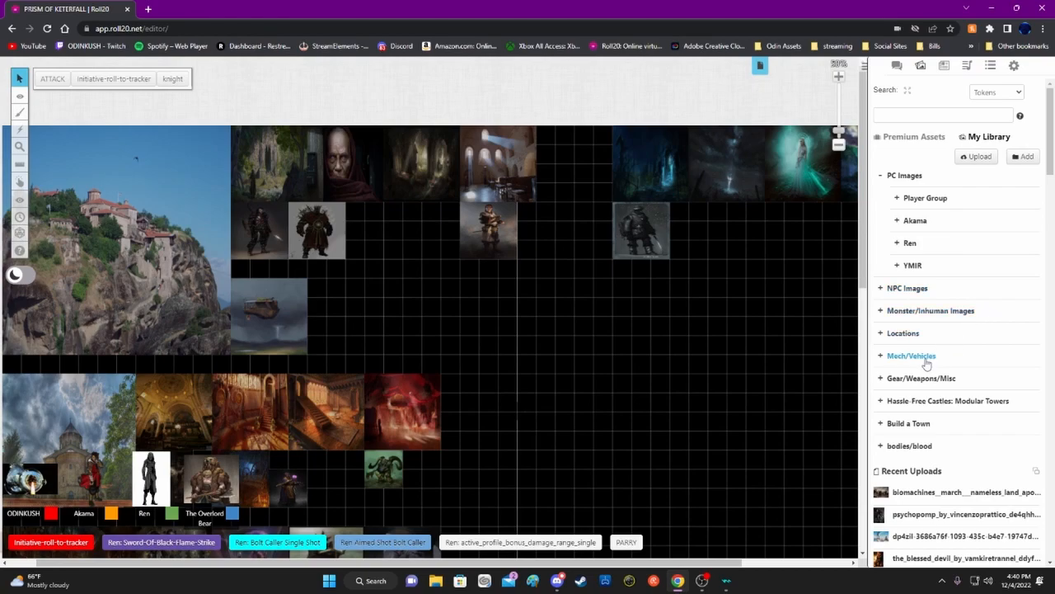
pyautogui.moveTo(920, 378)
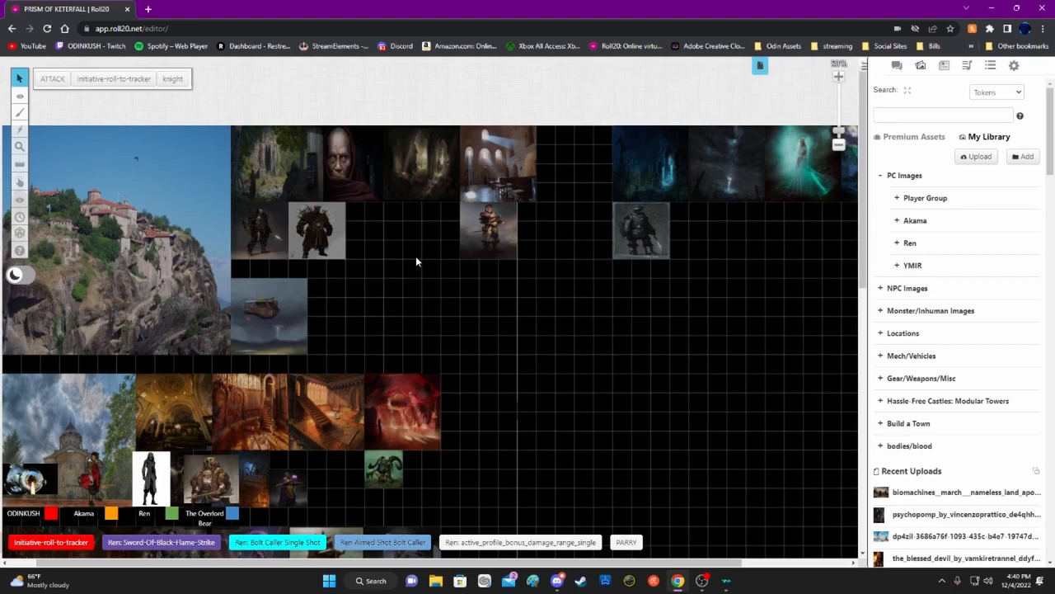
pyautogui.moveTo(435, 297)
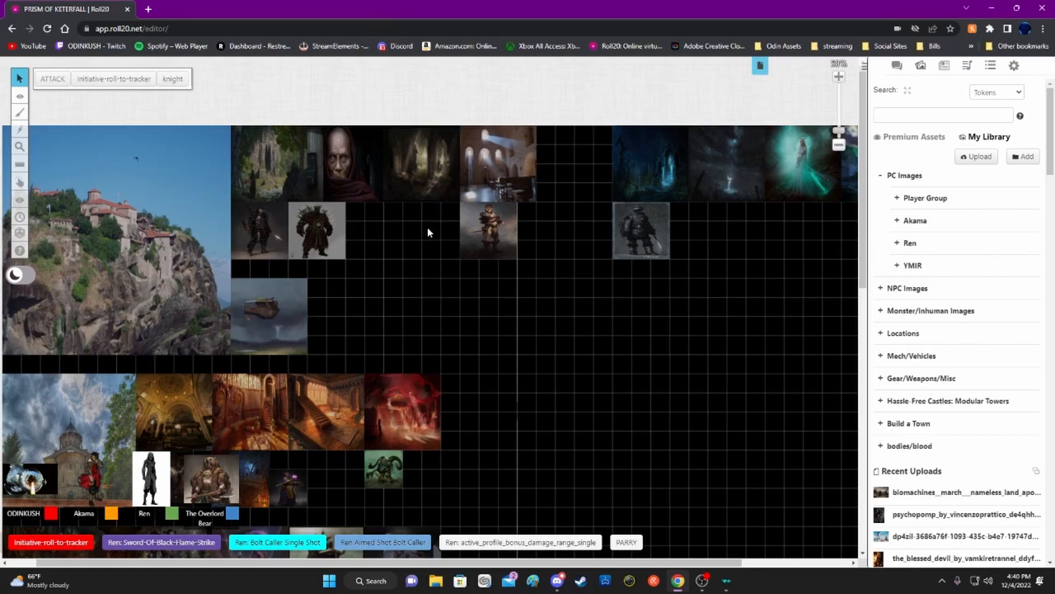
pyautogui.moveTo(416, 249)
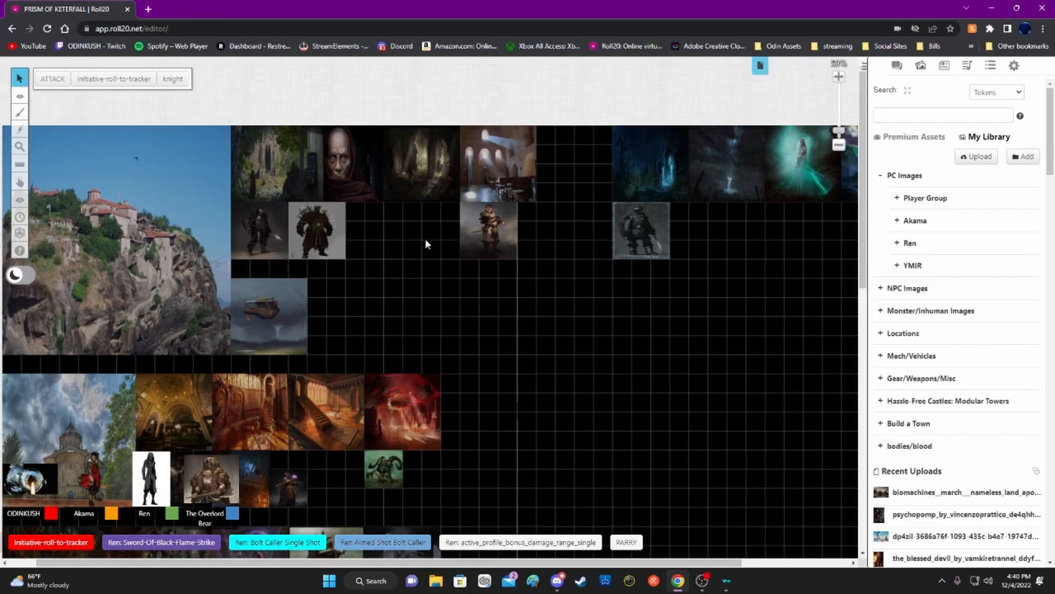
pyautogui.moveTo(442, 264)
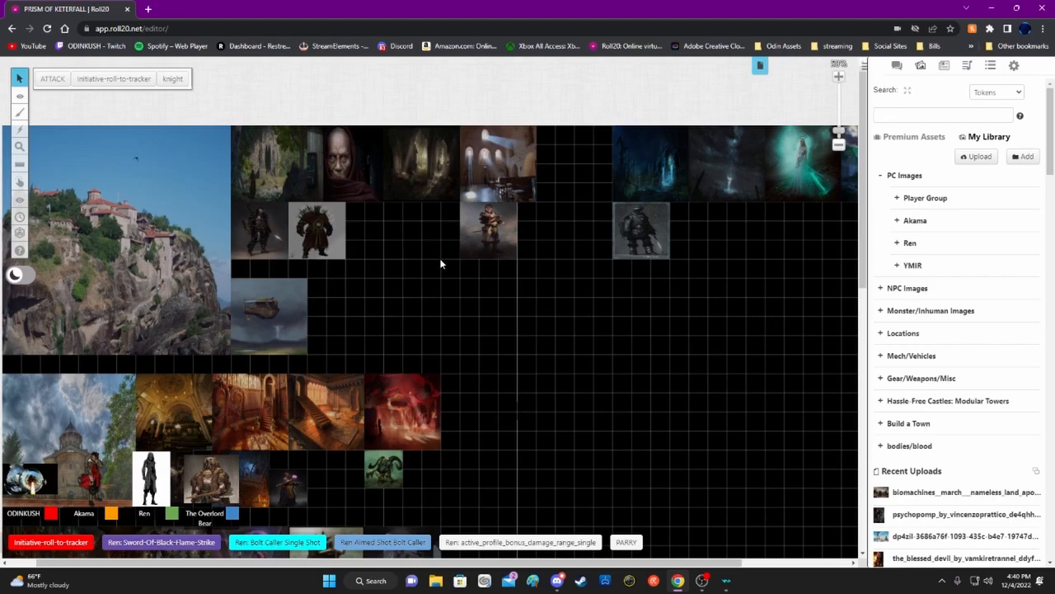
pyautogui.moveTo(452, 313)
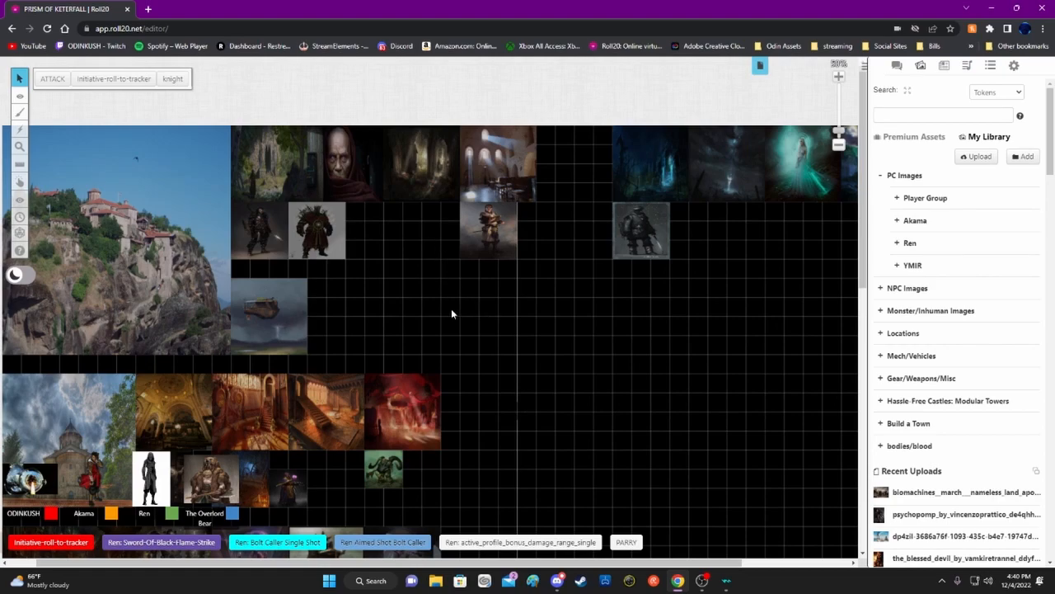
pyautogui.moveTo(418, 322)
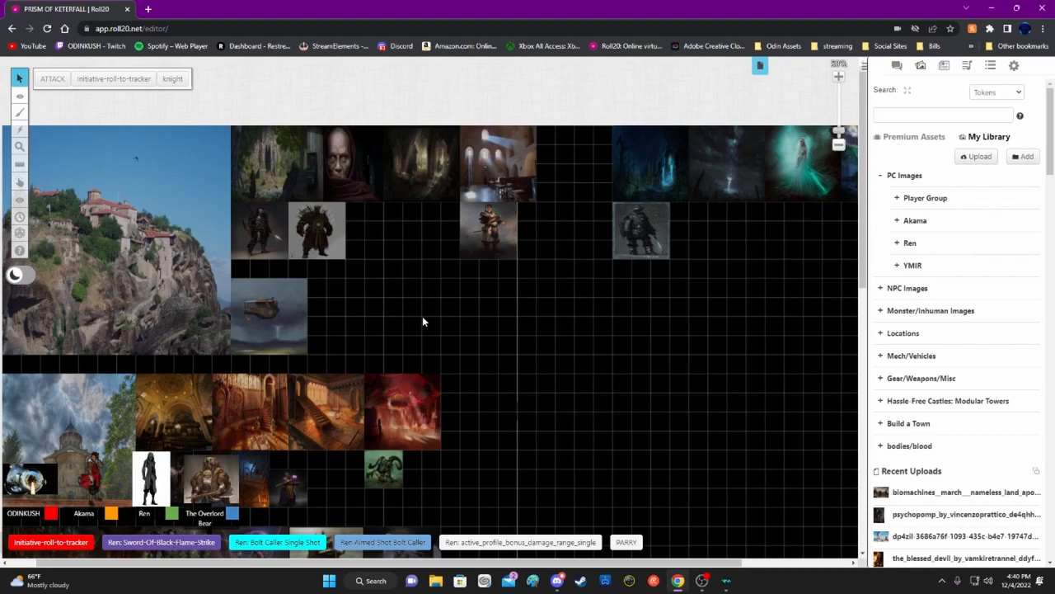
pyautogui.moveTo(482, 327)
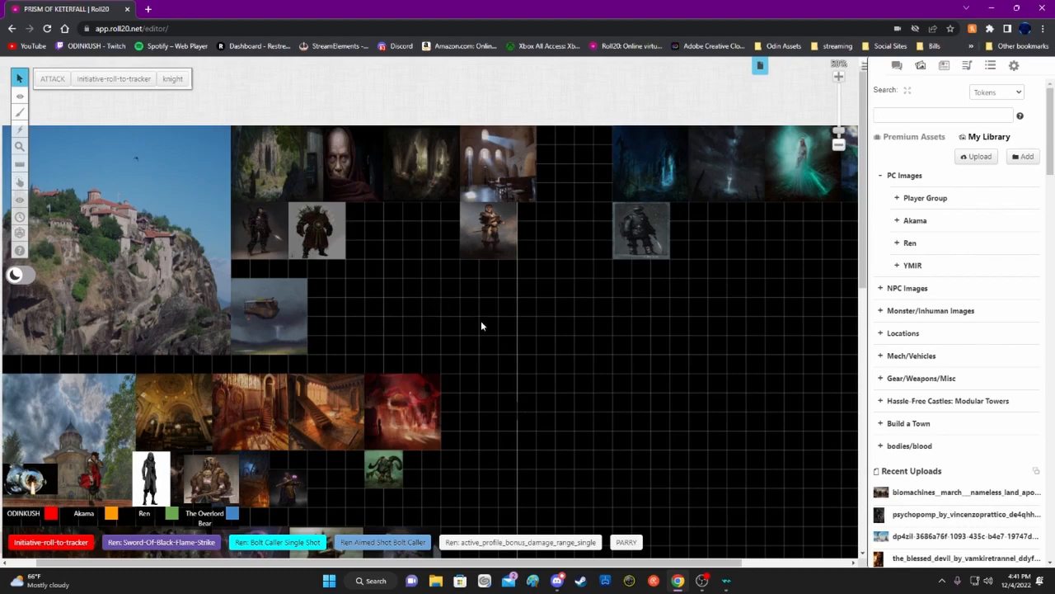
pyautogui.moveTo(524, 339)
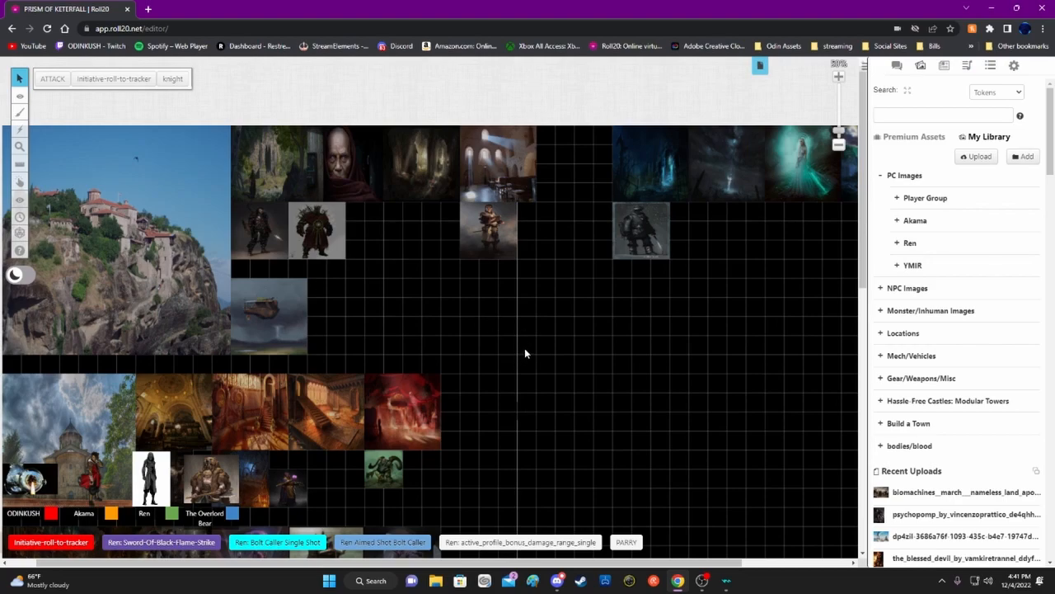
pyautogui.moveTo(574, 323)
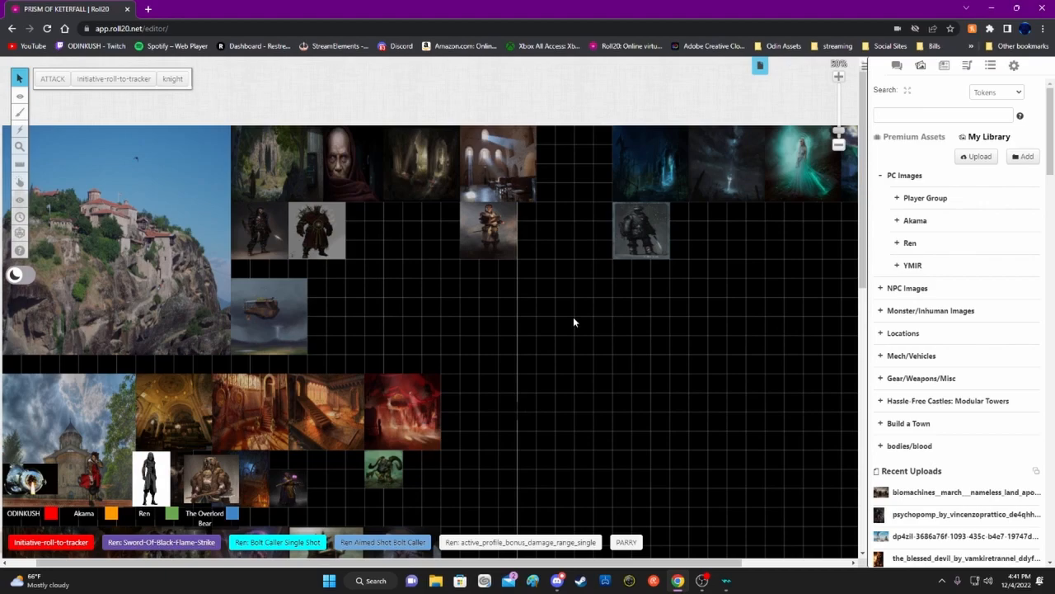
pyautogui.moveTo(569, 316)
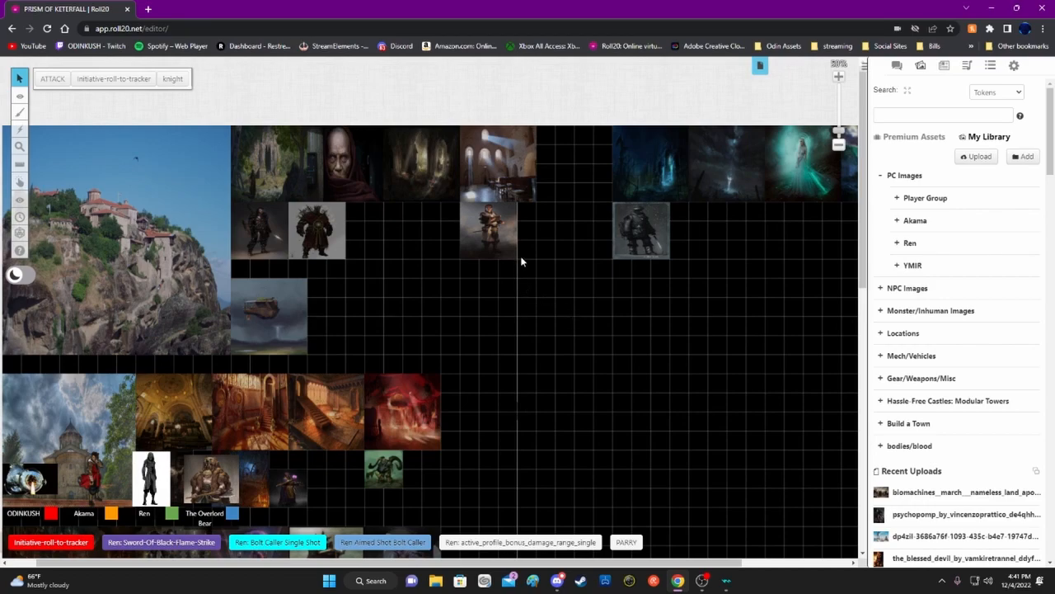
pyautogui.moveTo(455, 344)
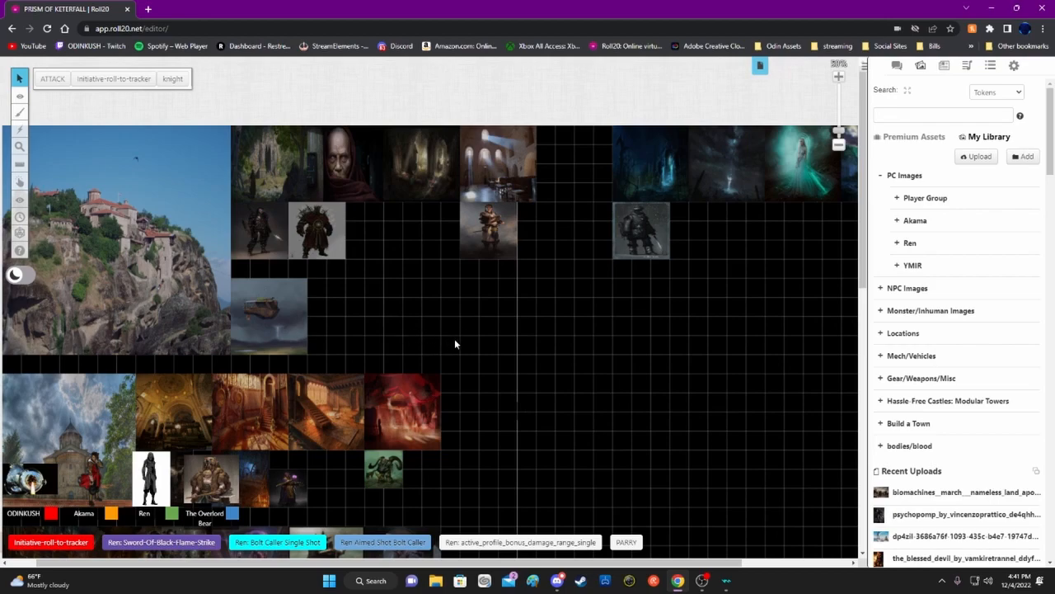
pyautogui.moveTo(548, 366)
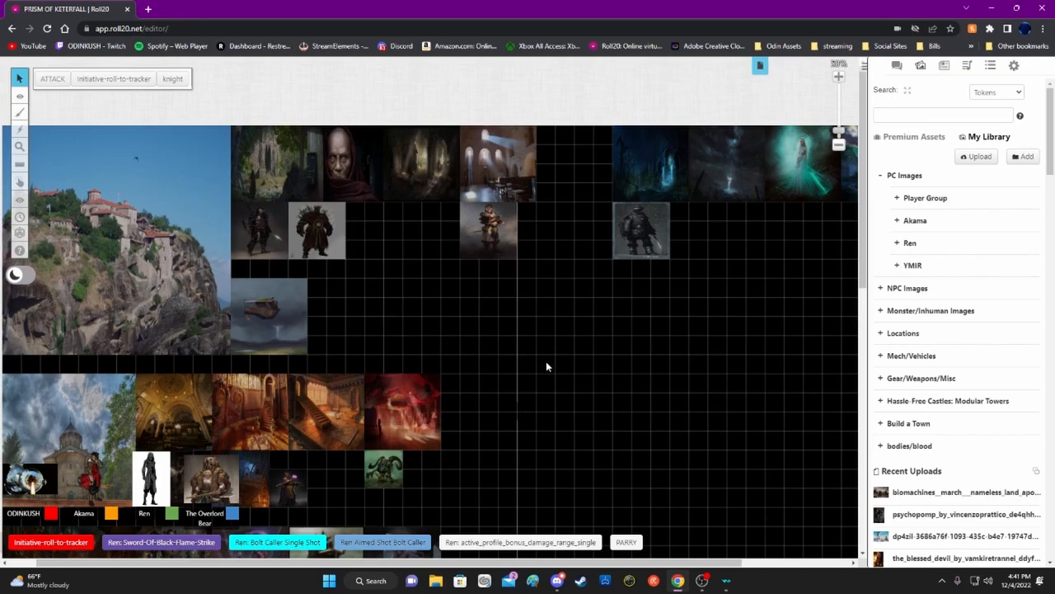
pyautogui.moveTo(571, 370)
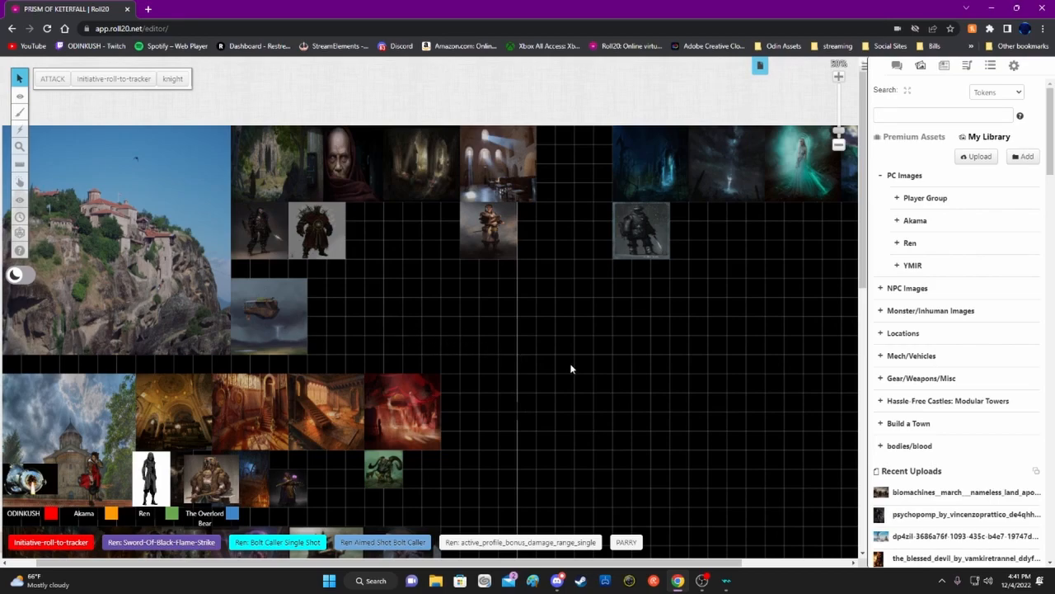
pyautogui.moveTo(592, 369)
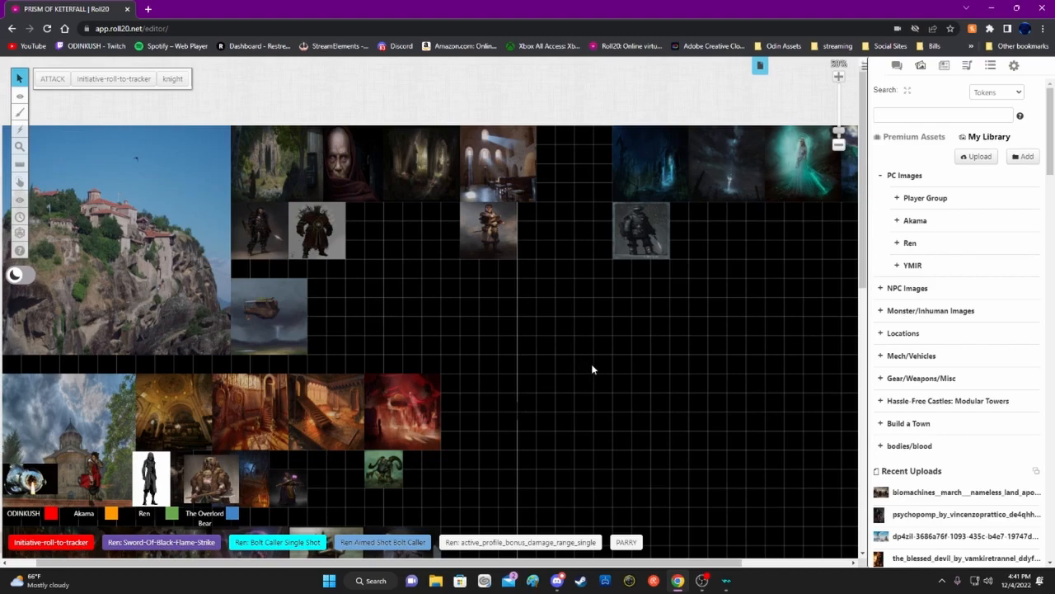
pyautogui.moveTo(623, 369)
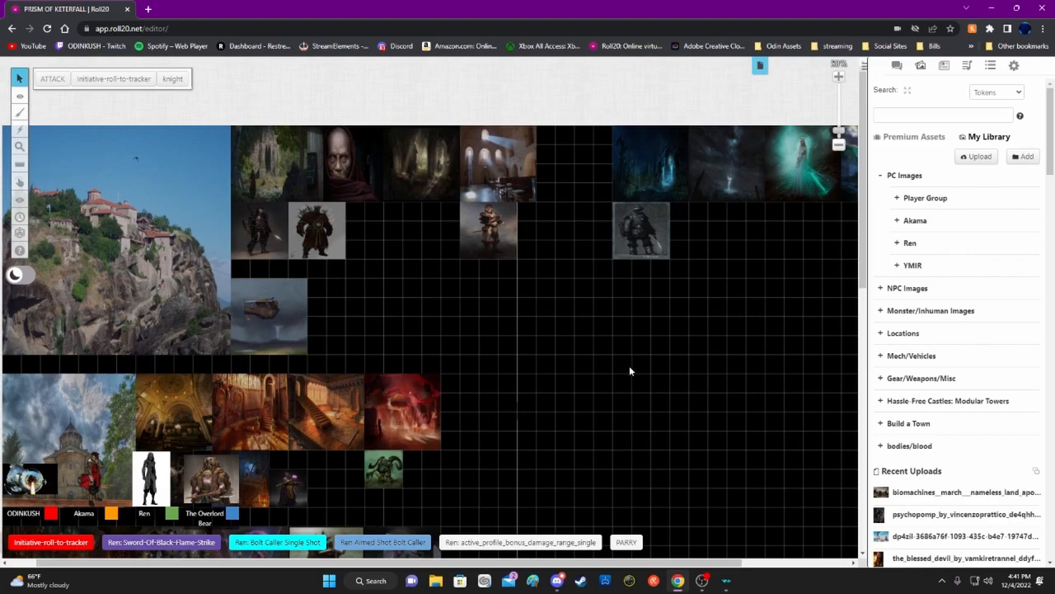
pyautogui.moveTo(644, 371)
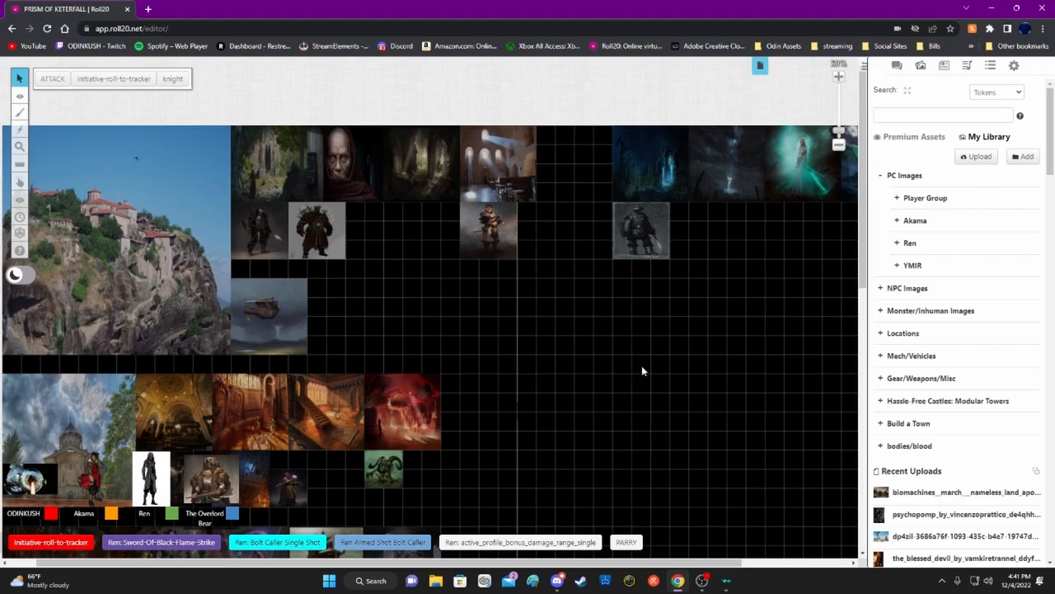
pyautogui.moveTo(701, 369)
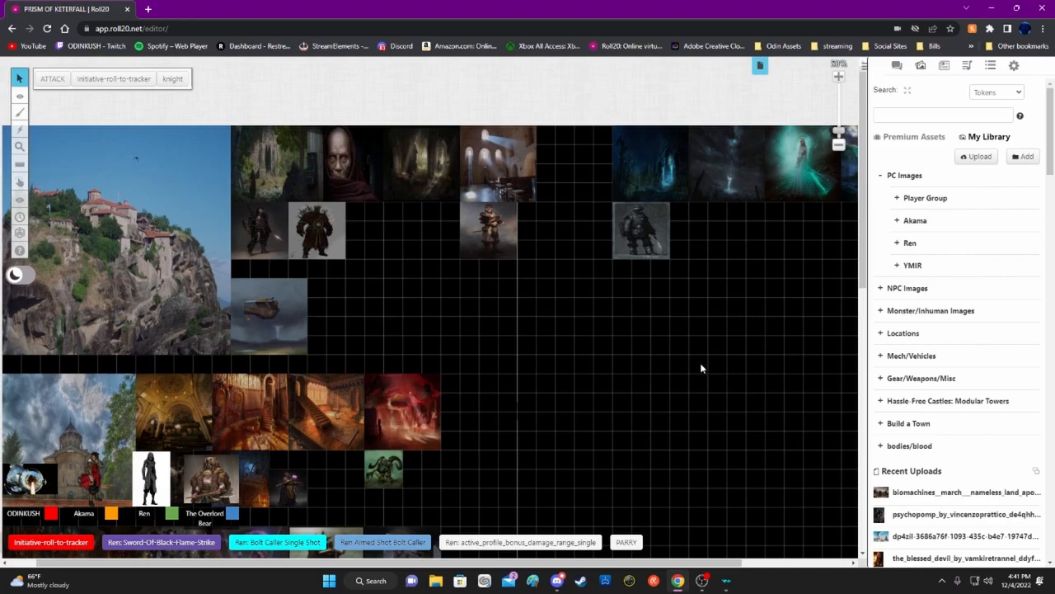
pyautogui.moveTo(809, 381)
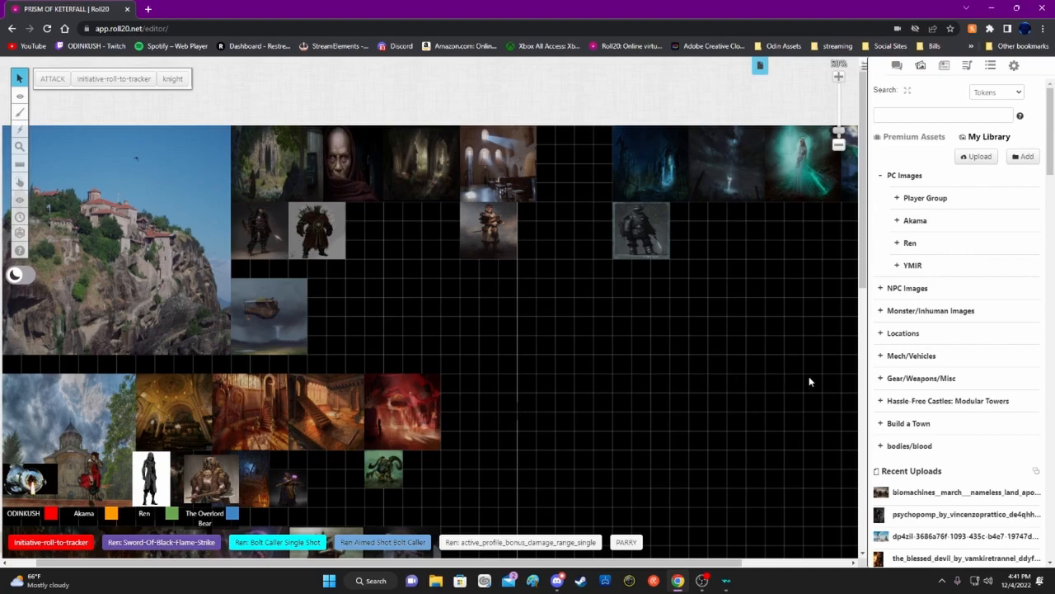
pyautogui.moveTo(195, 286)
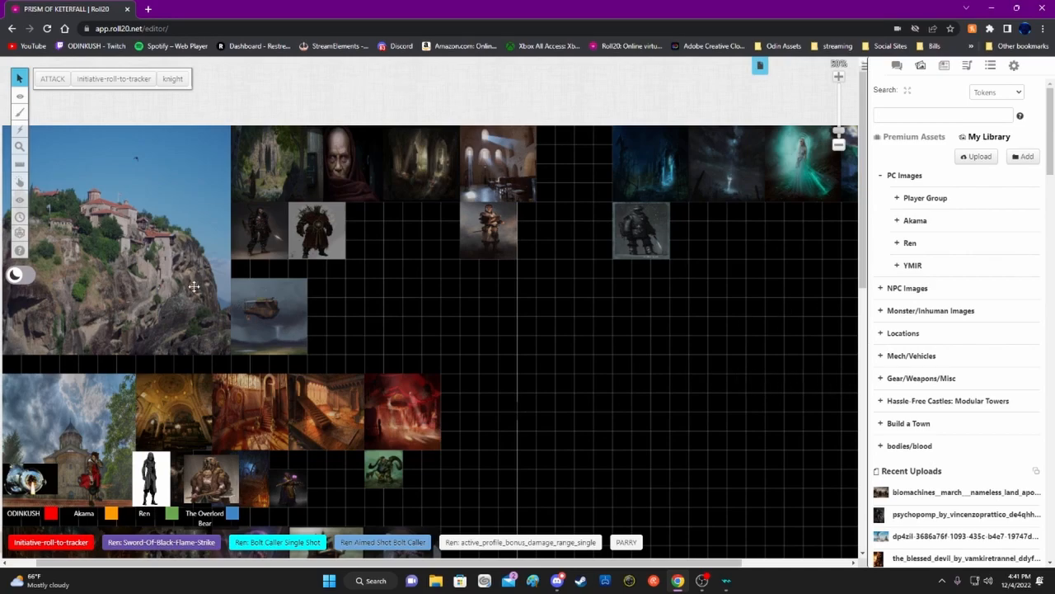
pyautogui.moveTo(138, 162)
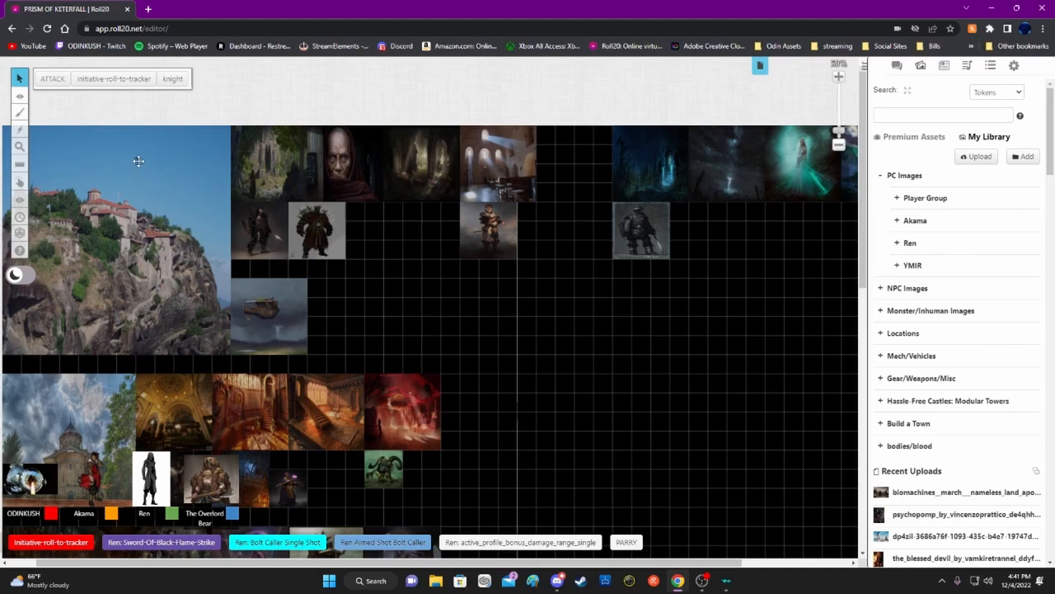
pyautogui.moveTo(165, 320)
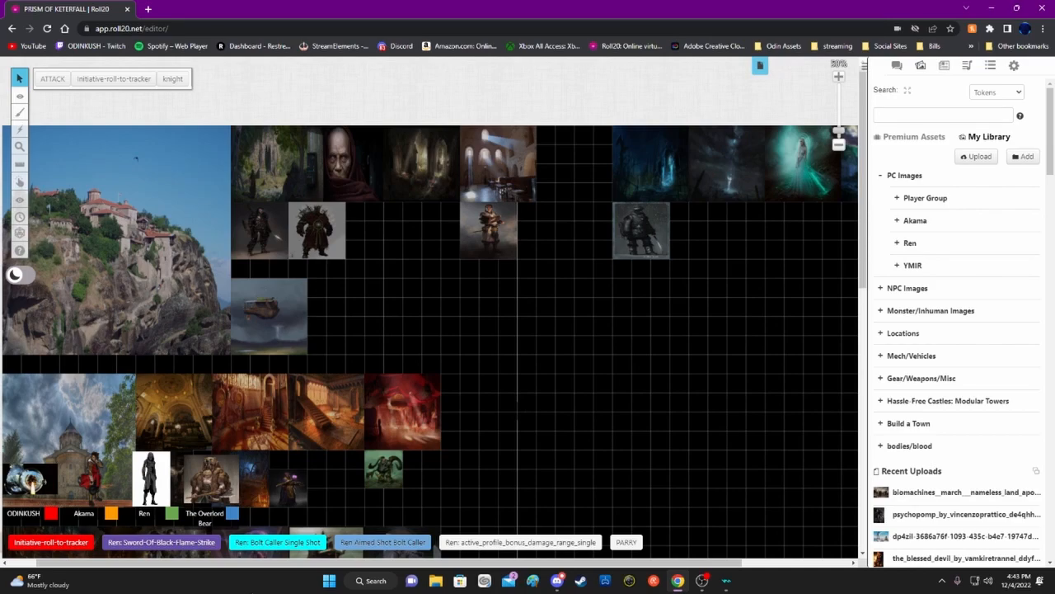
pyautogui.moveTo(254, 585)
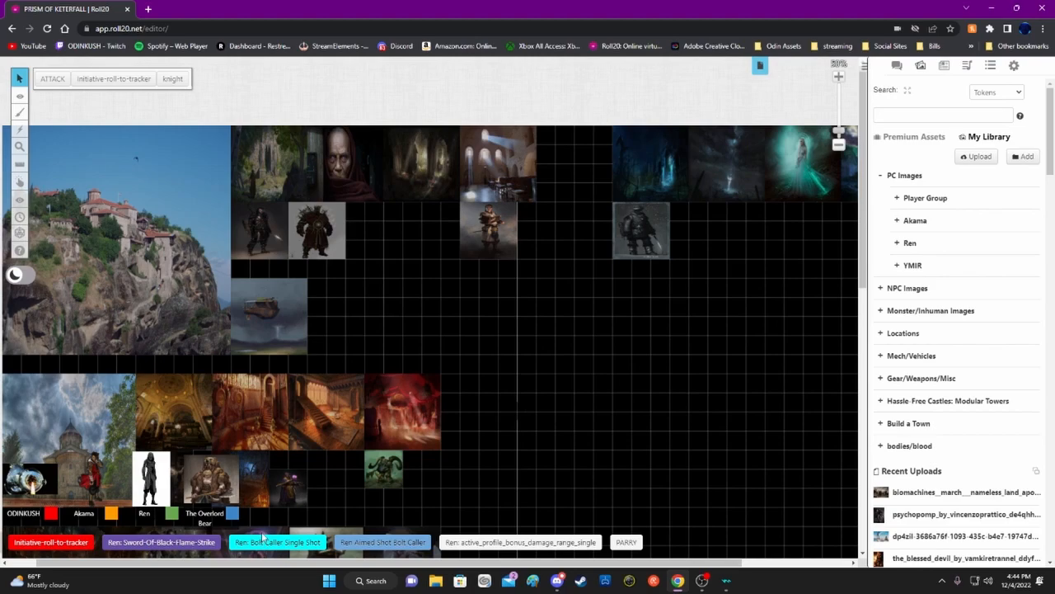
pyautogui.moveTo(251, 574)
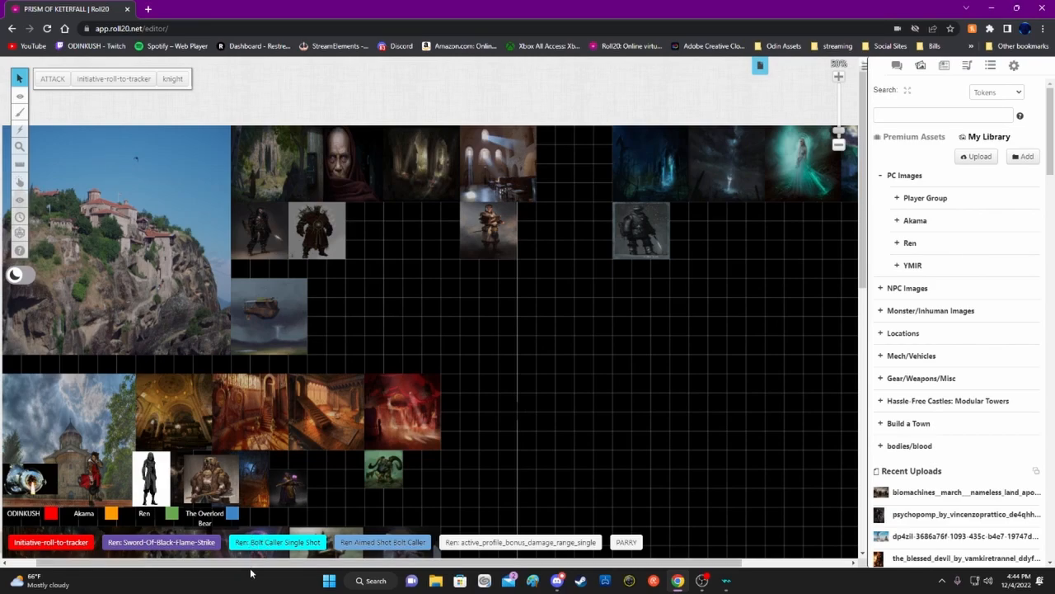
pyautogui.moveTo(256, 581)
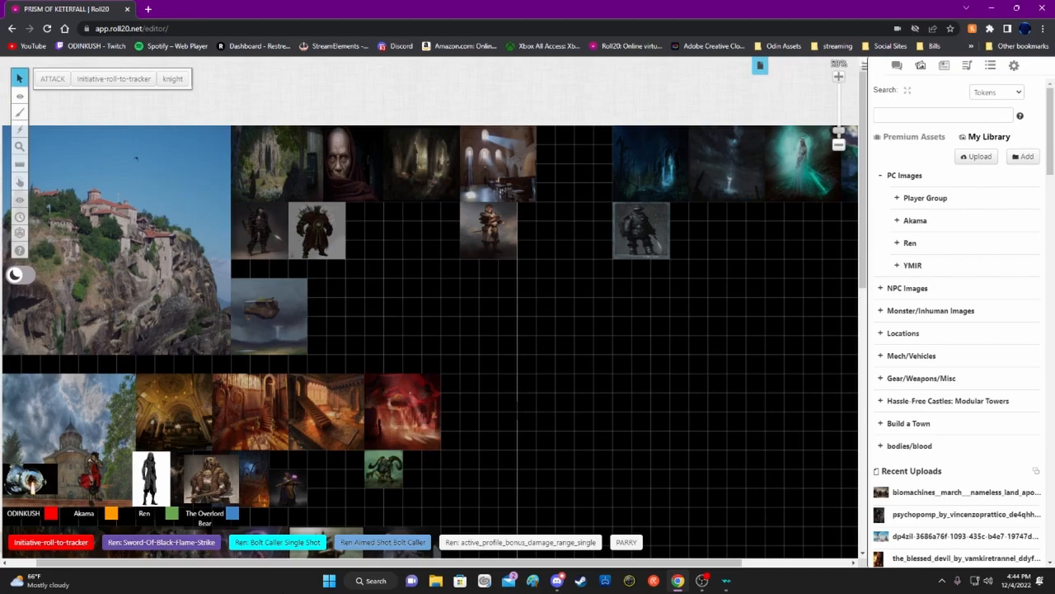
pyautogui.moveTo(310, 574)
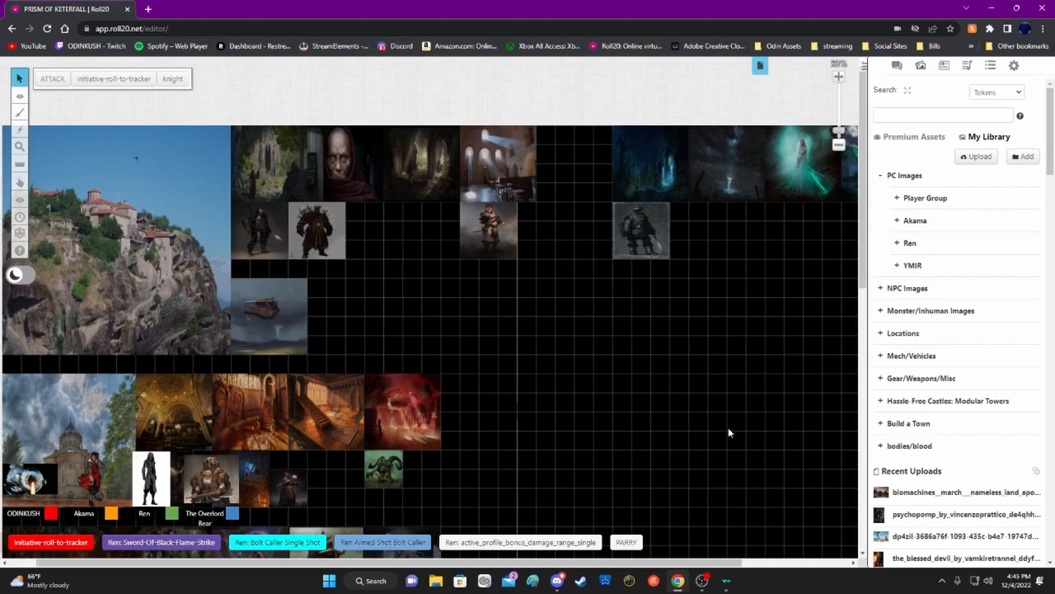
pyautogui.moveTo(569, 401)
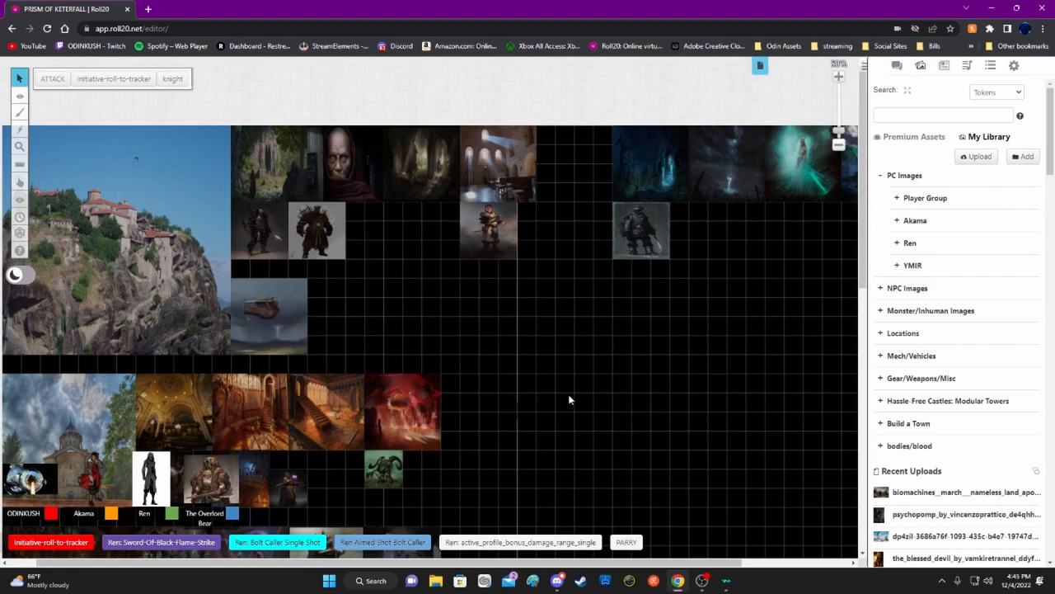
pyautogui.moveTo(392, 284)
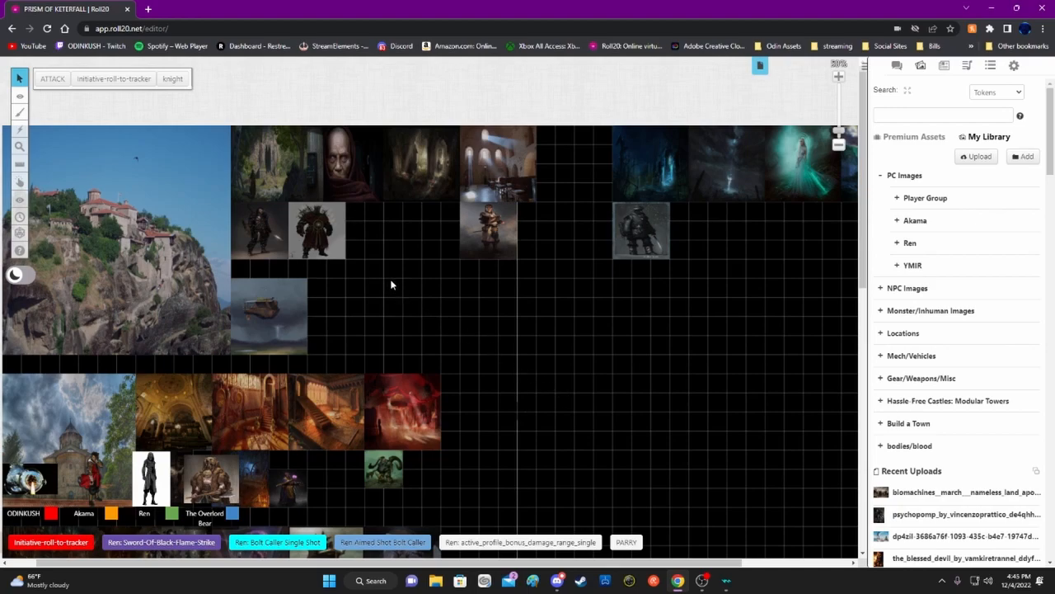
pyautogui.moveTo(99, 305)
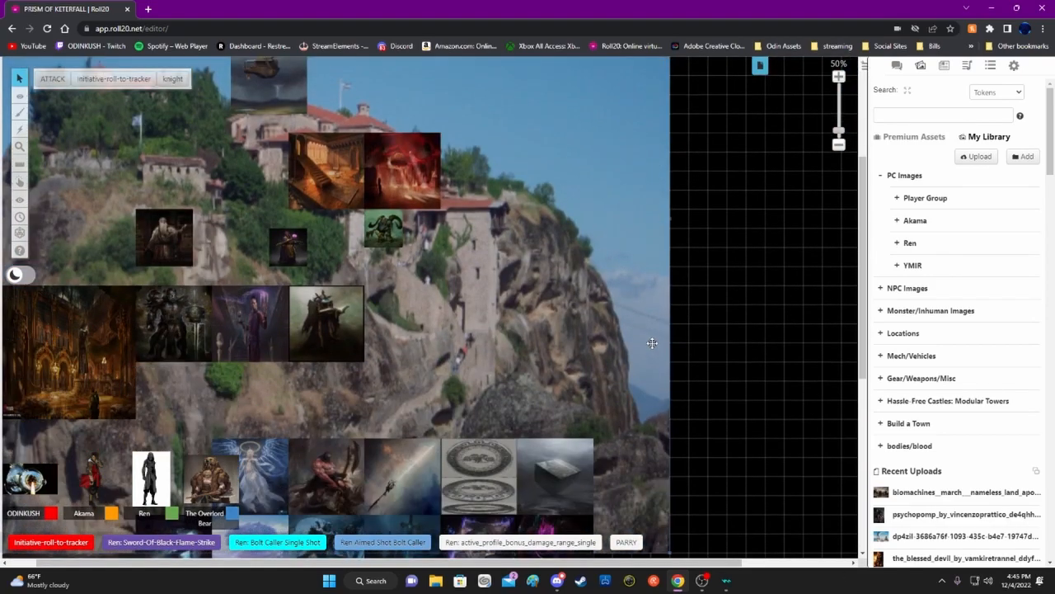
# - Send the placed artwork image to the Map Layer via its context menu
pyautogui.rightClick(651, 341)
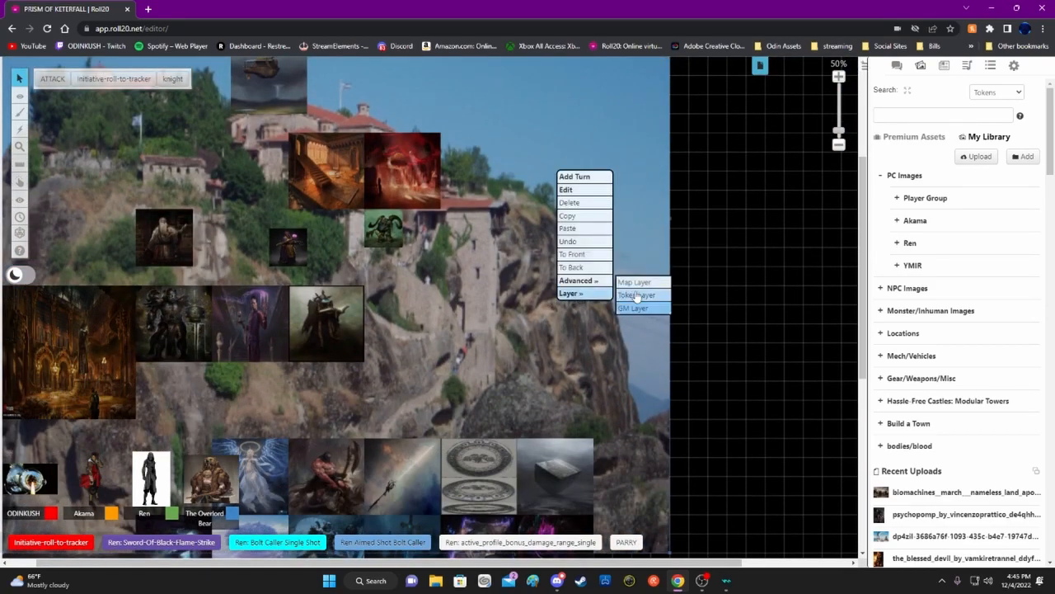
pyautogui.moveTo(633, 282)
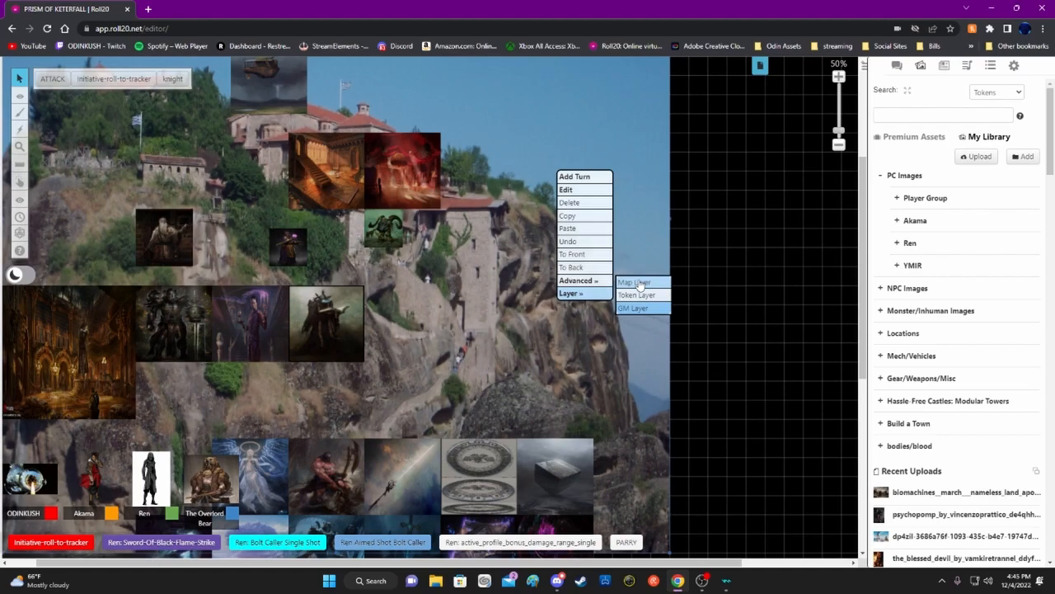
pyautogui.click(633, 280)
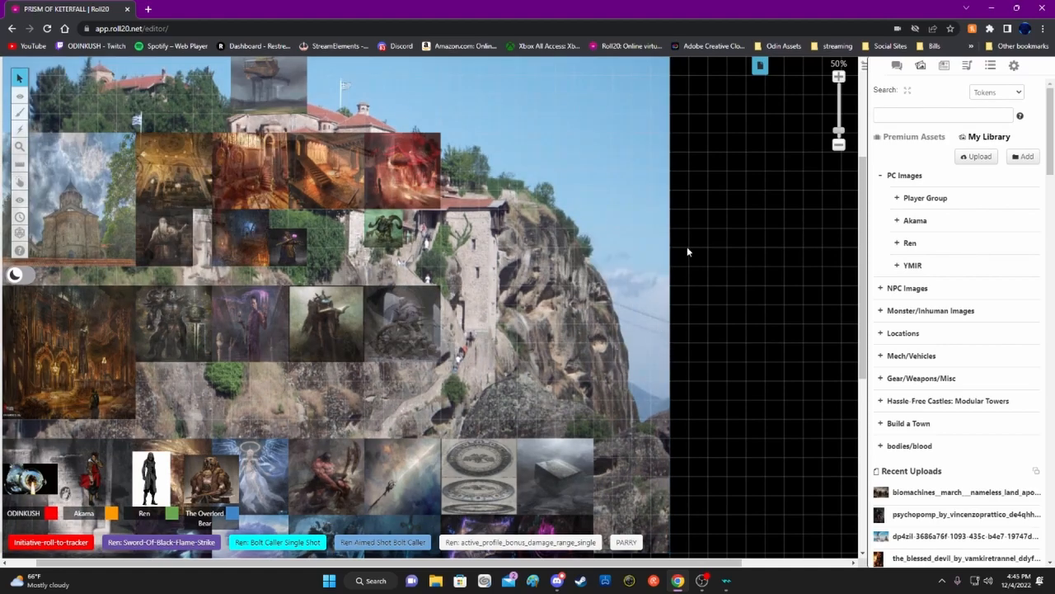
# - Toggle the grid off in the cliff monastery page settings and save, then return to the board
pyautogui.click(758, 66)
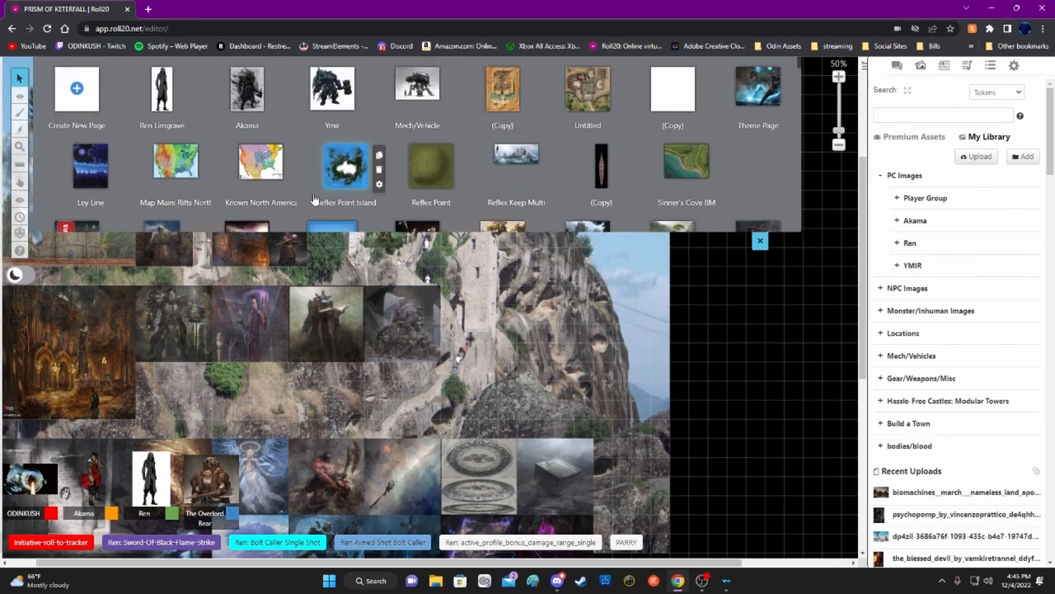
pyautogui.scroll(-3)
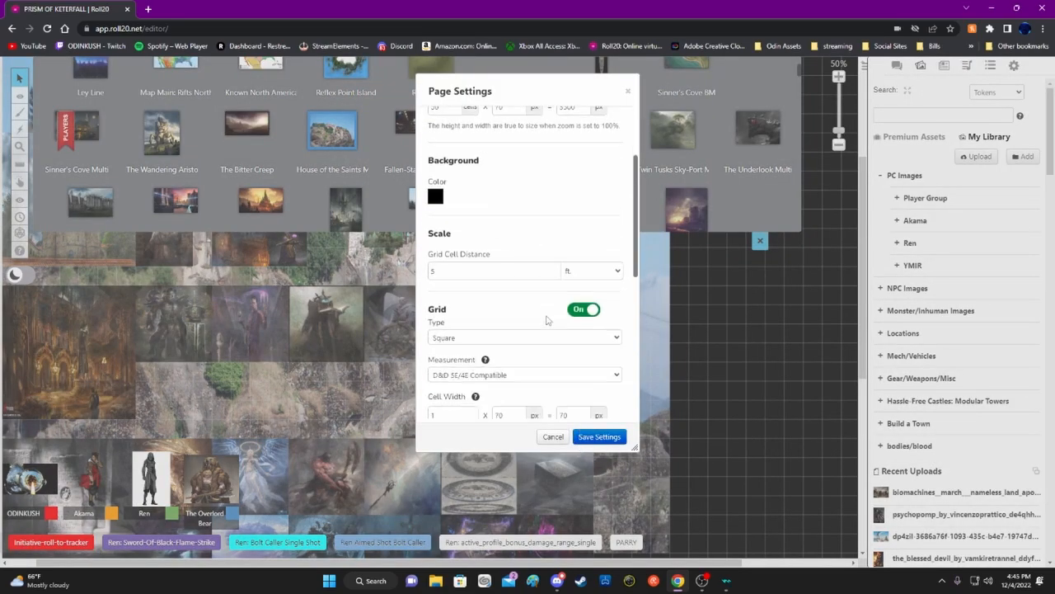
pyautogui.click(584, 309)
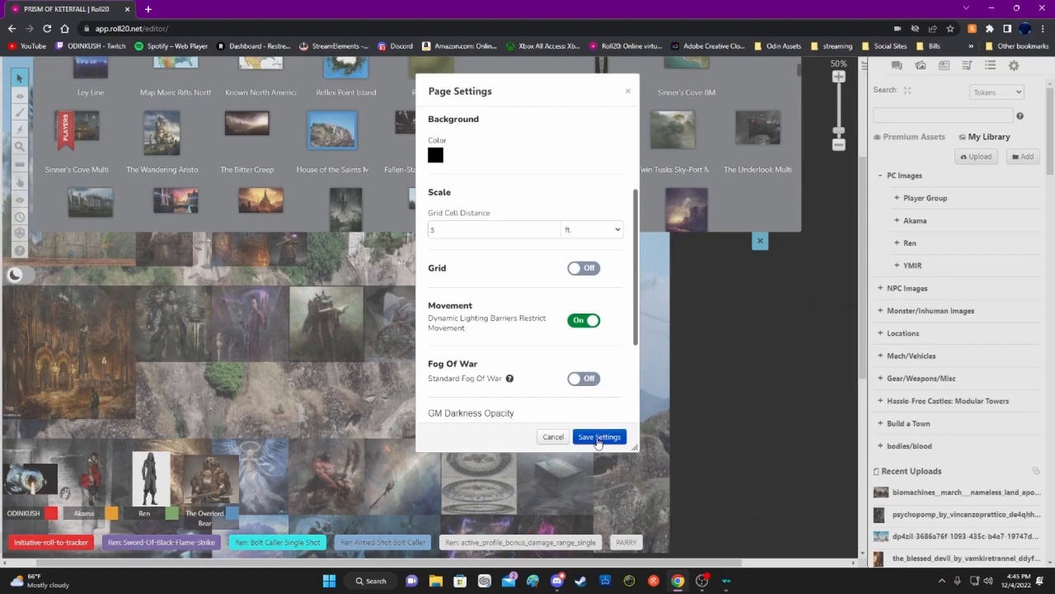
pyautogui.click(600, 435)
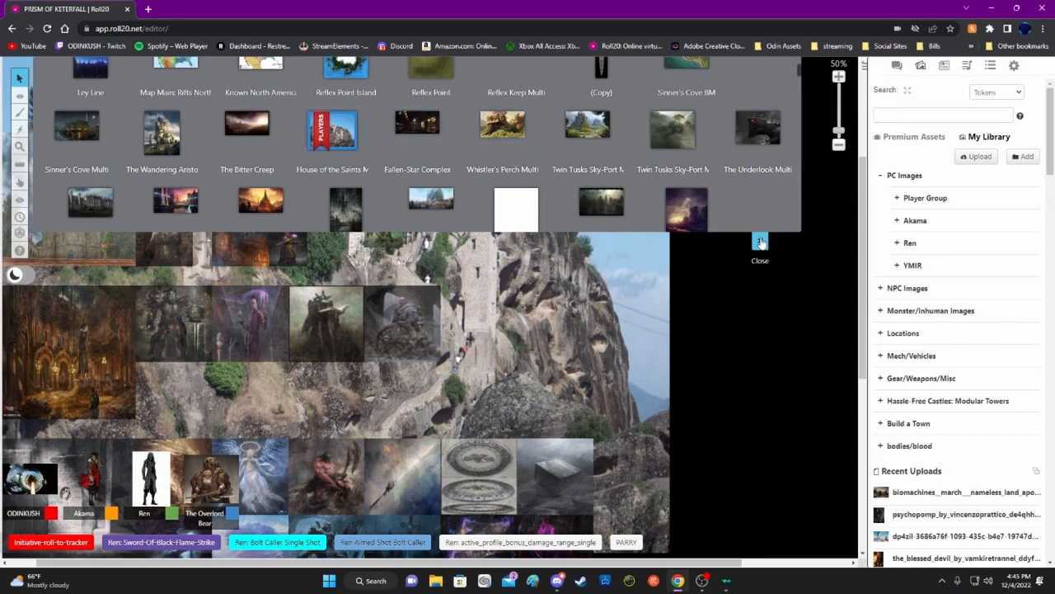
pyautogui.click(758, 260)
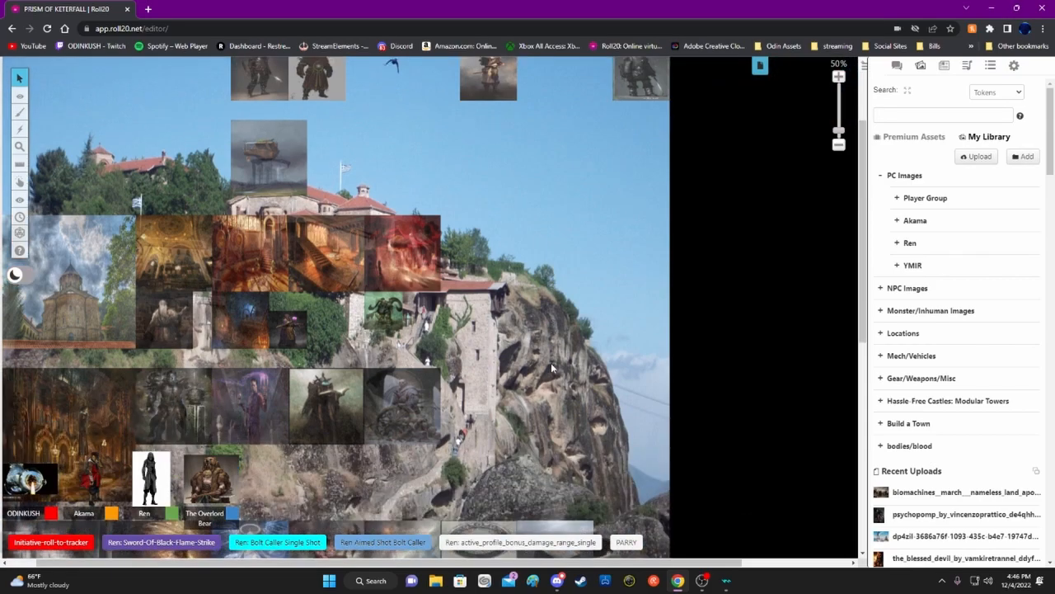
pyautogui.scroll(-3)
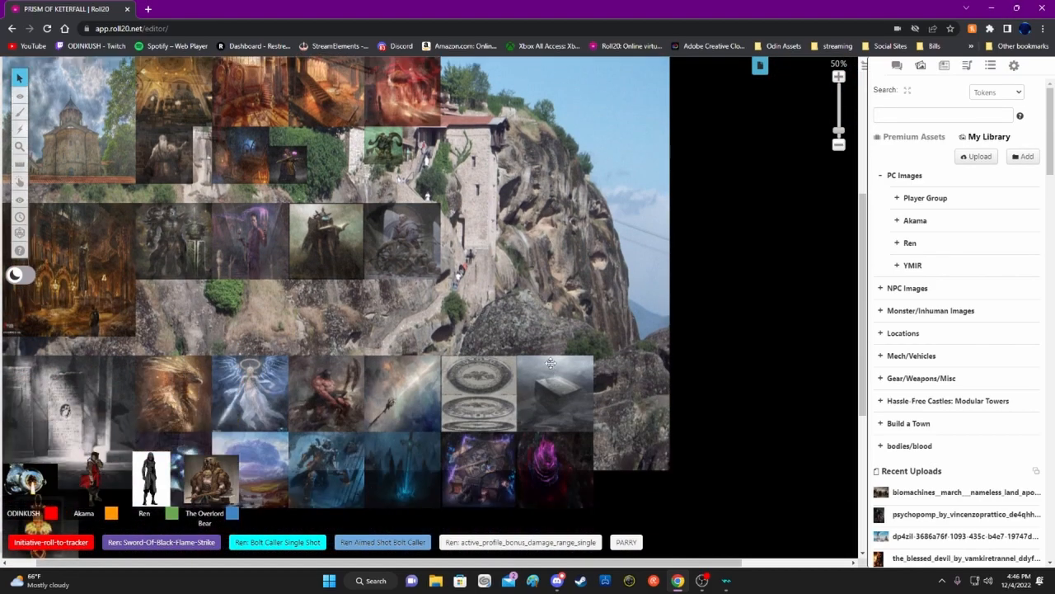
pyautogui.moveTo(524, 294)
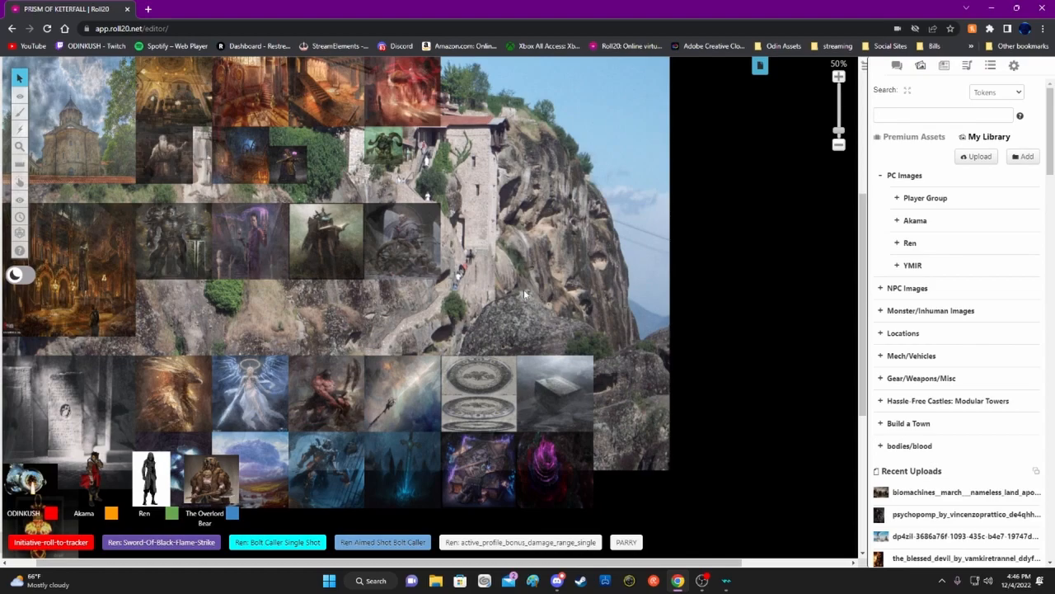
pyautogui.moveTo(513, 287)
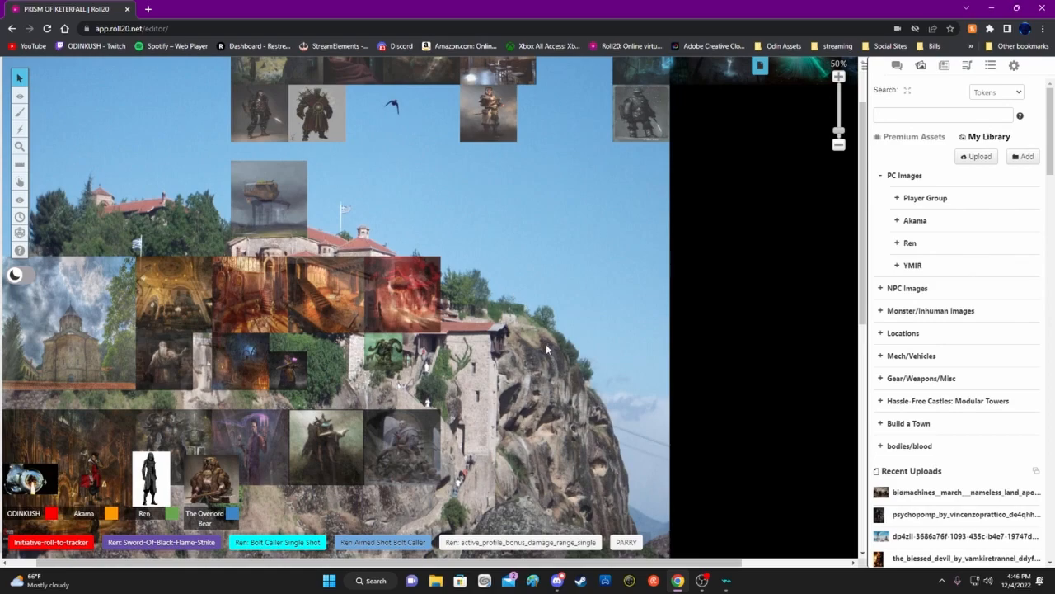
pyautogui.moveTo(515, 379)
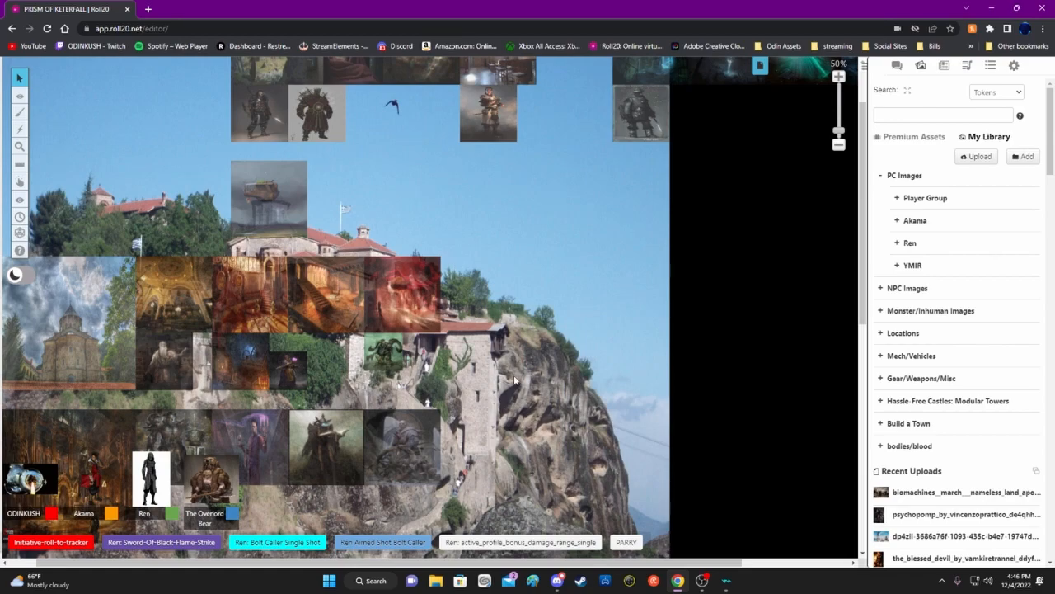
pyautogui.scroll(-3)
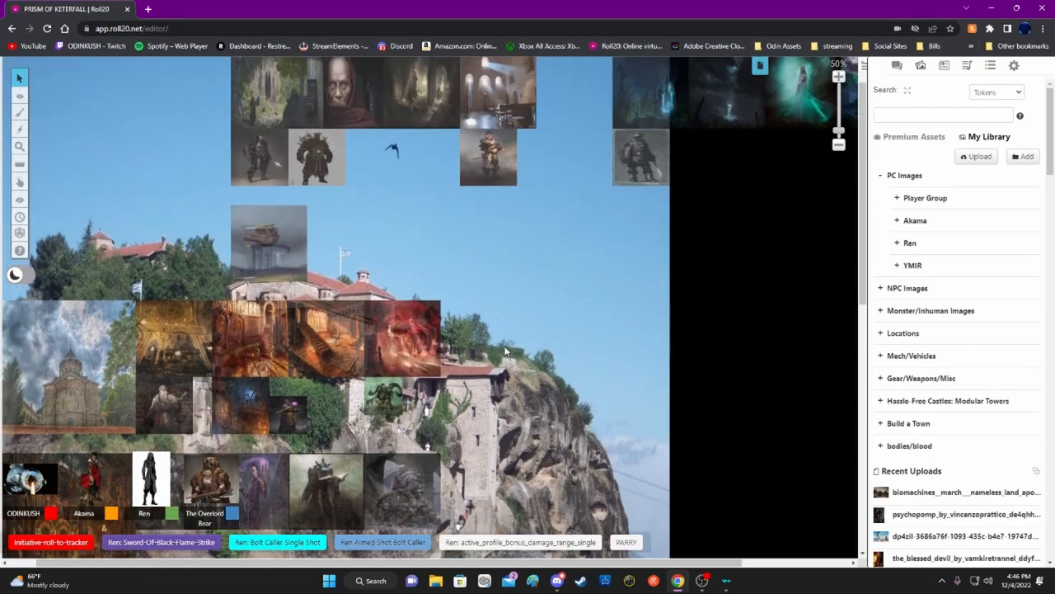
pyautogui.moveTo(758, 79)
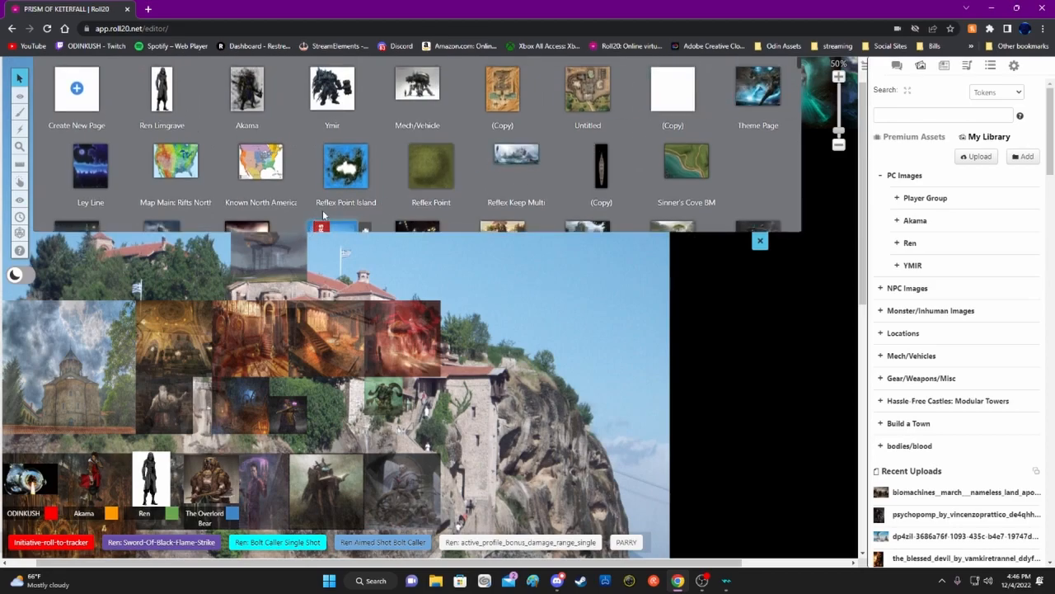
# - Scroll the board while returning to the cliff monastery map
pyautogui.scroll(-3)
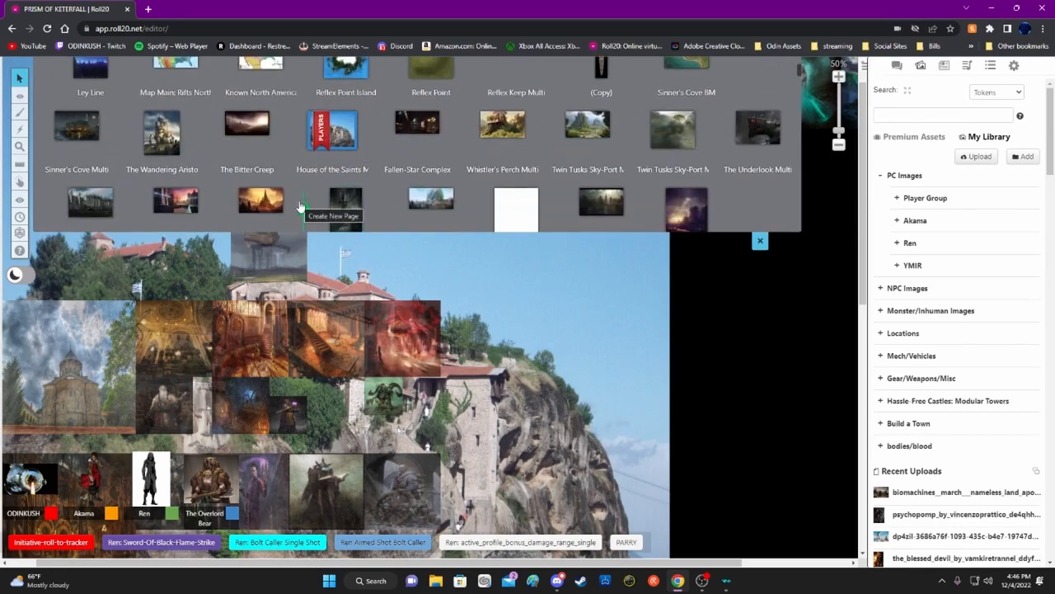
pyautogui.moveTo(553, 382)
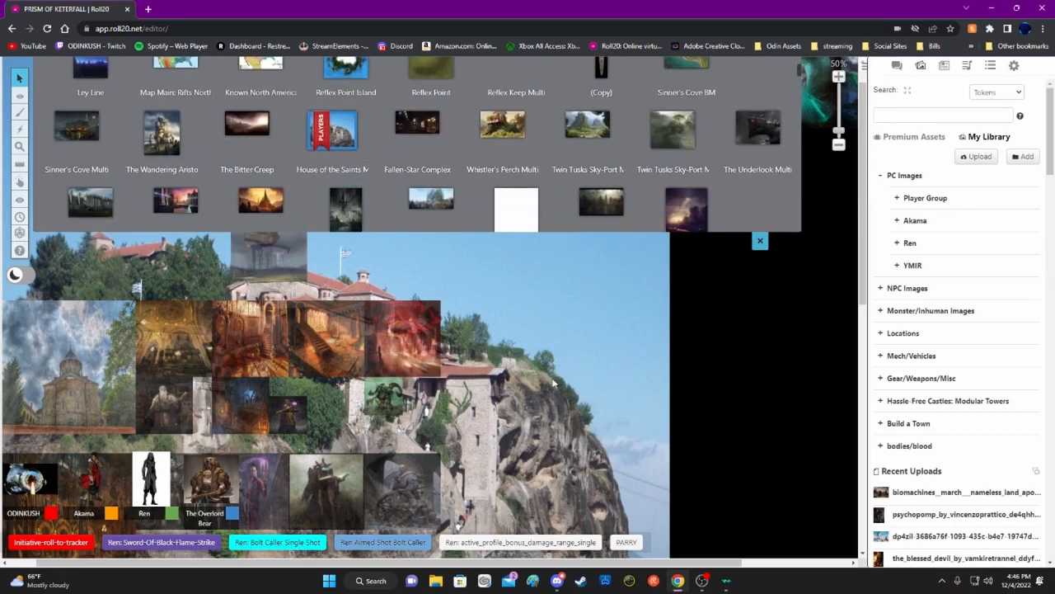
pyautogui.moveTo(759, 240)
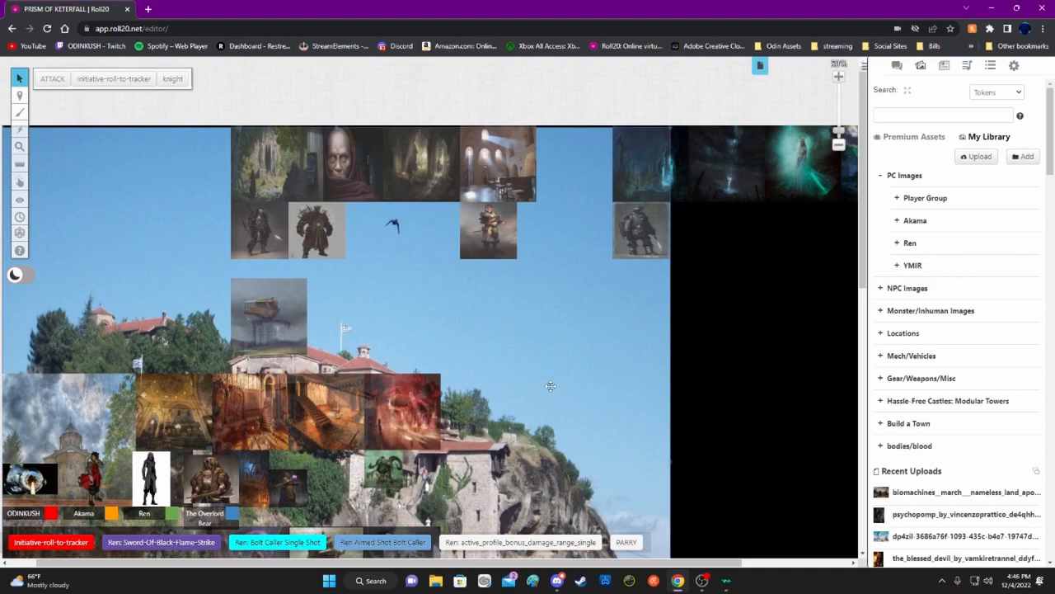
pyautogui.moveTo(681, 115)
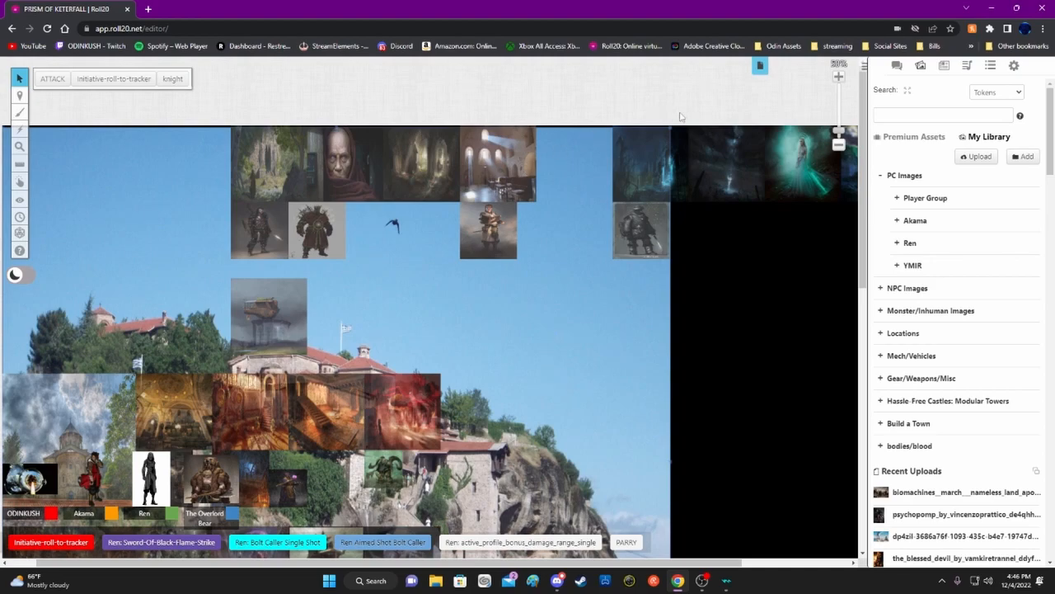
pyautogui.moveTo(753, 94)
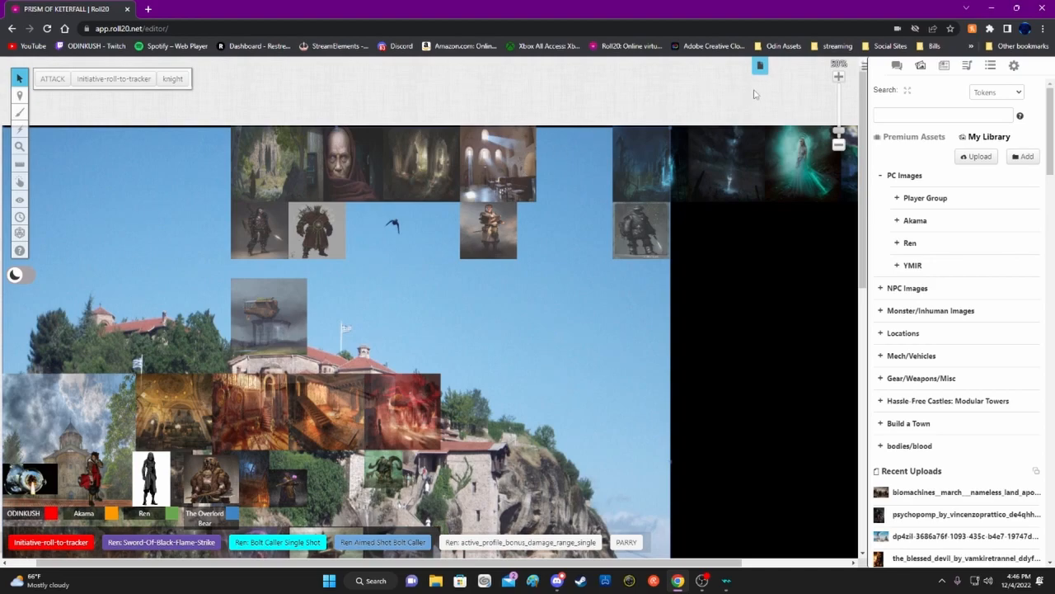
# - Switch Dynamic Lighting off in the page's lighting settings and save
pyautogui.click(758, 66)
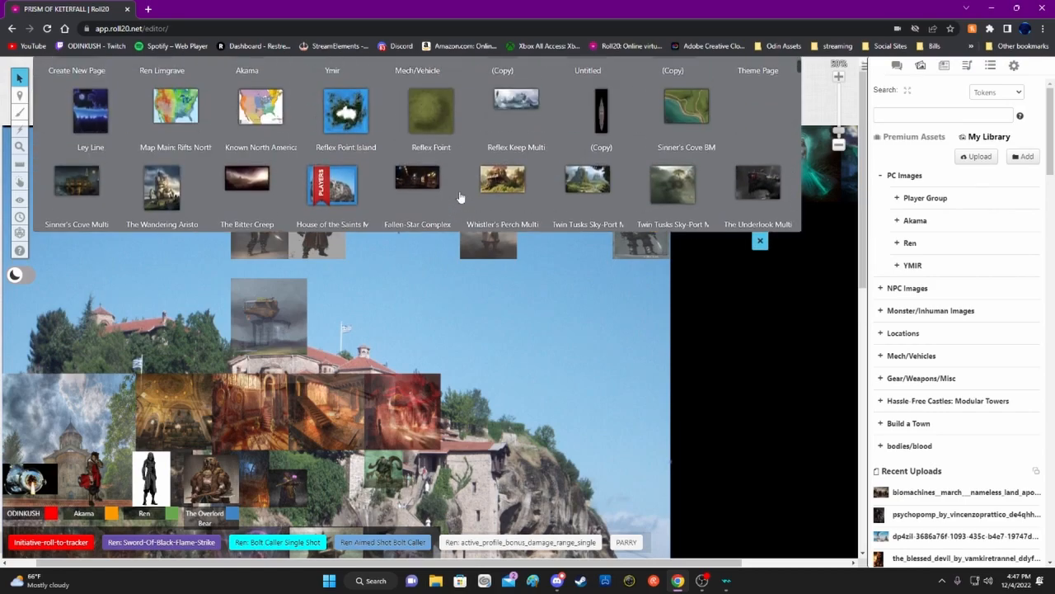
pyautogui.moveTo(460, 188)
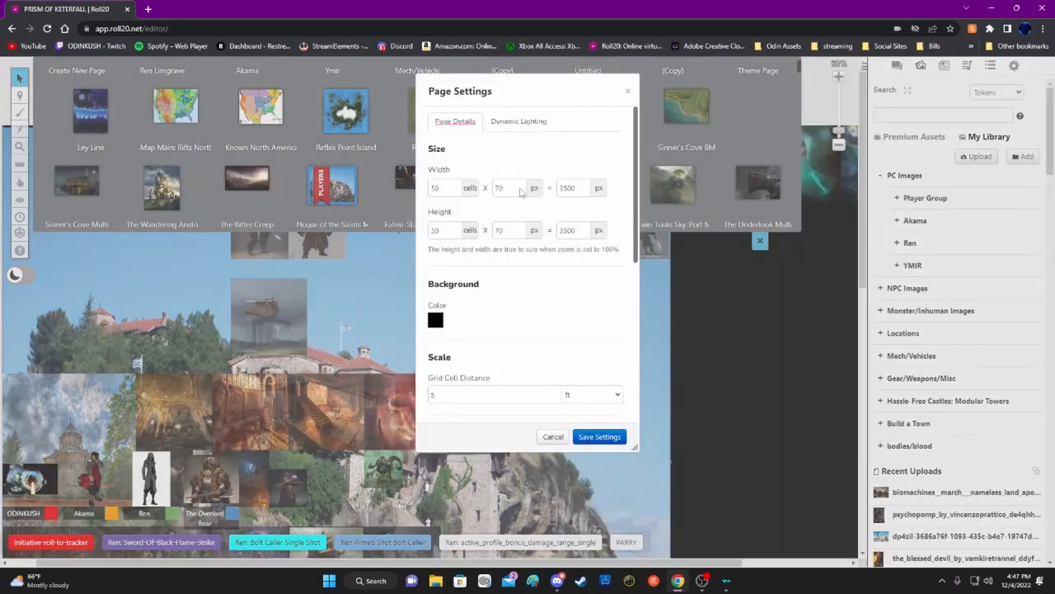
pyautogui.click(518, 122)
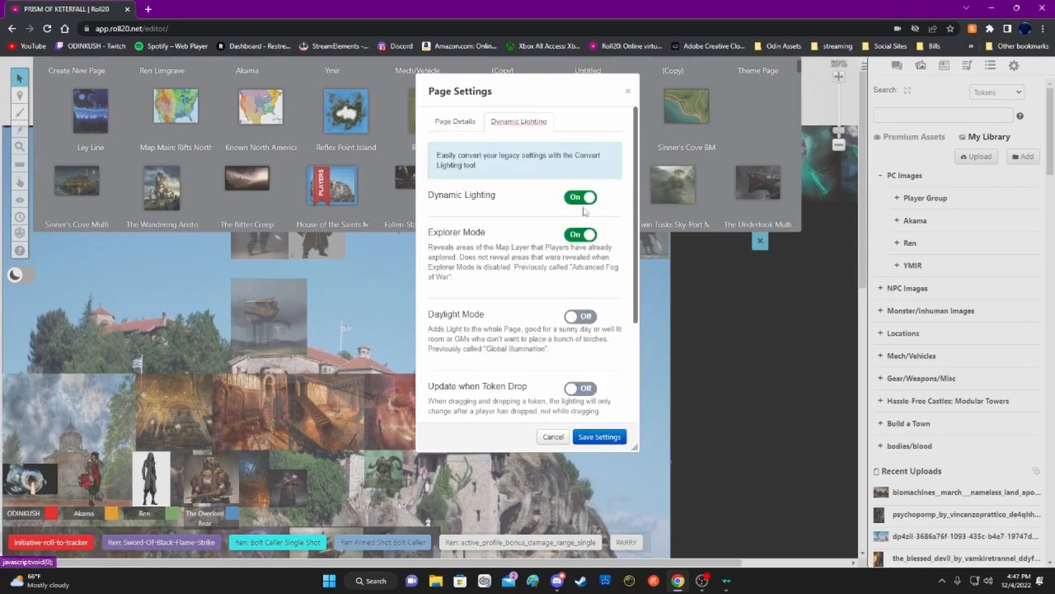
pyautogui.click(581, 196)
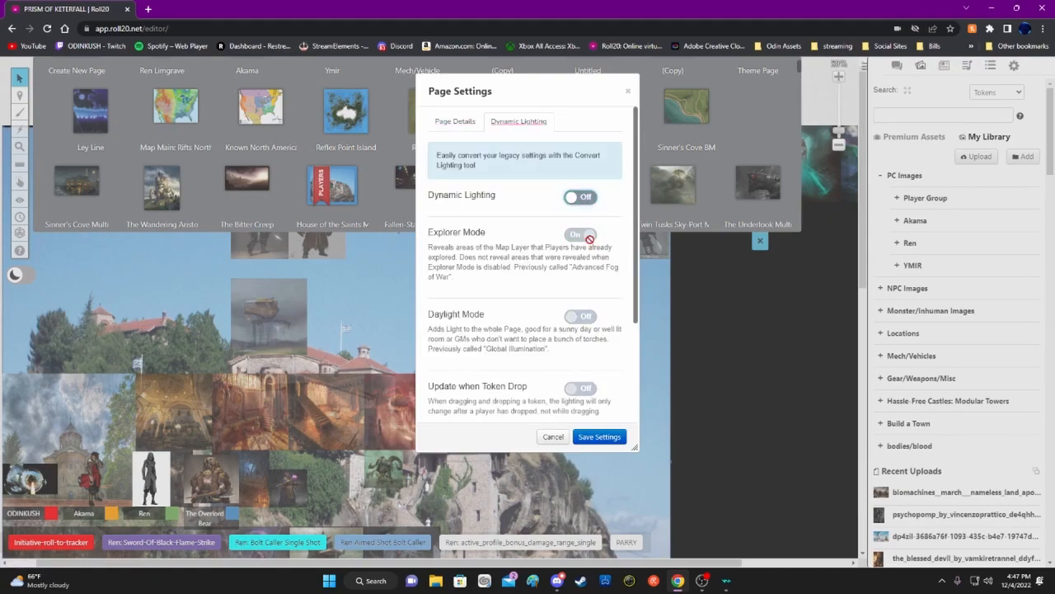
pyautogui.click(553, 435)
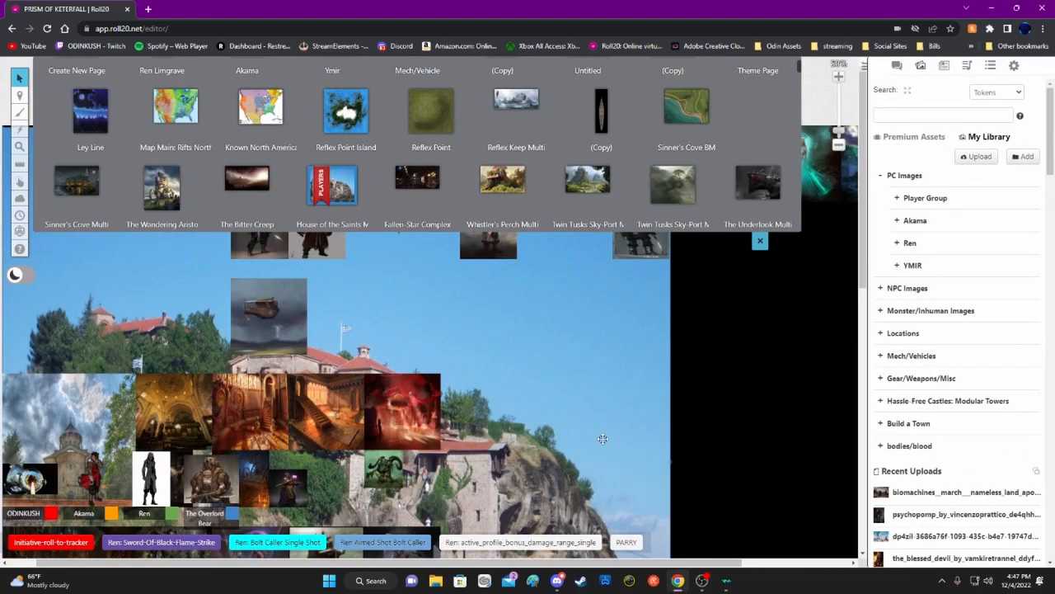
pyautogui.moveTo(400, 261)
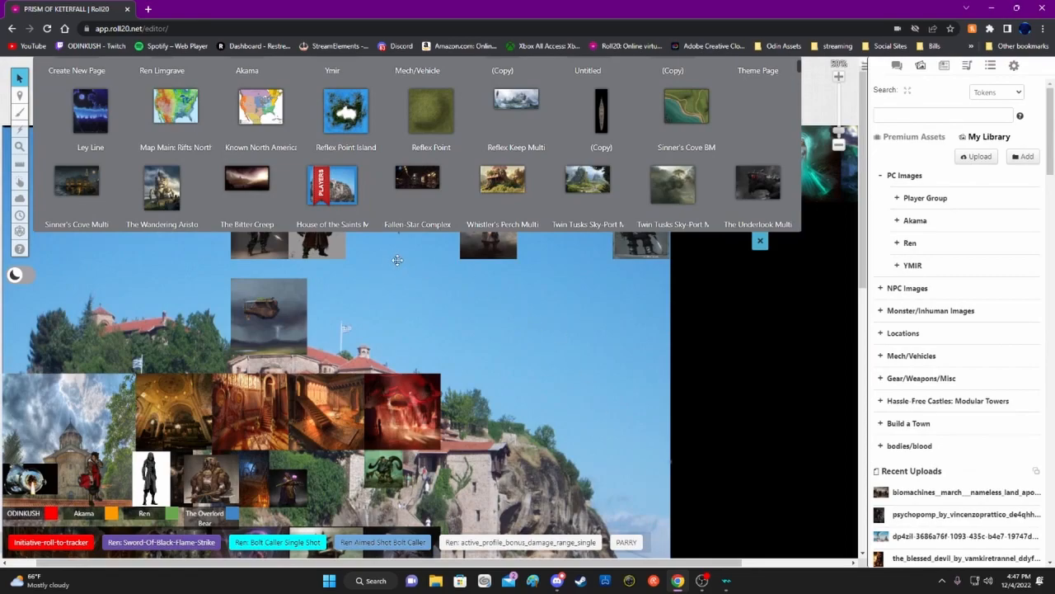
pyautogui.moveTo(333, 184)
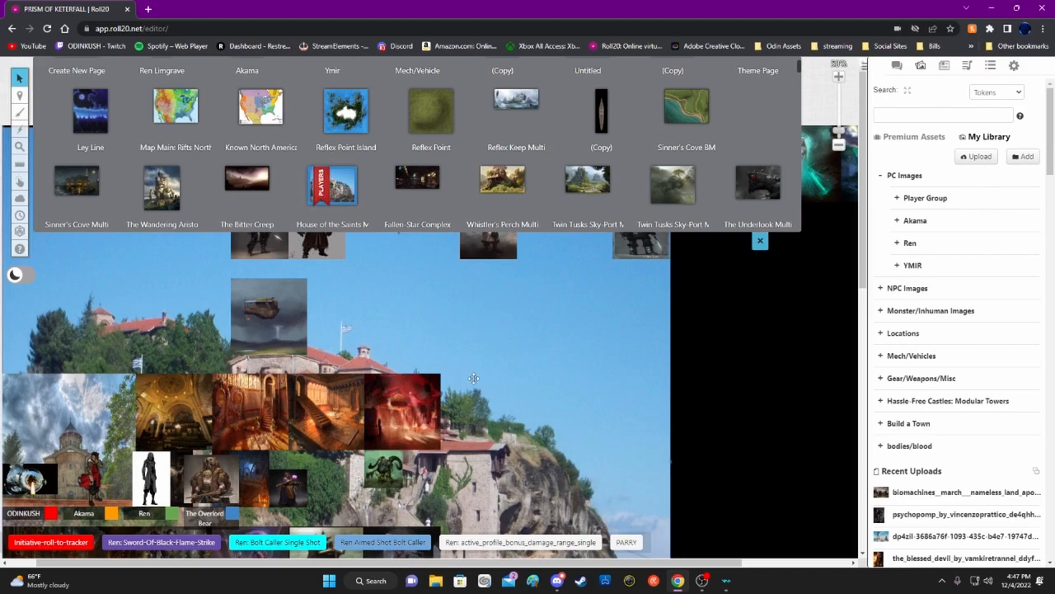
pyautogui.moveTo(531, 508)
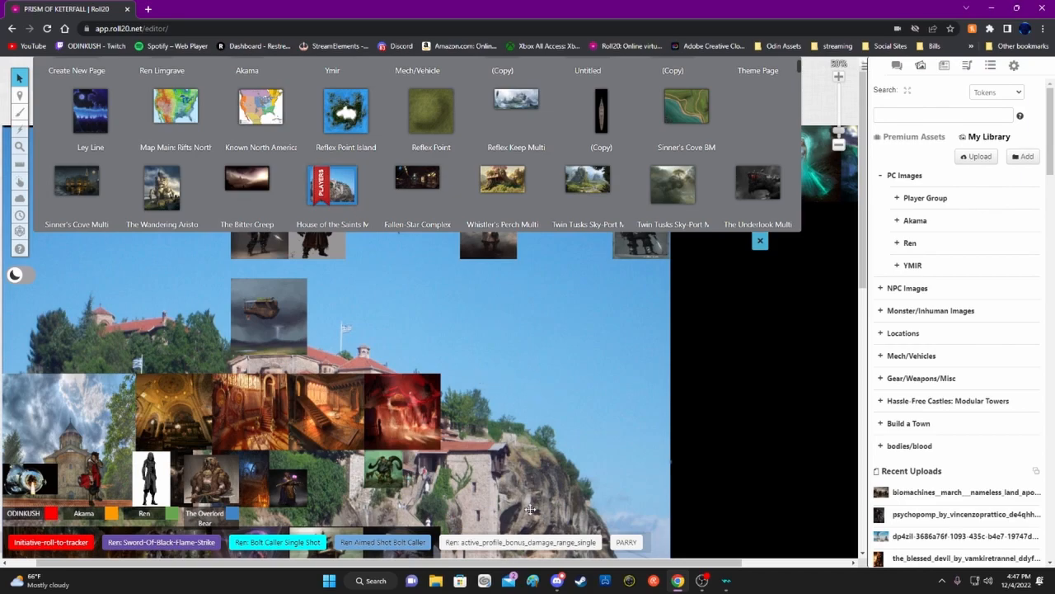
pyautogui.moveTo(729, 350)
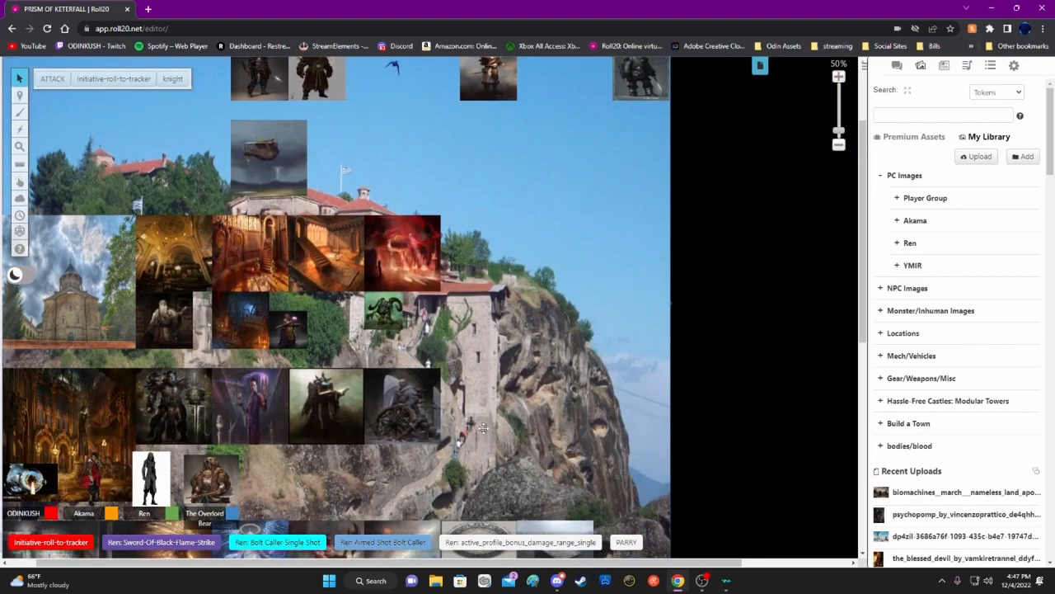
pyautogui.moveTo(508, 439)
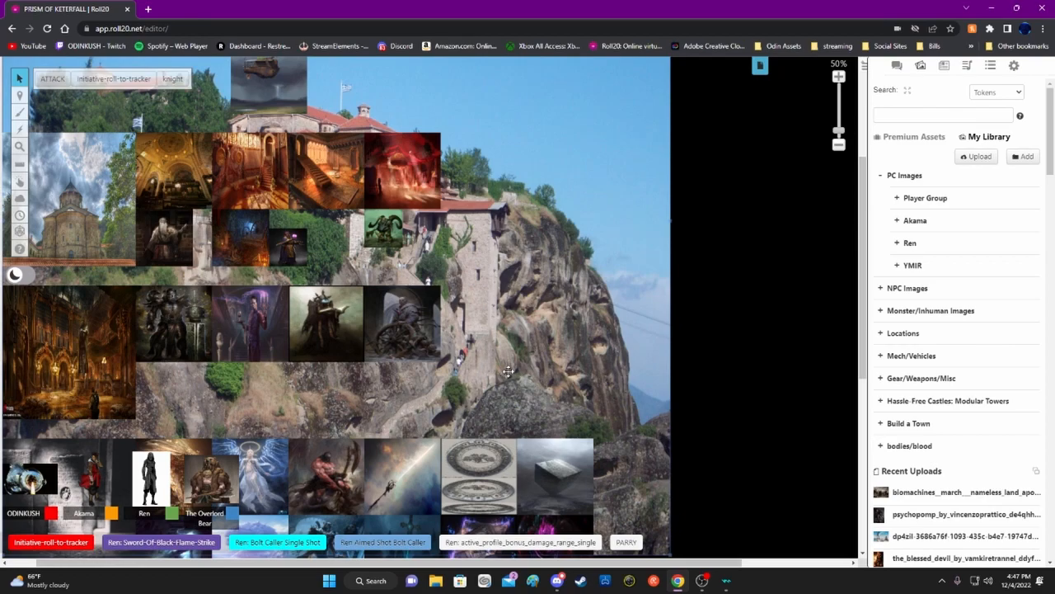
pyautogui.moveTo(389, 185)
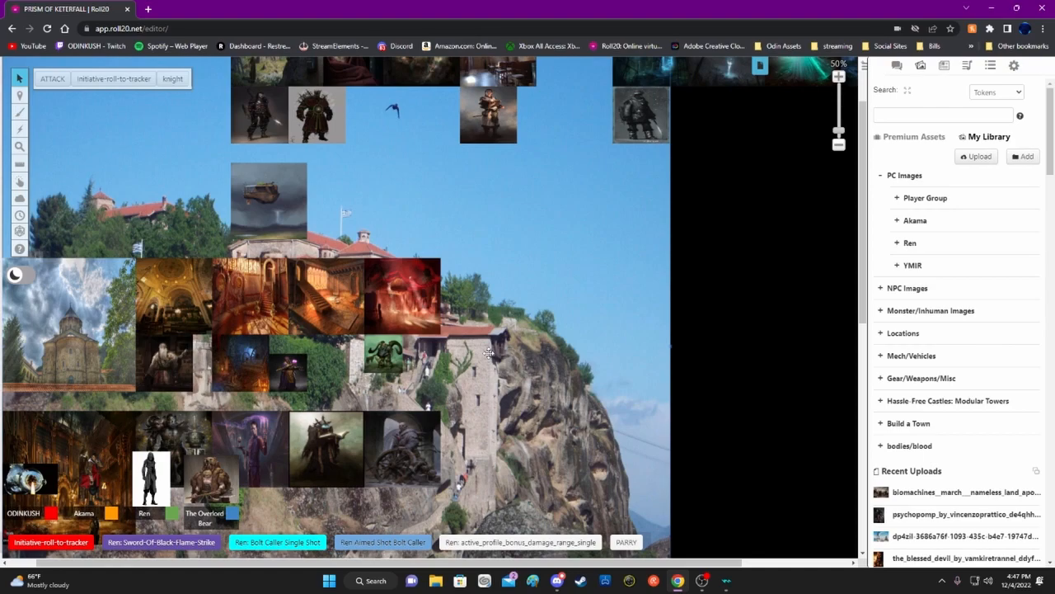
pyautogui.moveTo(488, 337)
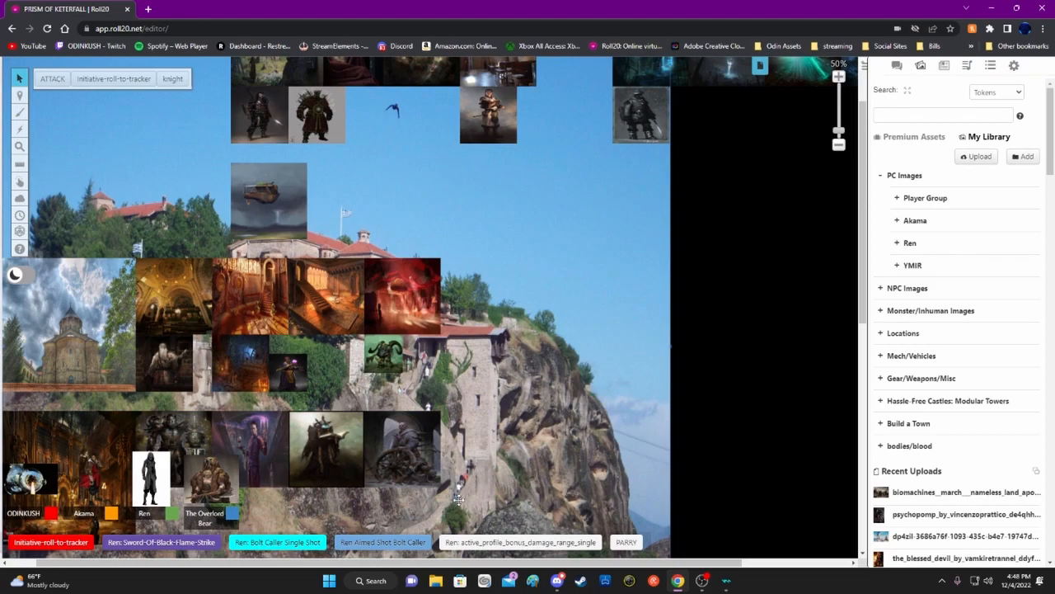
pyautogui.moveTo(491, 502)
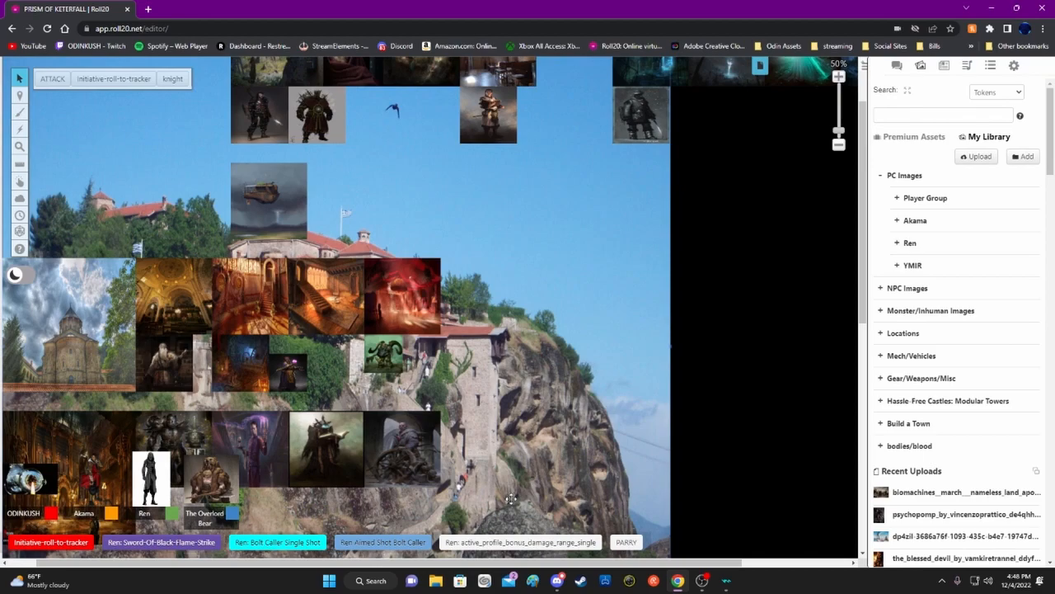
pyautogui.moveTo(422, 383)
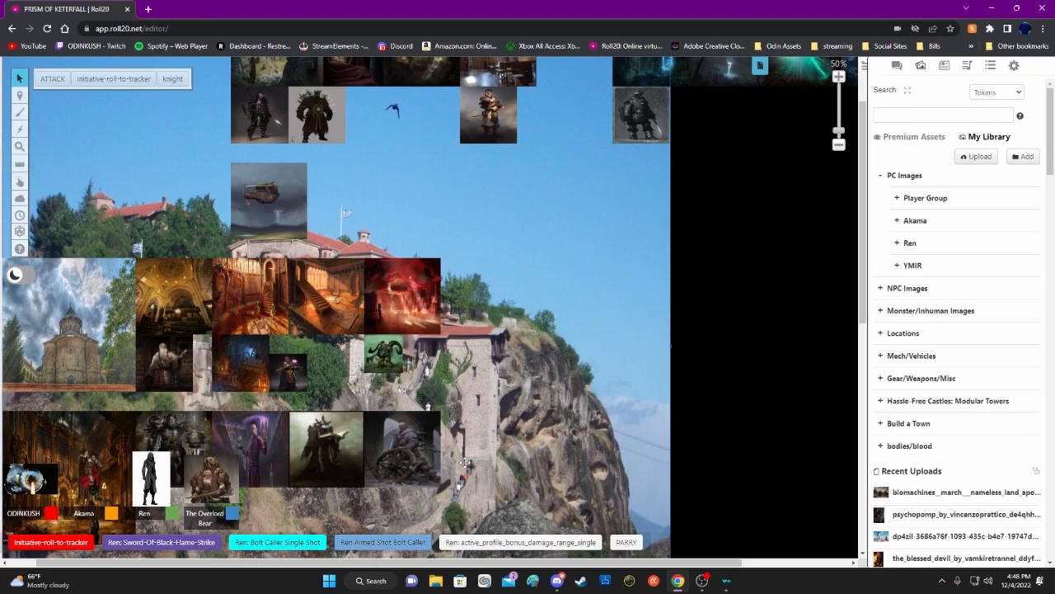
pyautogui.scroll(-3)
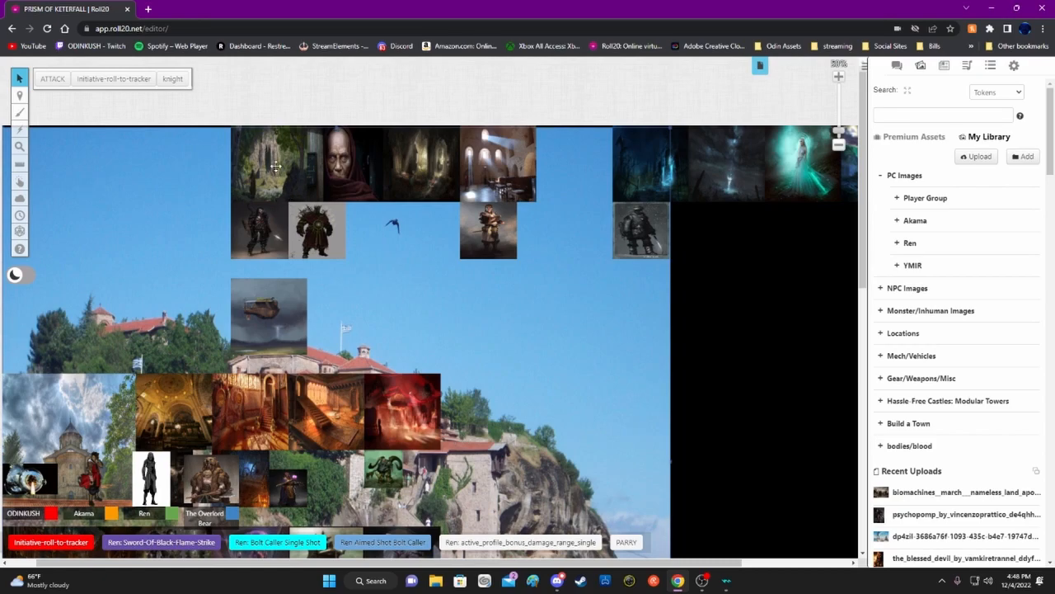
pyautogui.click(20, 96)
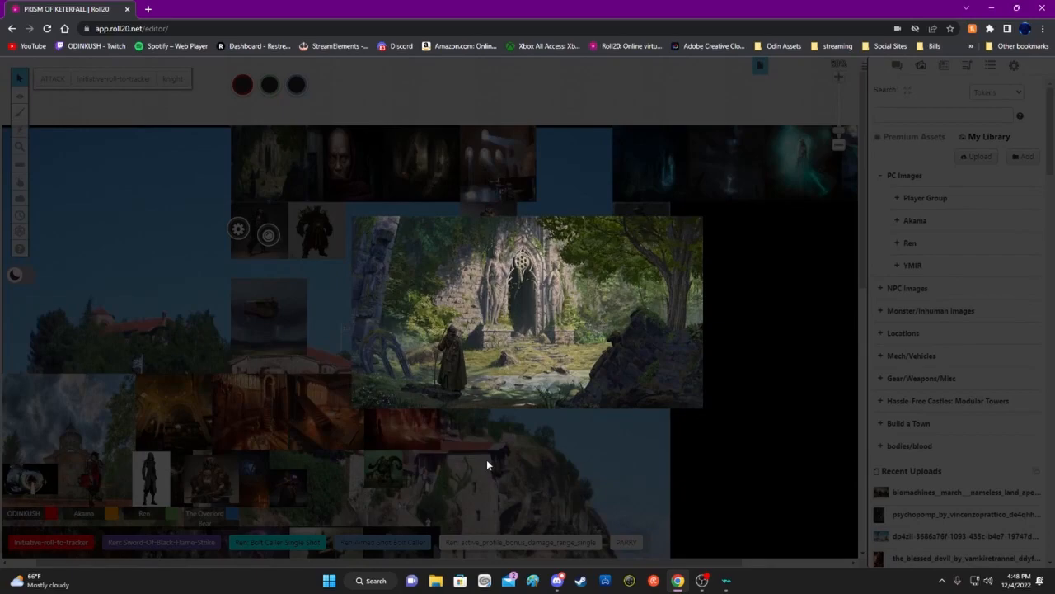
pyautogui.moveTo(505, 472)
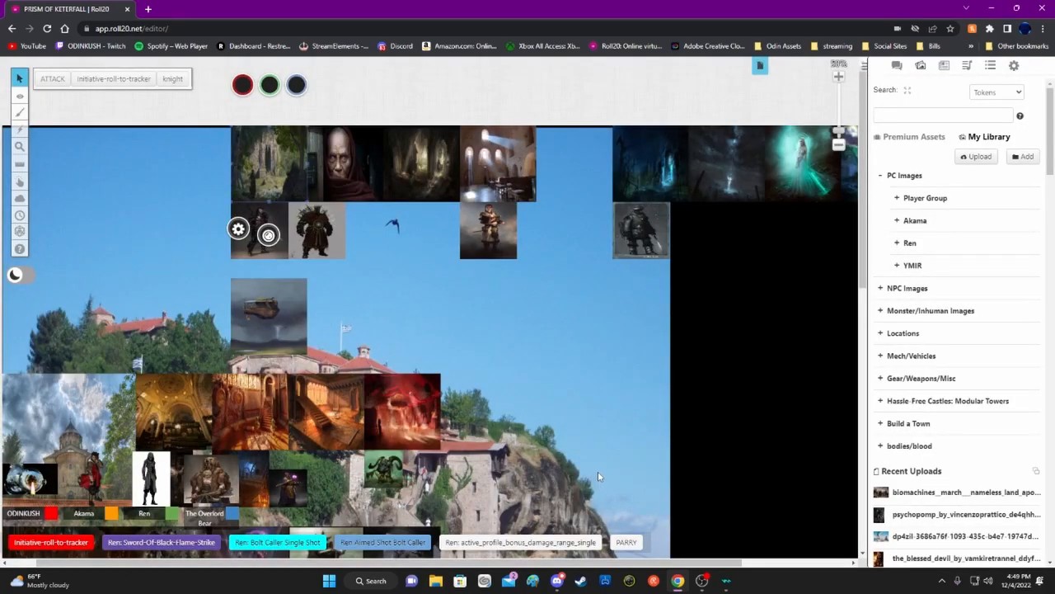
pyautogui.moveTo(487, 402)
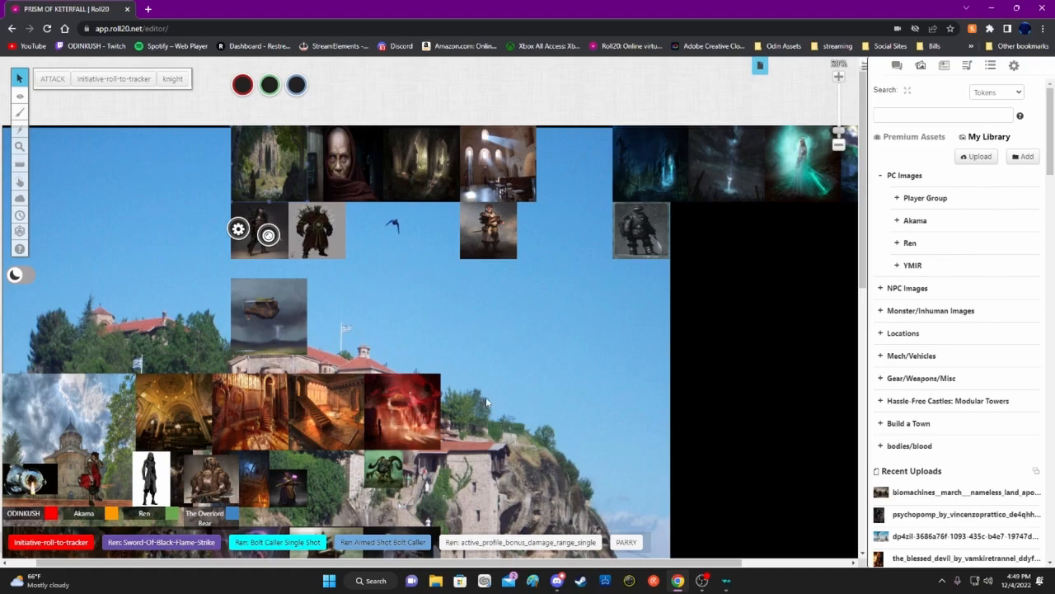
pyautogui.moveTo(468, 376)
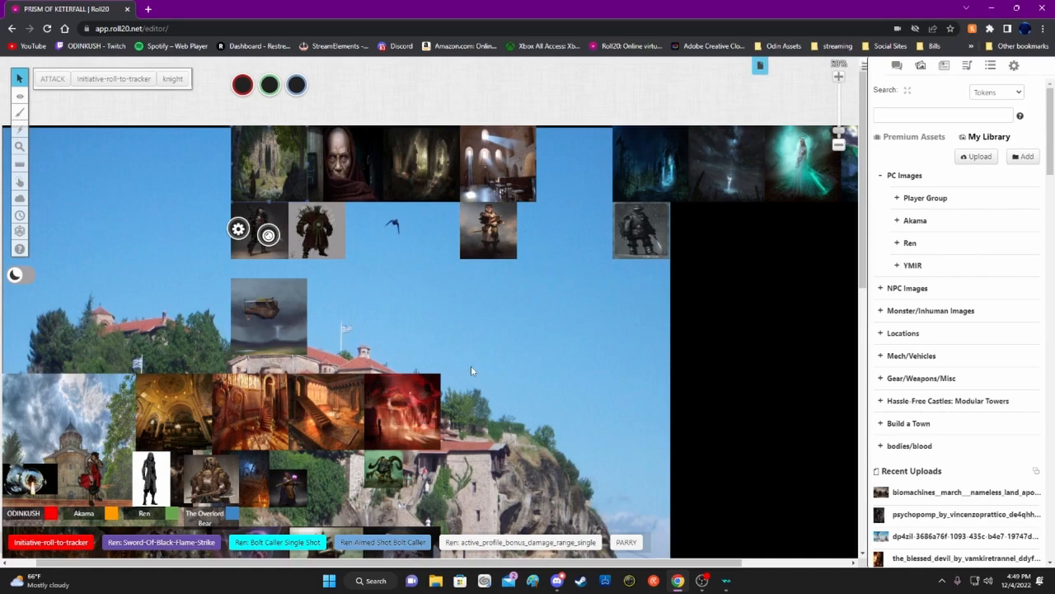
pyautogui.moveTo(475, 369)
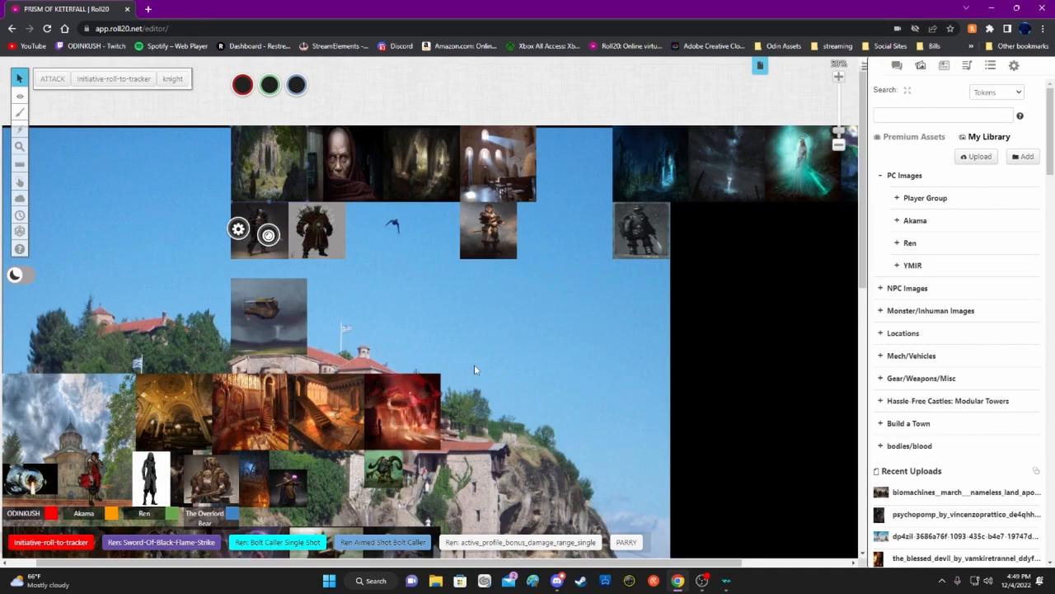
pyautogui.moveTo(471, 364)
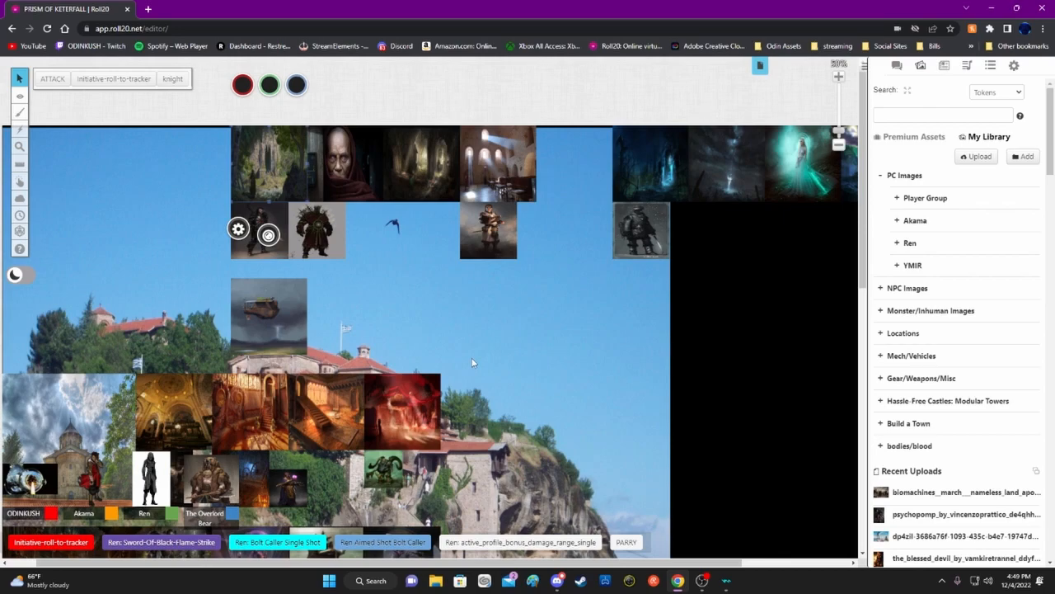
pyautogui.moveTo(465, 363)
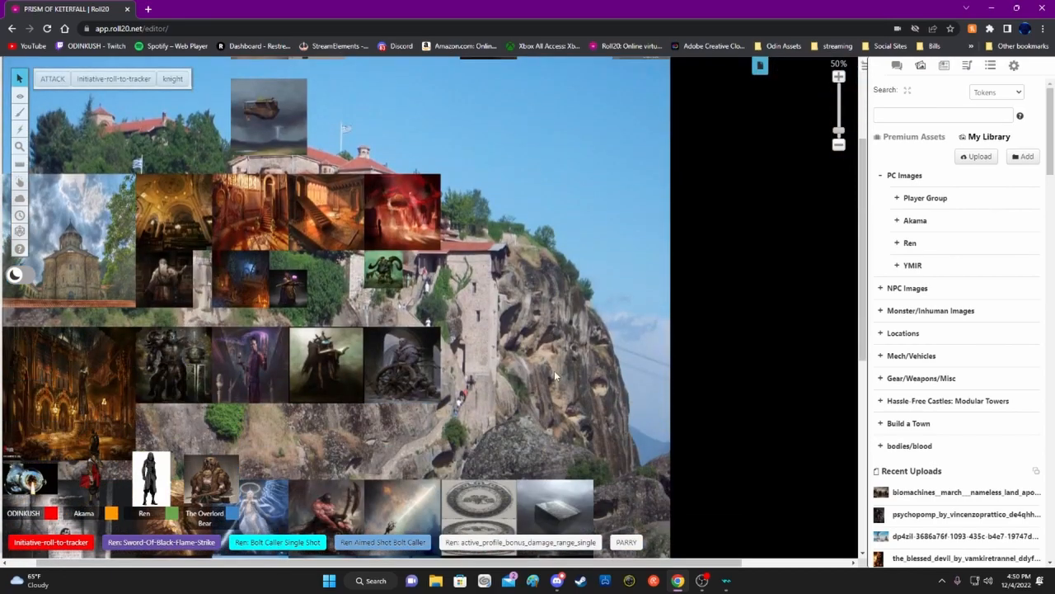
pyautogui.scroll(-3)
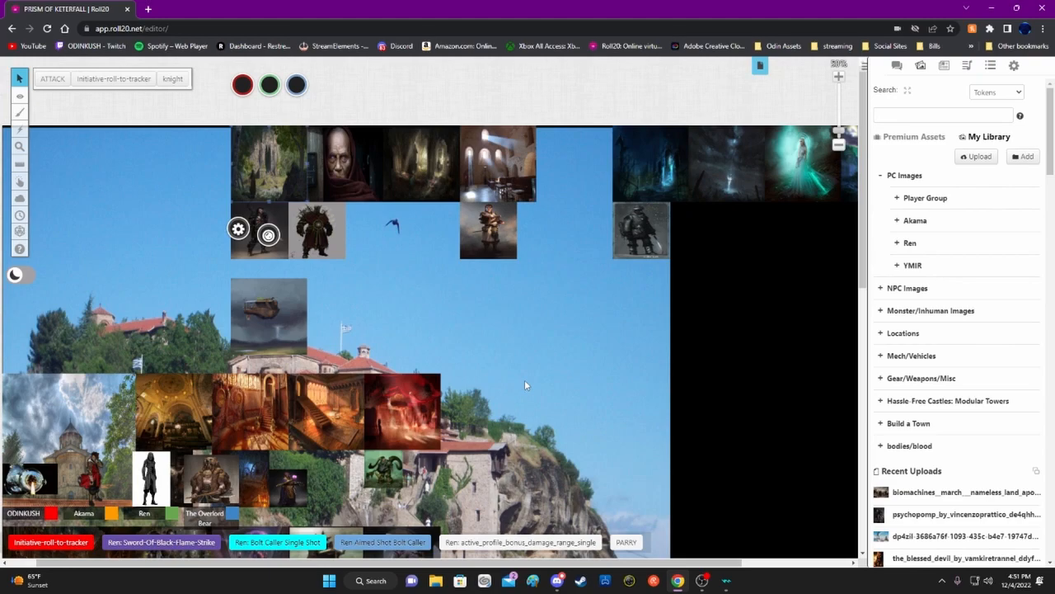
pyautogui.moveTo(280, 304)
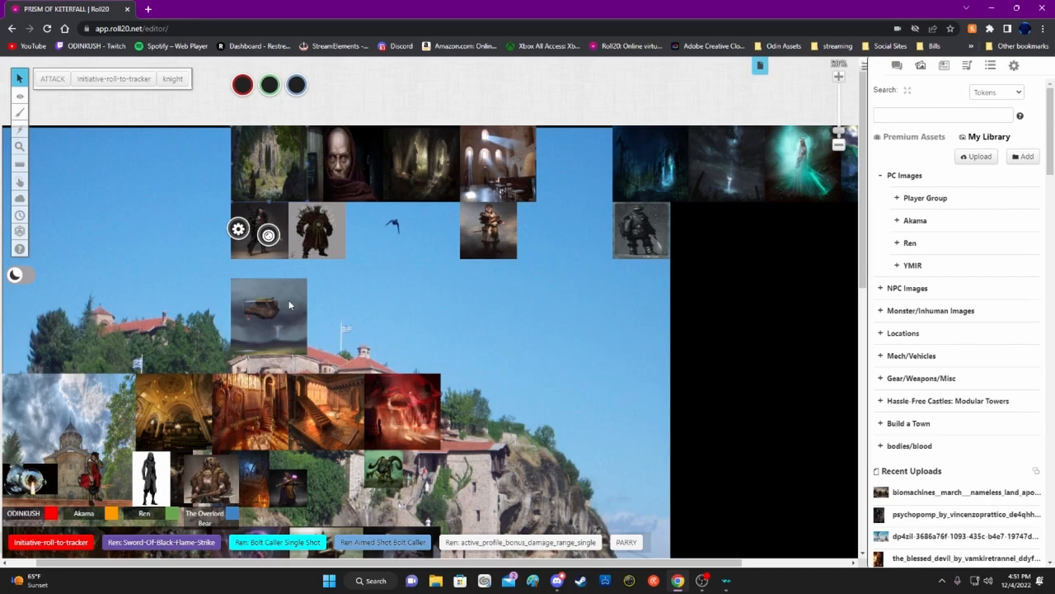
pyautogui.moveTo(356, 338)
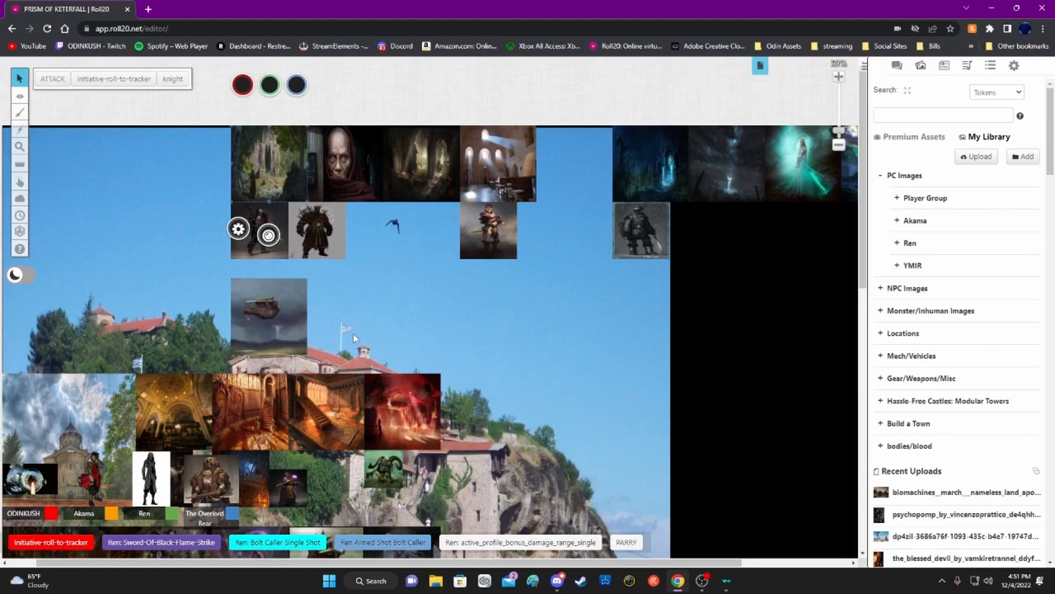
pyautogui.moveTo(347, 326)
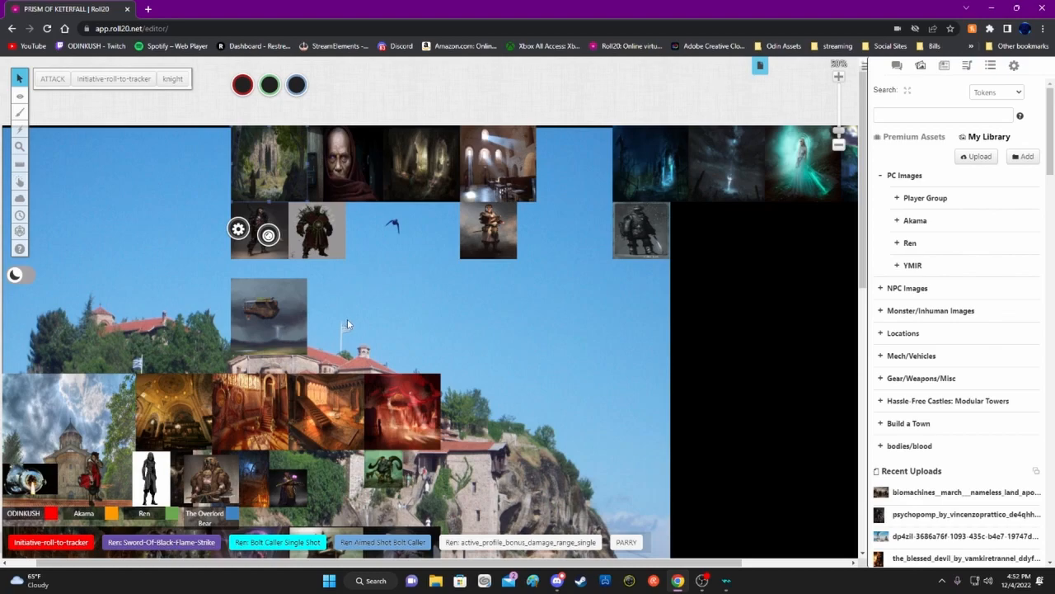
pyautogui.moveTo(343, 359)
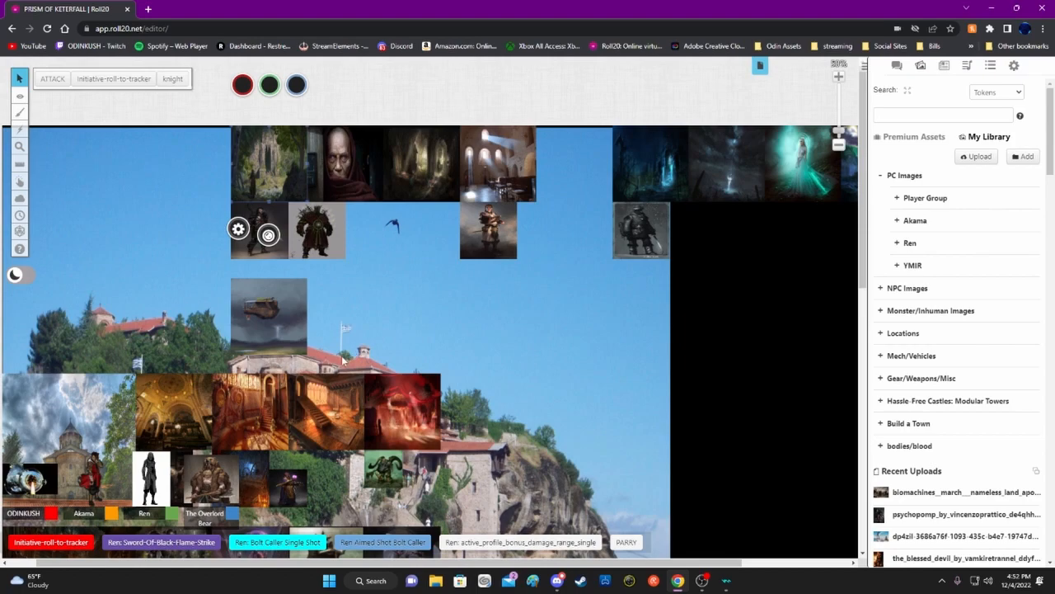
pyautogui.moveTo(512, 325)
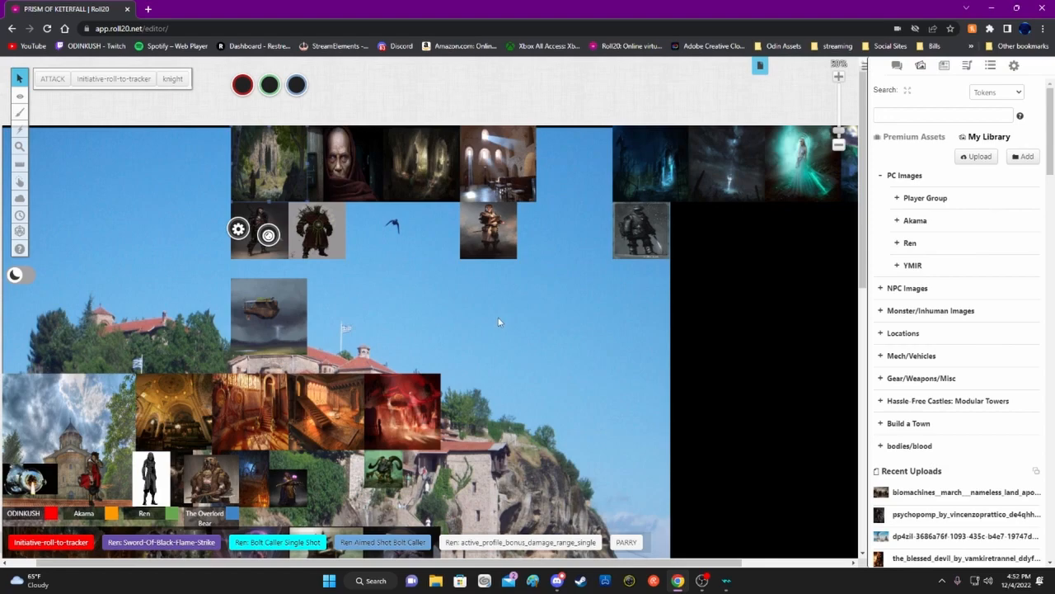
pyautogui.moveTo(404, 308)
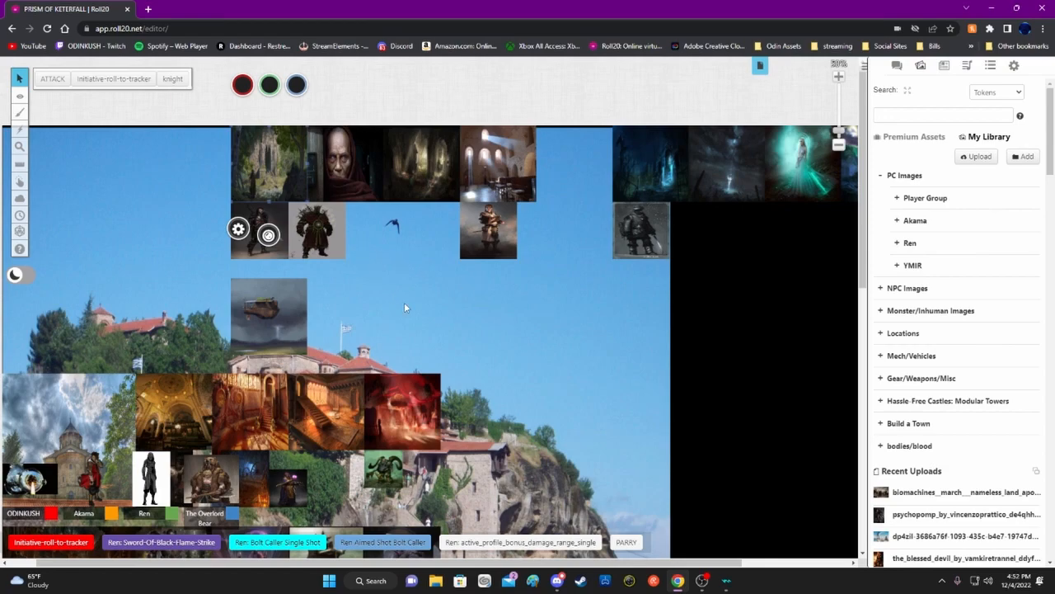
pyautogui.moveTo(469, 330)
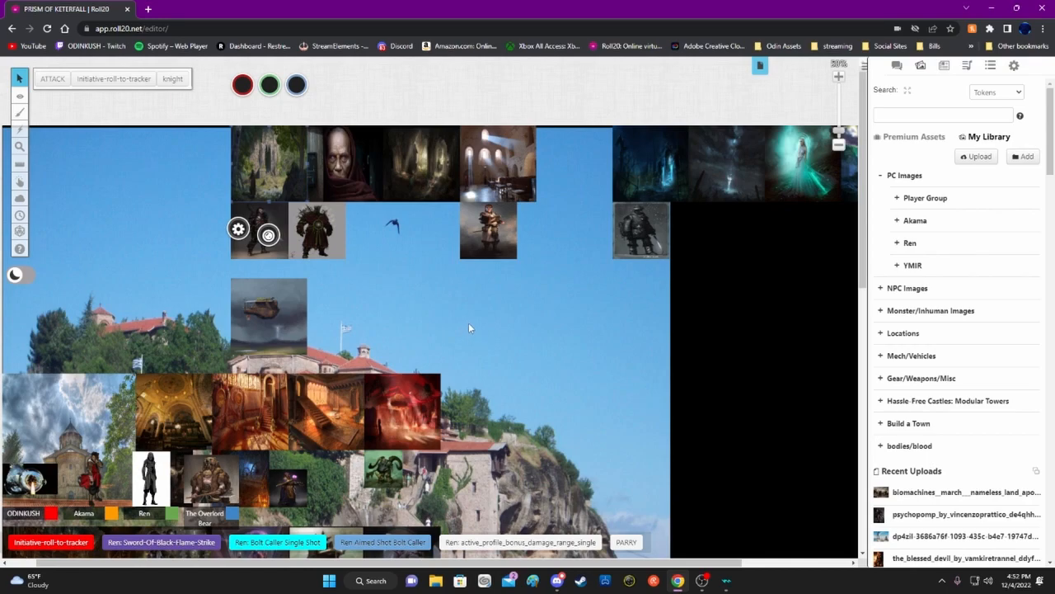
pyautogui.moveTo(470, 320)
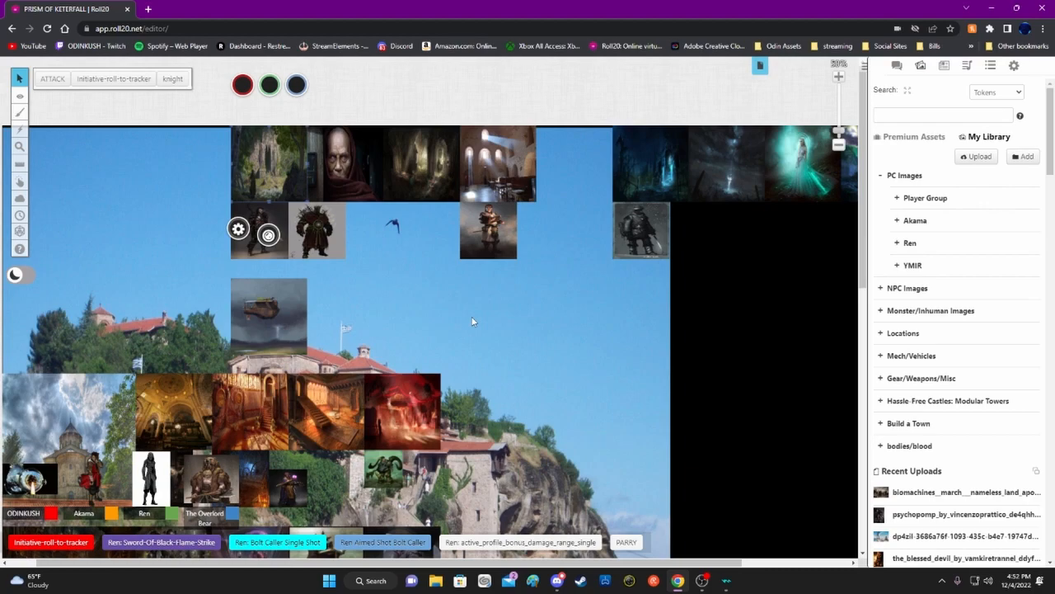
pyautogui.moveTo(475, 325)
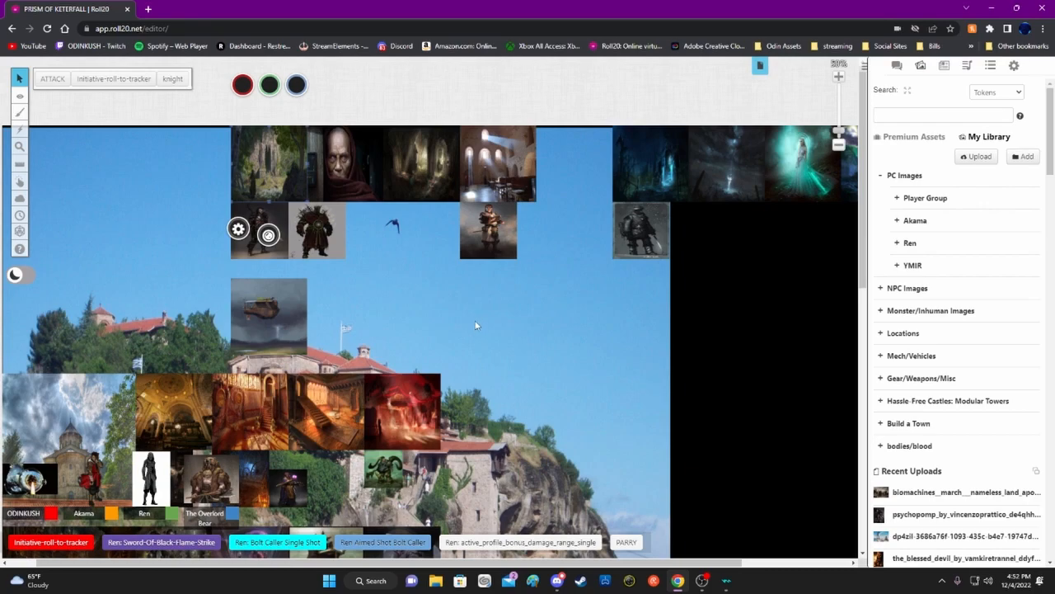
pyautogui.moveTo(251, 163)
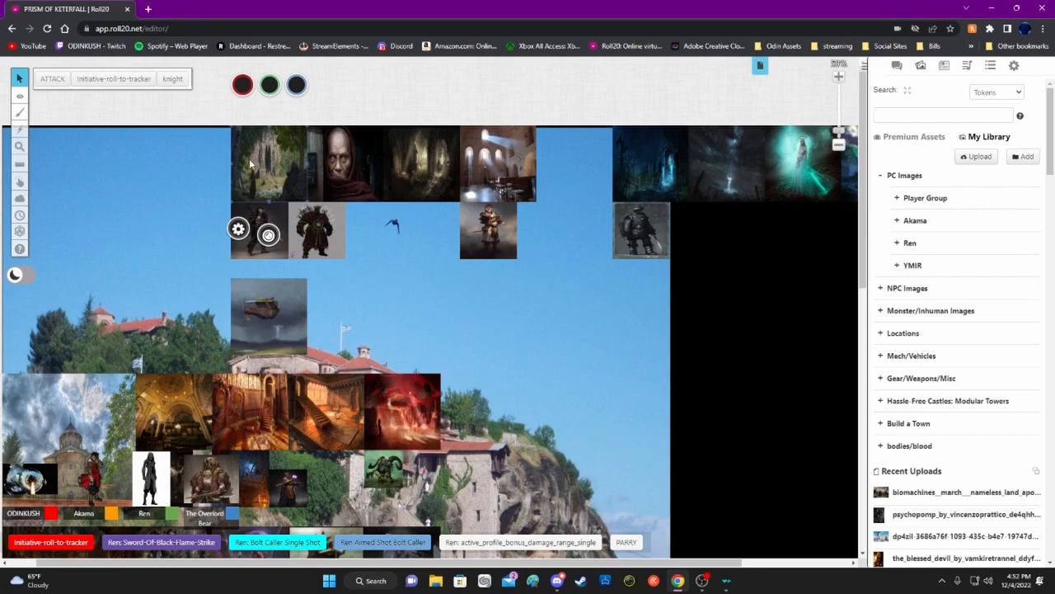
pyautogui.moveTo(258, 185)
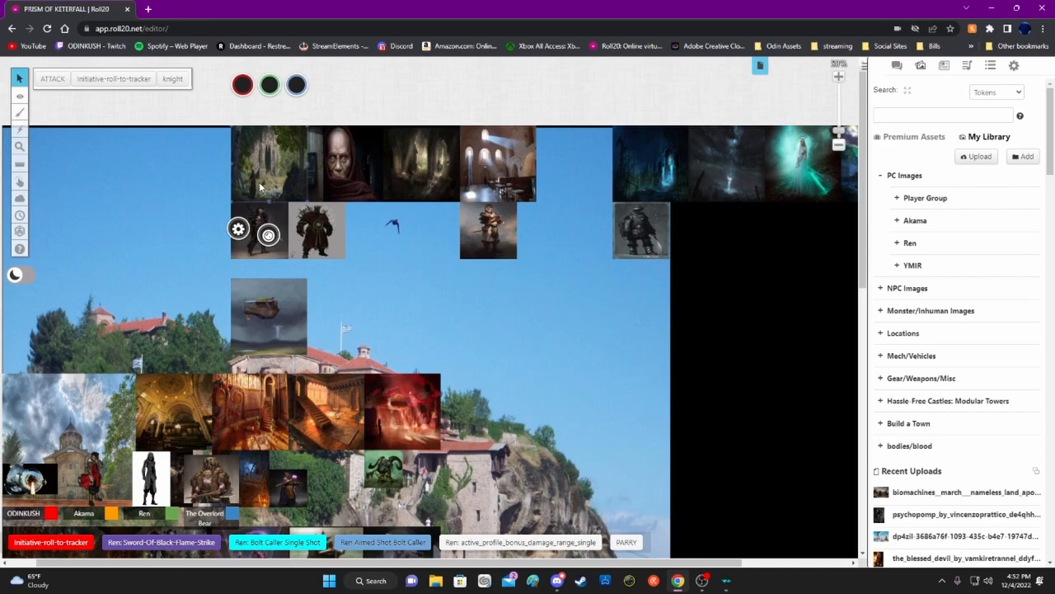
pyautogui.moveTo(264, 186)
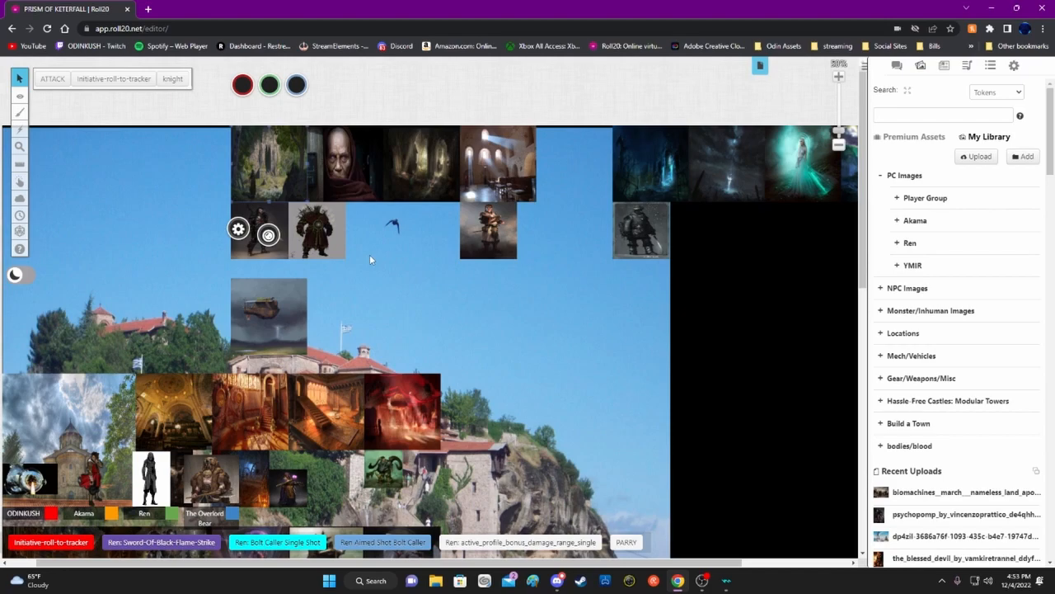
pyautogui.moveTo(272, 165)
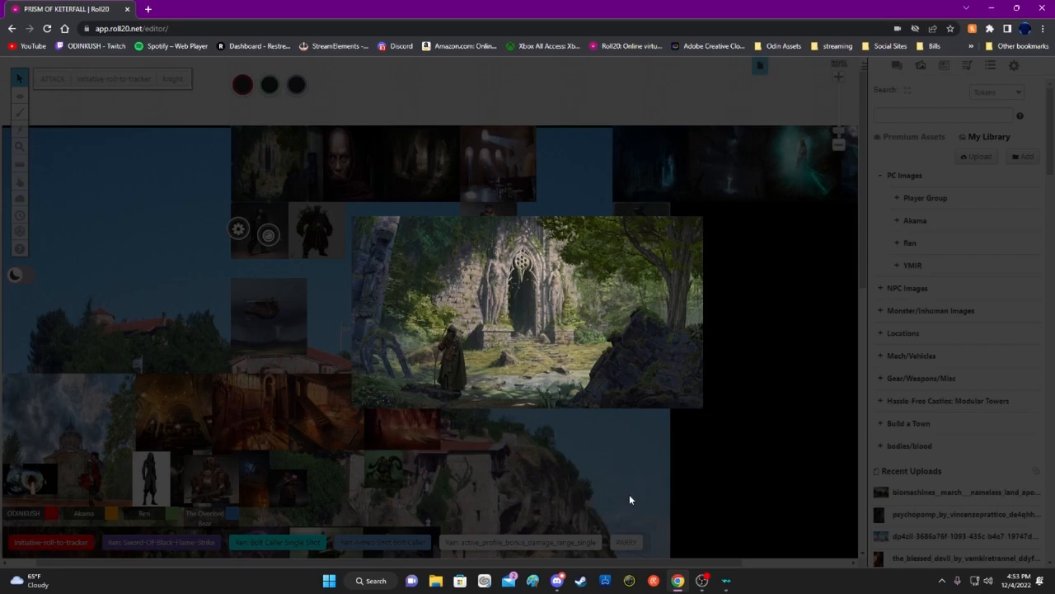
pyautogui.moveTo(922, 572)
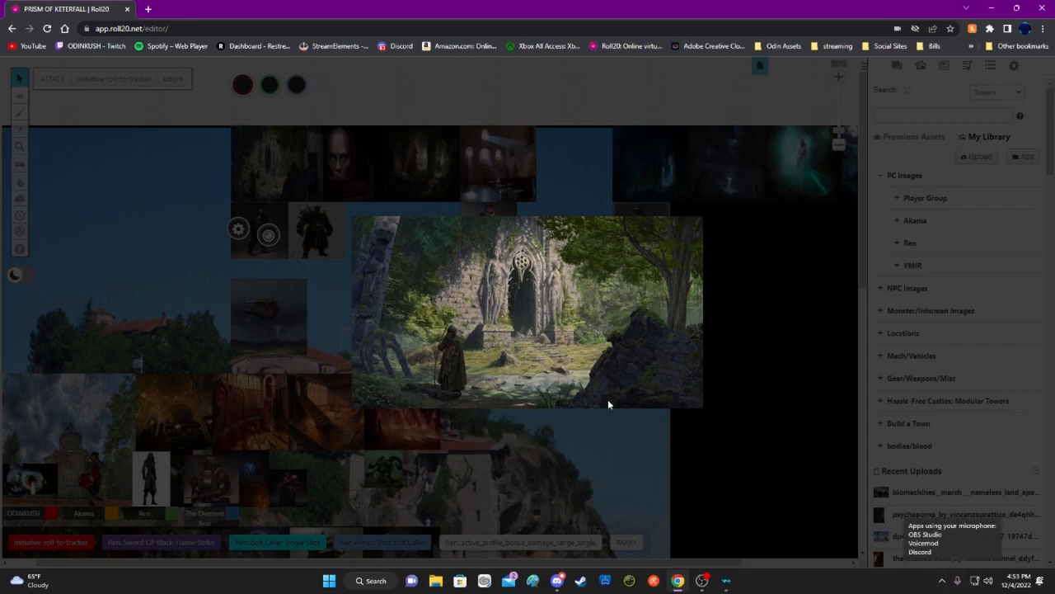
pyautogui.moveTo(495, 310)
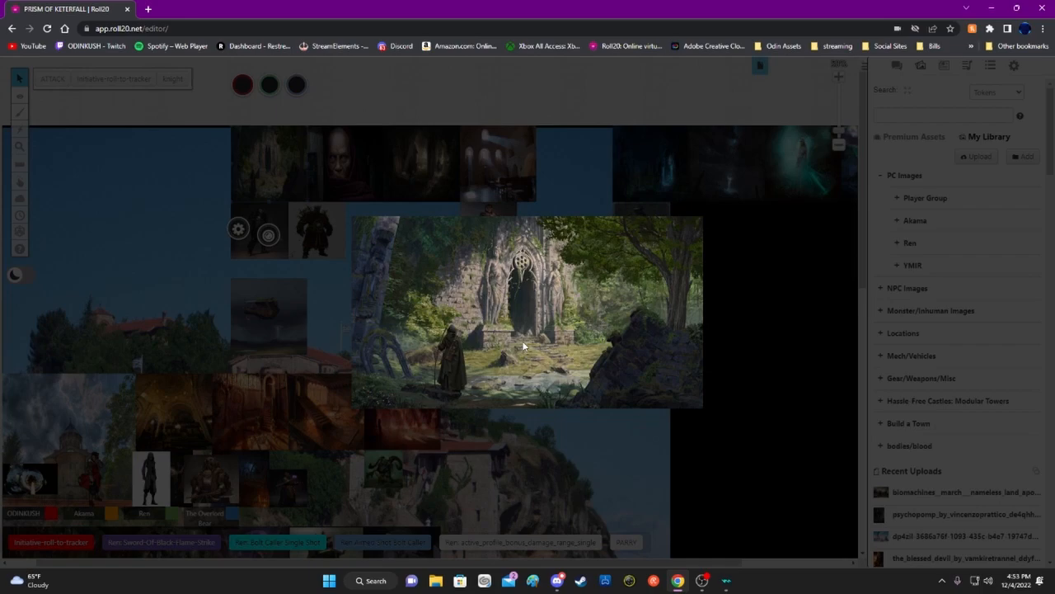
pyautogui.moveTo(511, 341)
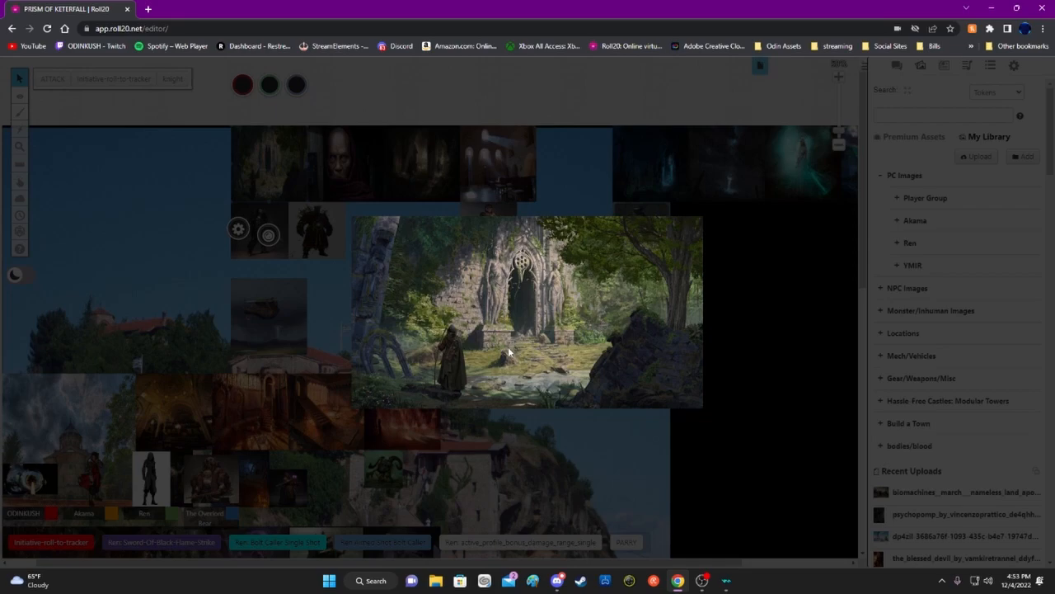
pyautogui.moveTo(510, 353)
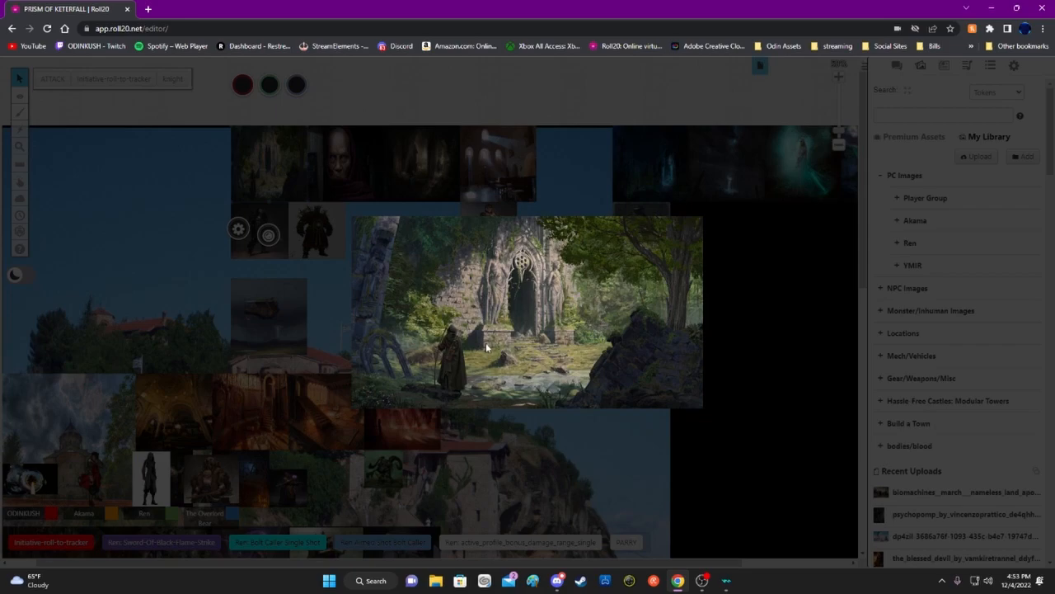
pyautogui.moveTo(482, 339)
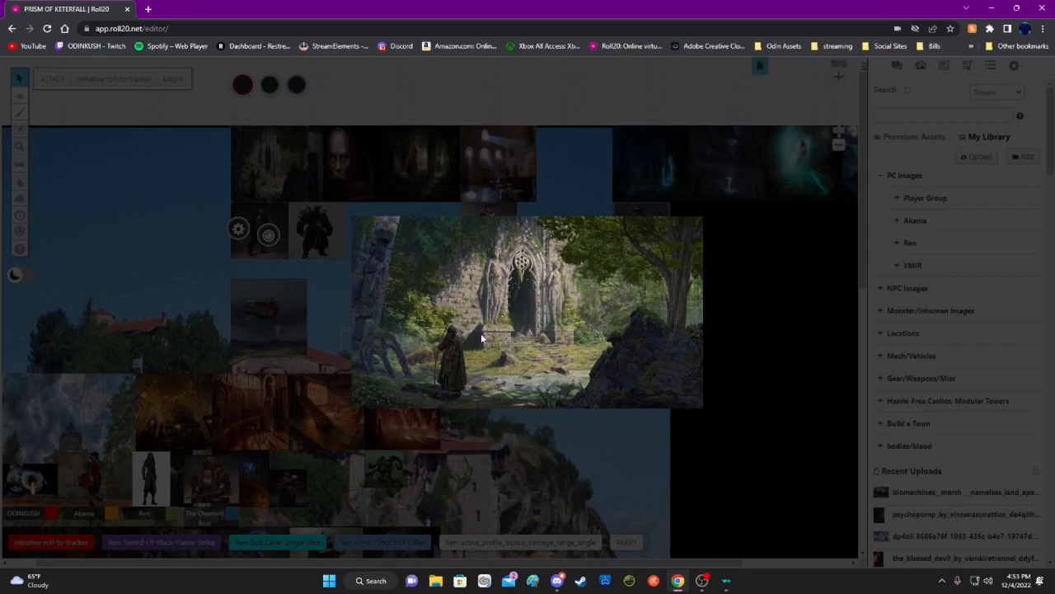
pyautogui.moveTo(498, 331)
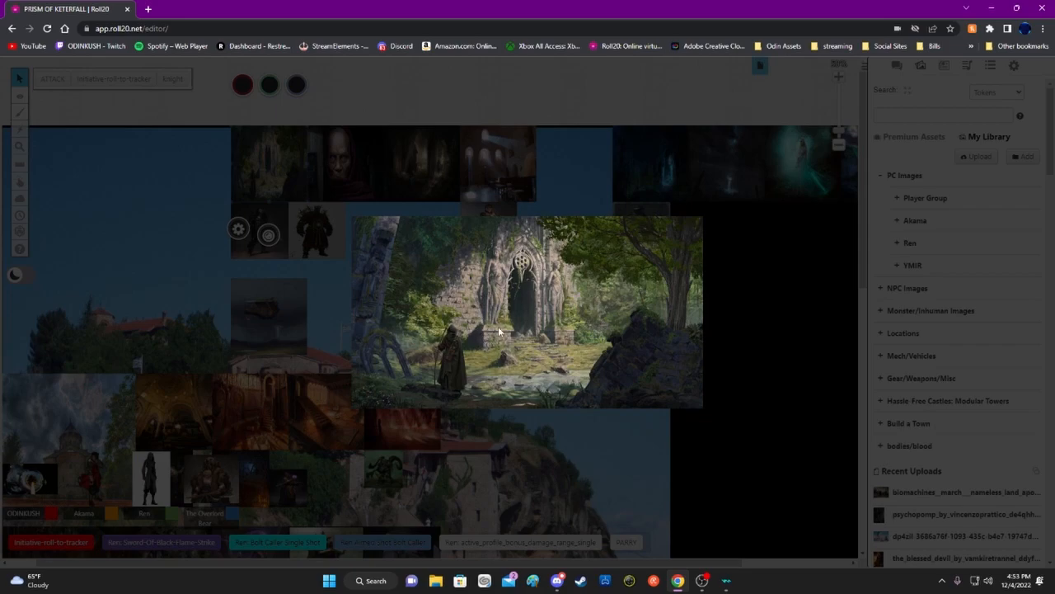
pyautogui.moveTo(511, 337)
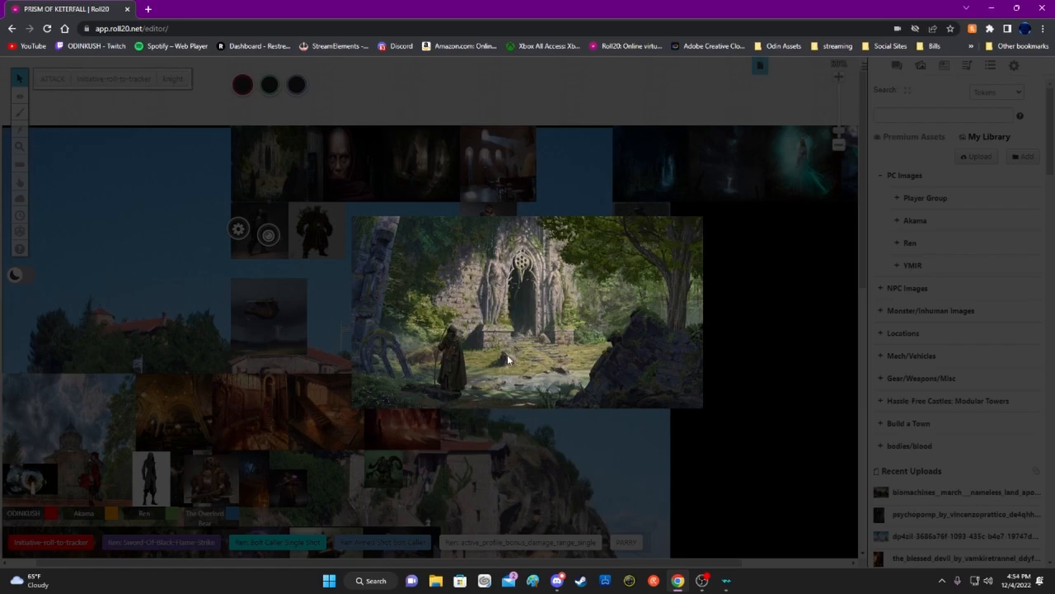
pyautogui.moveTo(475, 360)
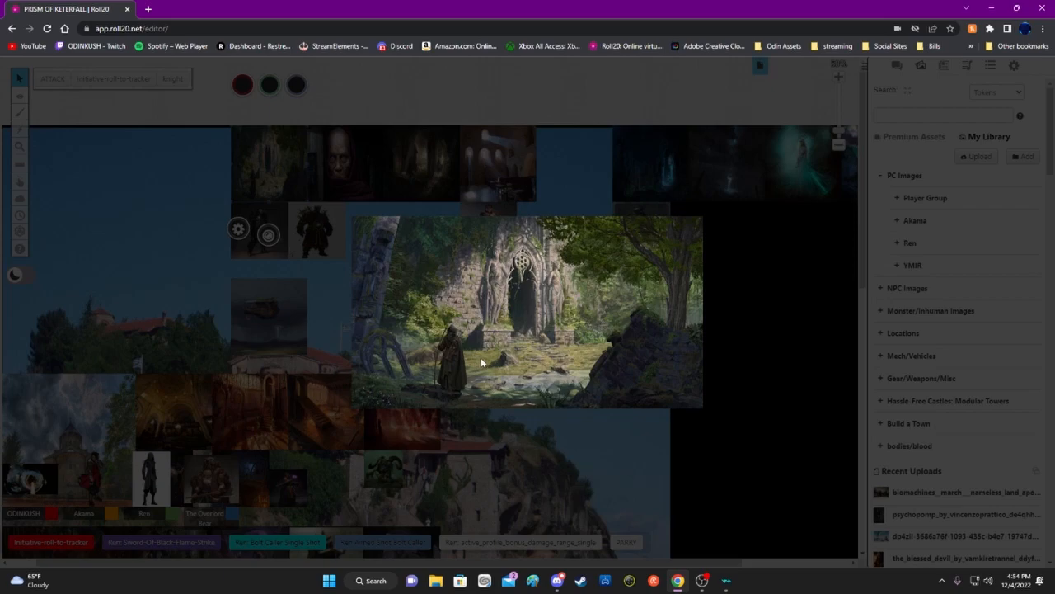
pyautogui.moveTo(524, 397)
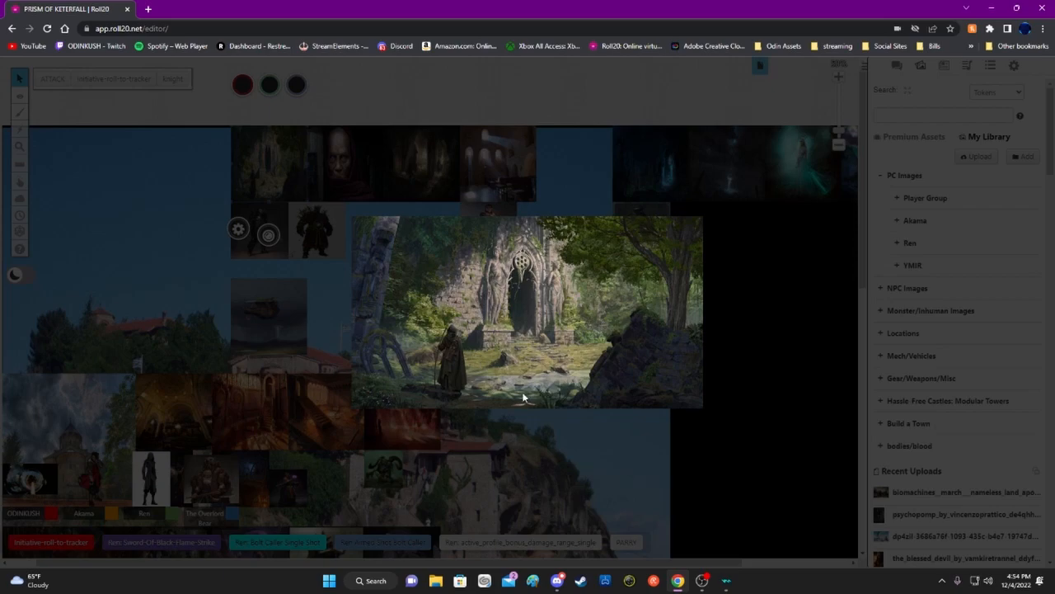
pyautogui.moveTo(569, 383)
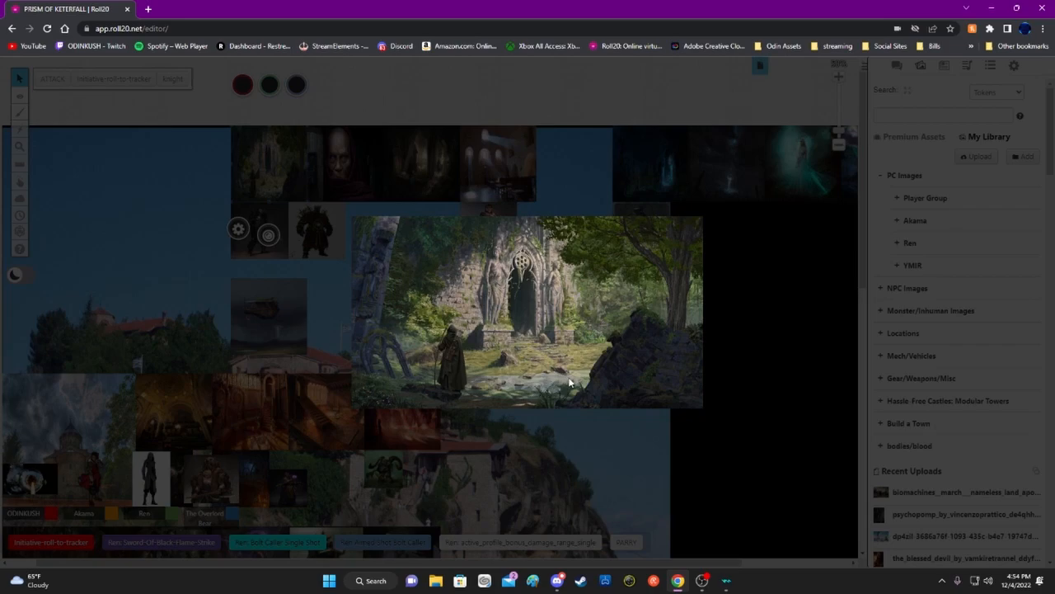
pyautogui.moveTo(570, 363)
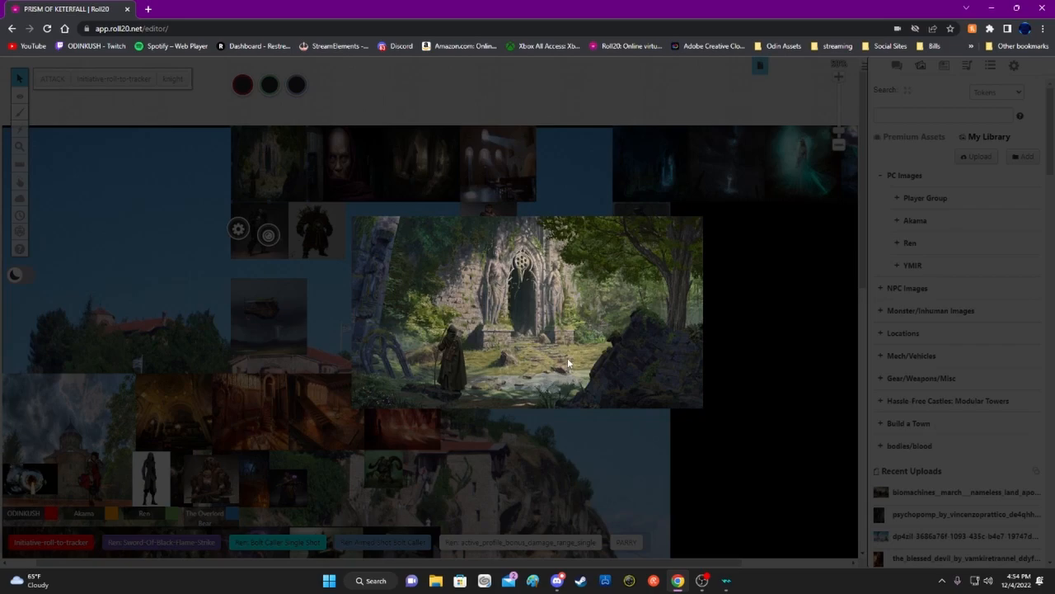
pyautogui.moveTo(573, 366)
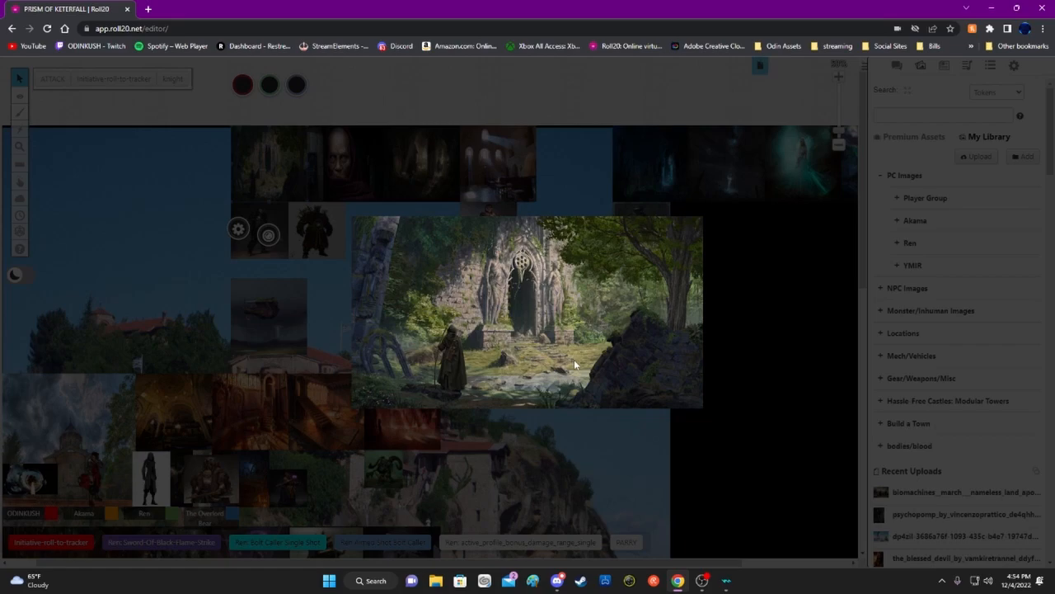
pyautogui.moveTo(576, 369)
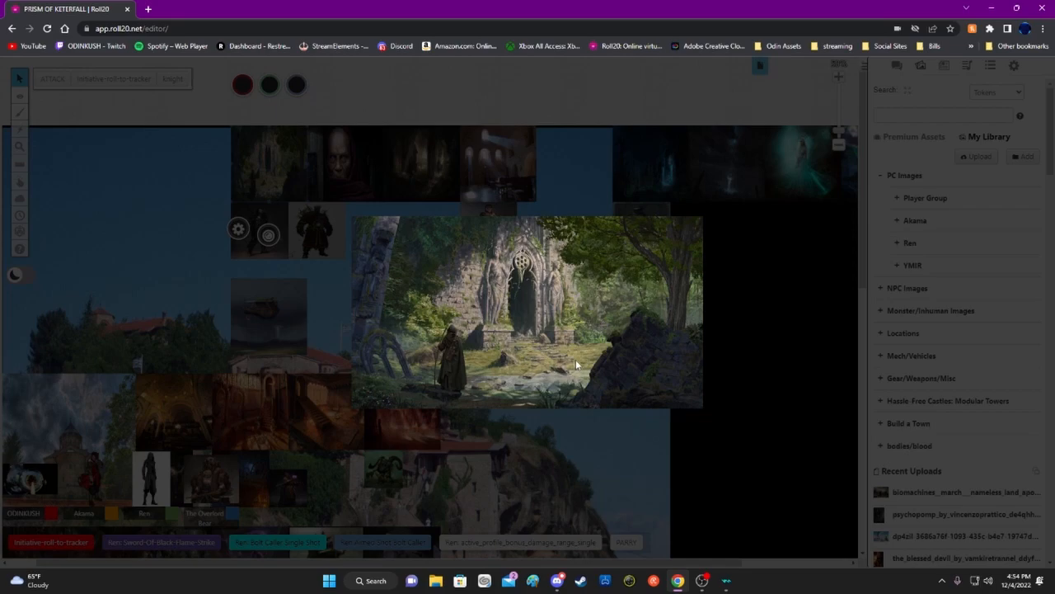
pyautogui.moveTo(574, 350)
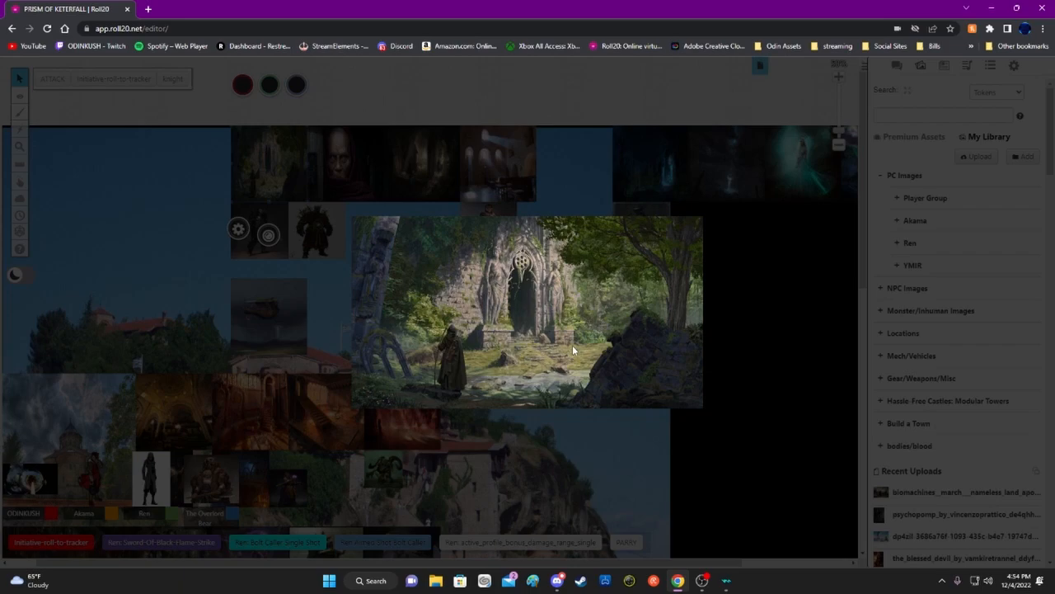
pyautogui.moveTo(557, 348)
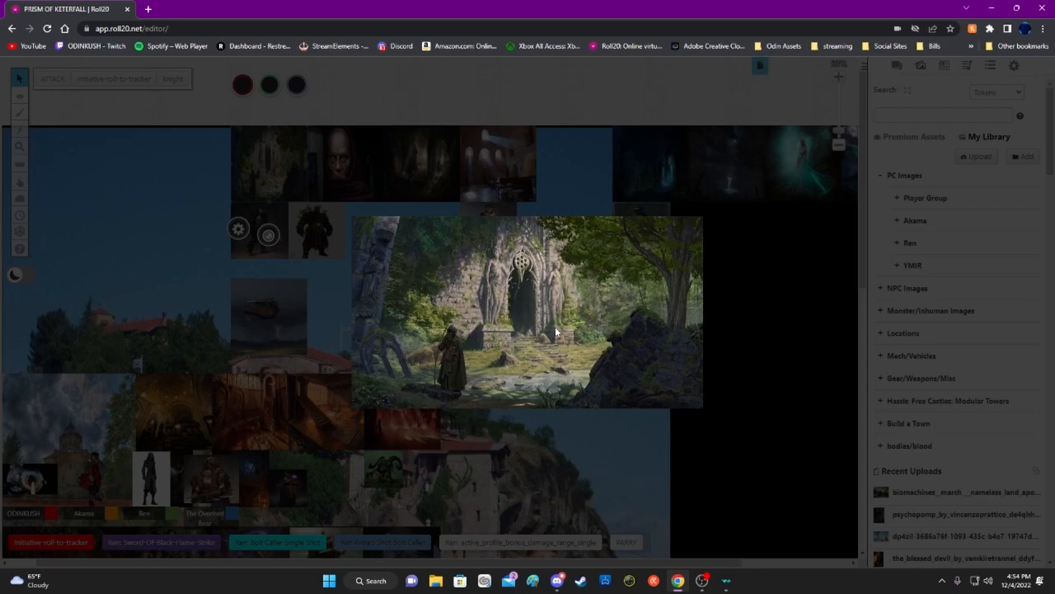
pyautogui.moveTo(577, 332)
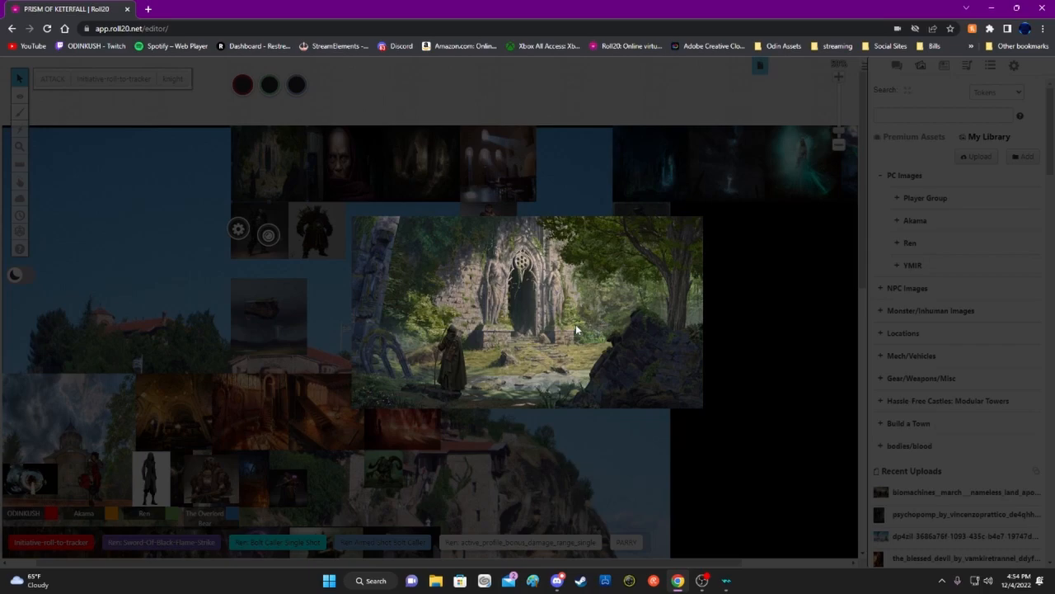
pyautogui.moveTo(577, 348)
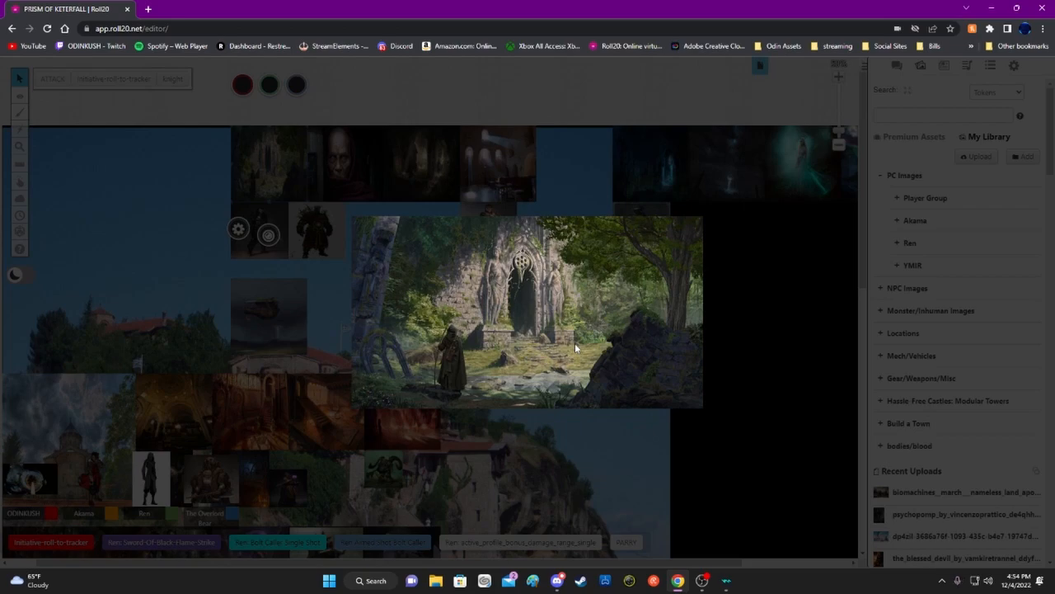
pyautogui.moveTo(557, 346)
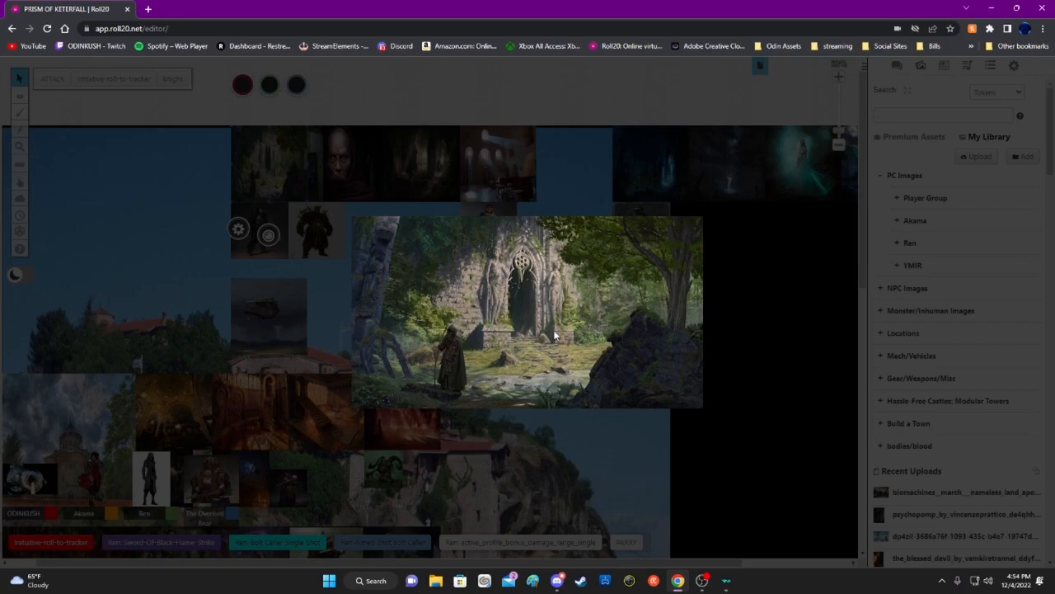
pyautogui.moveTo(544, 337)
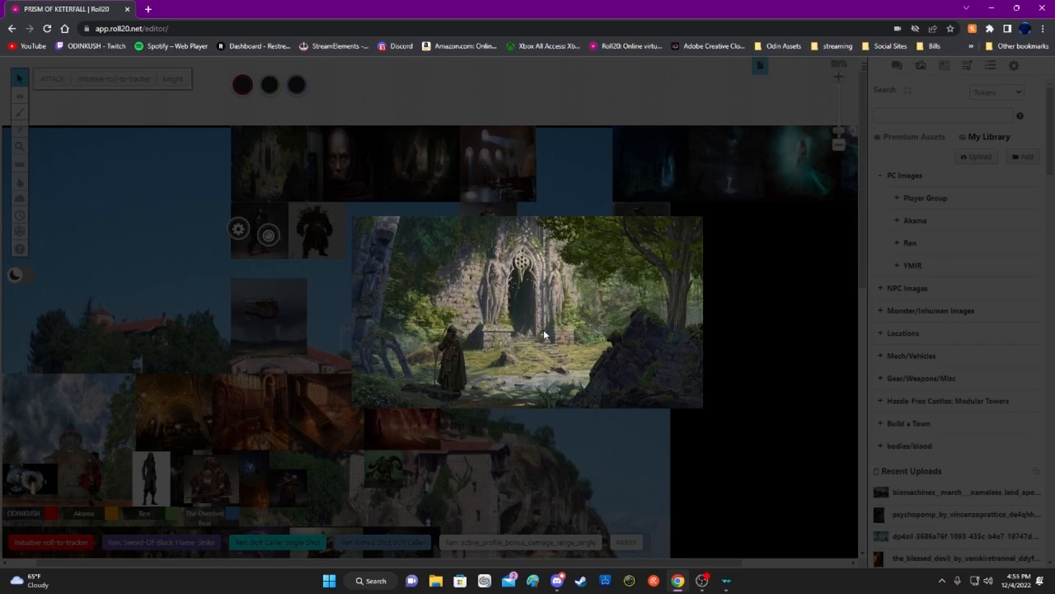
pyautogui.moveTo(553, 347)
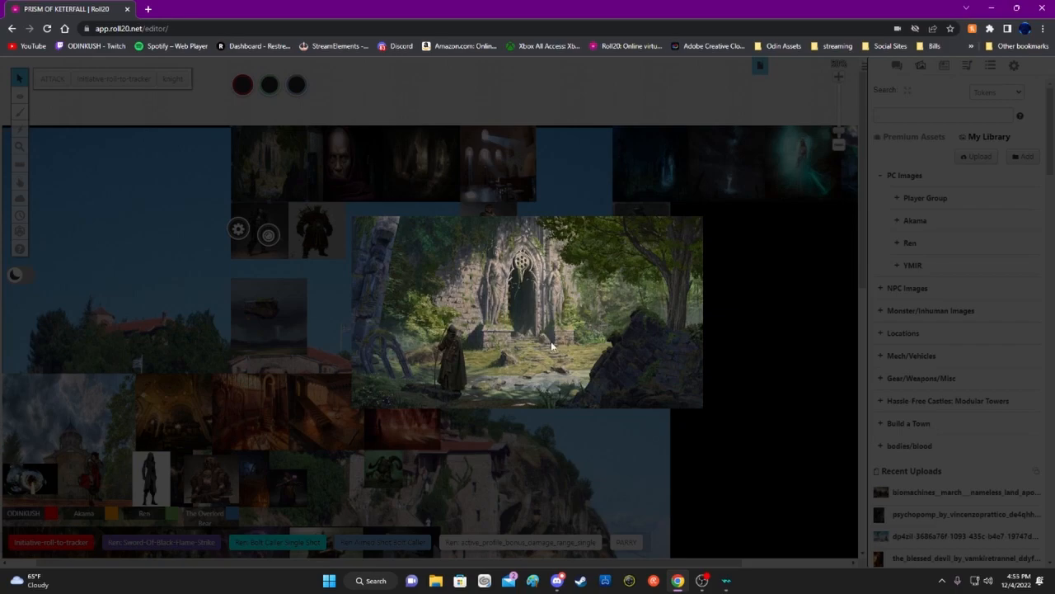
pyautogui.moveTo(554, 338)
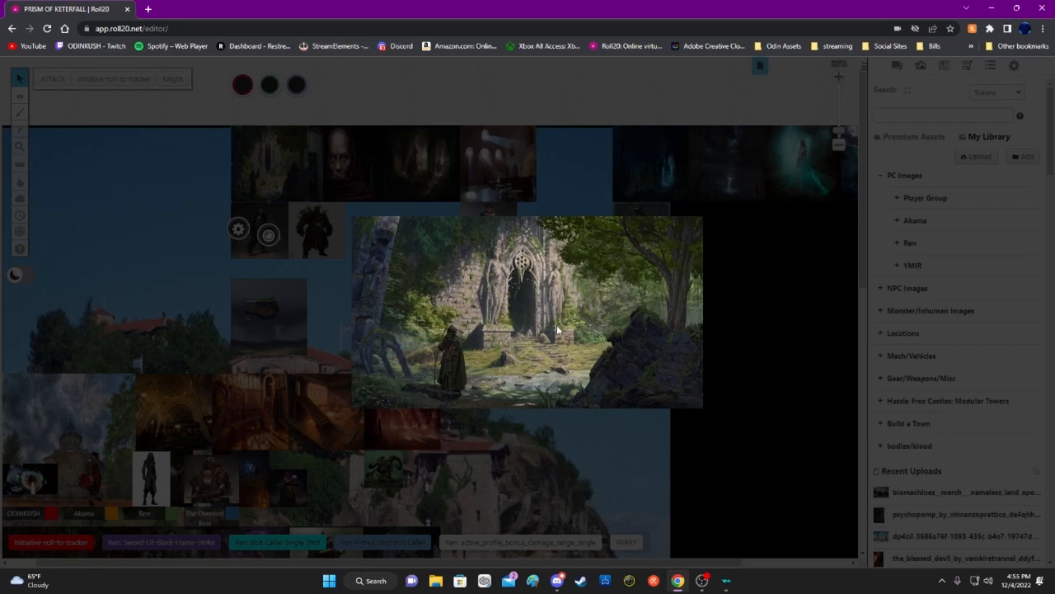
pyautogui.moveTo(574, 330)
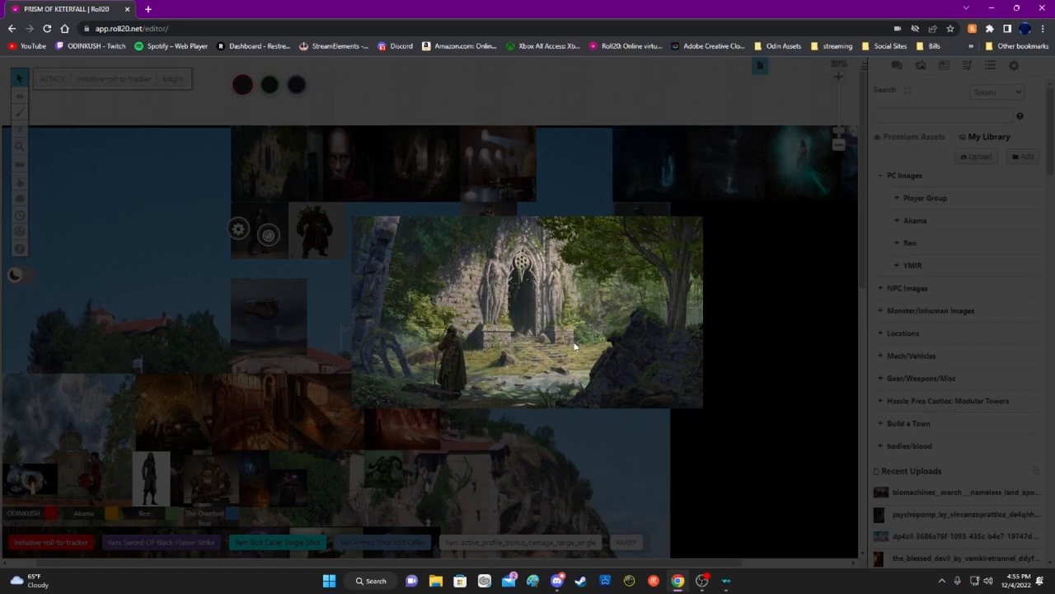
pyautogui.moveTo(554, 350)
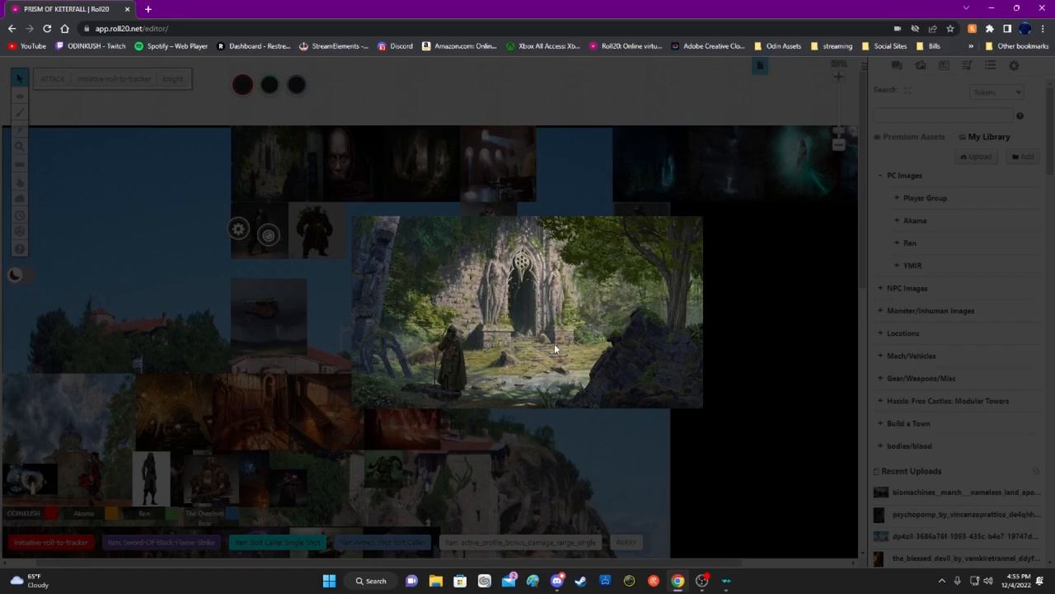
pyautogui.moveTo(543, 336)
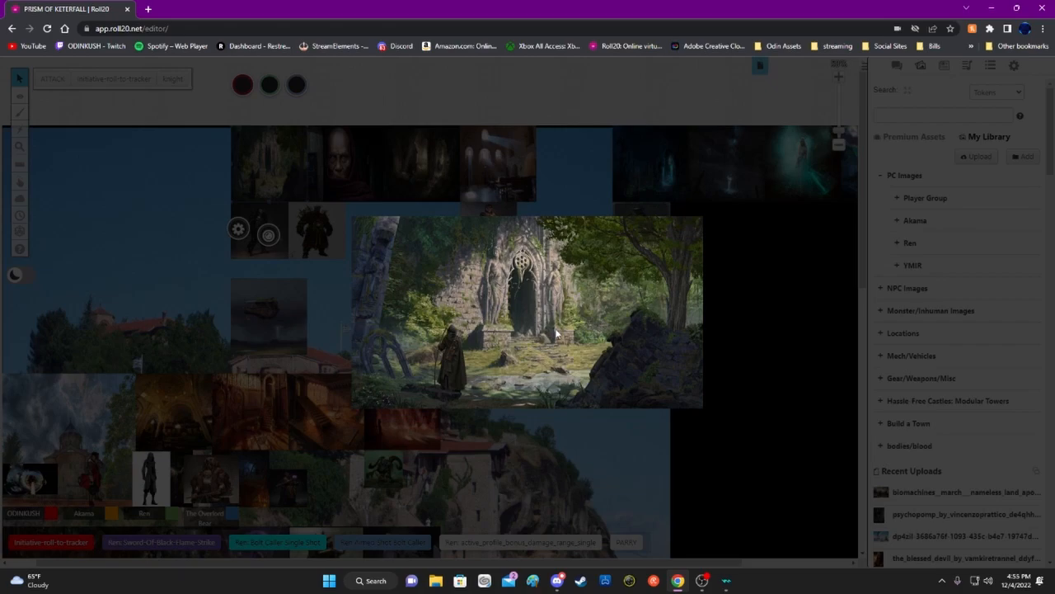
pyautogui.moveTo(561, 346)
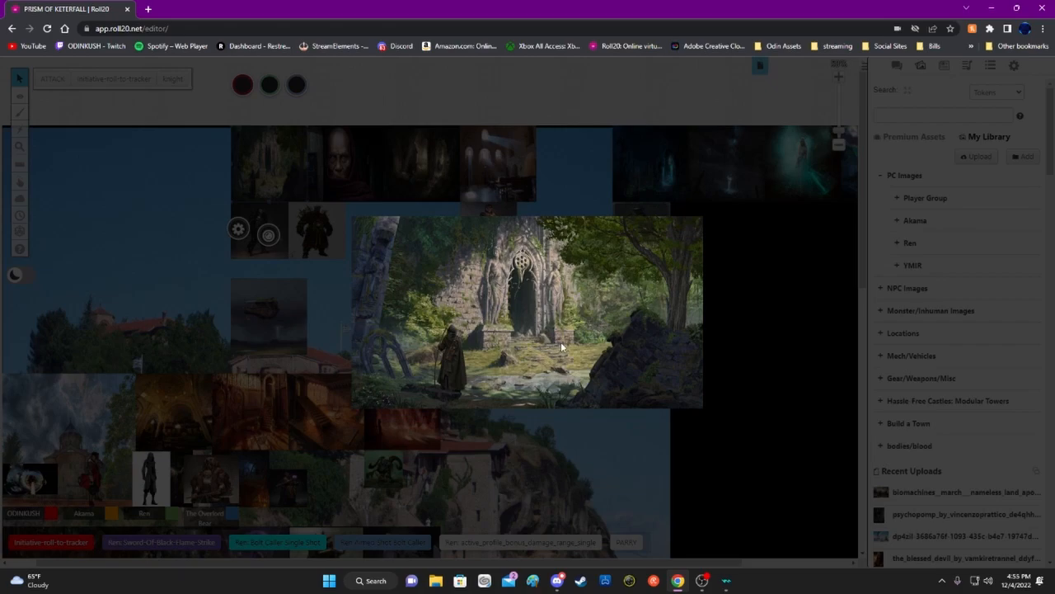
pyautogui.moveTo(570, 328)
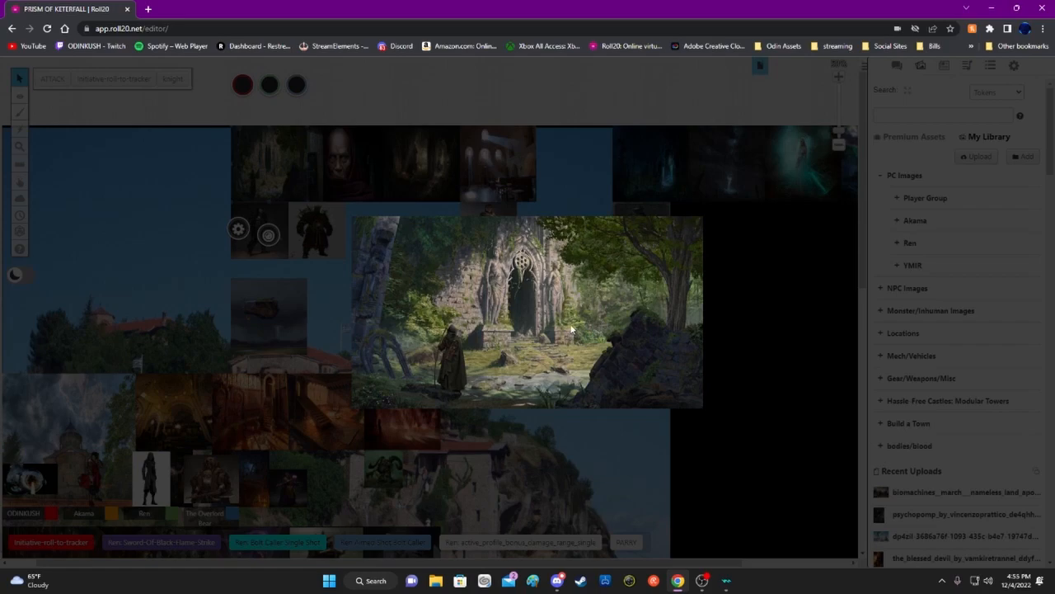
pyautogui.moveTo(559, 341)
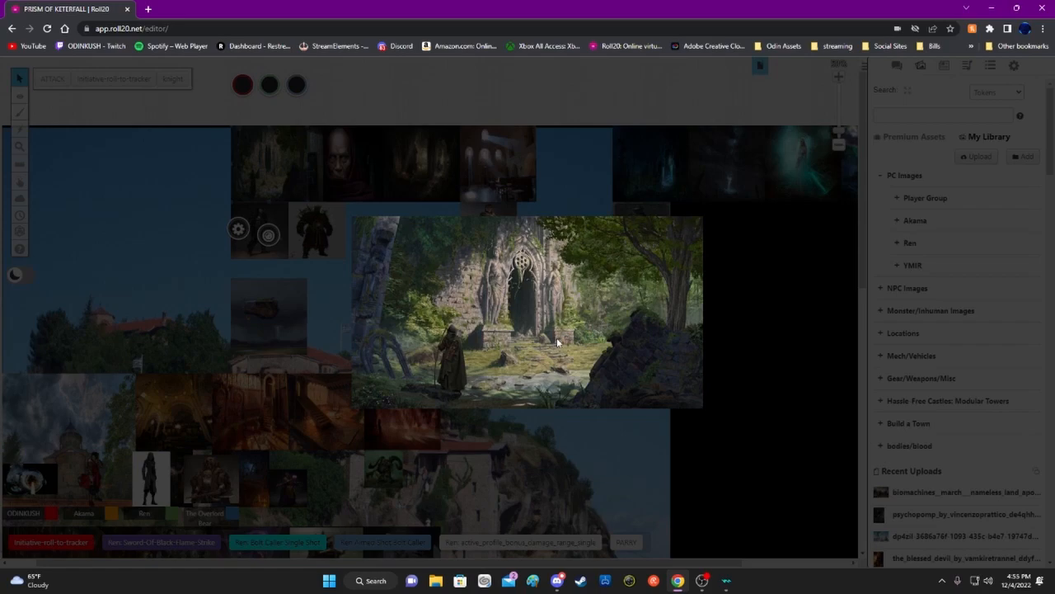
pyautogui.moveTo(541, 336)
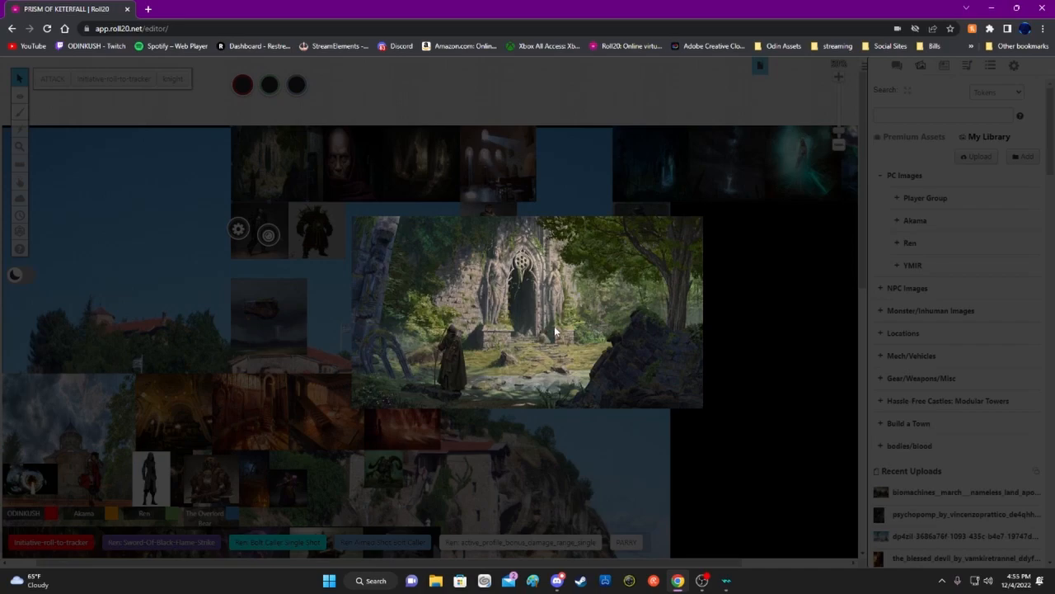
pyautogui.moveTo(571, 344)
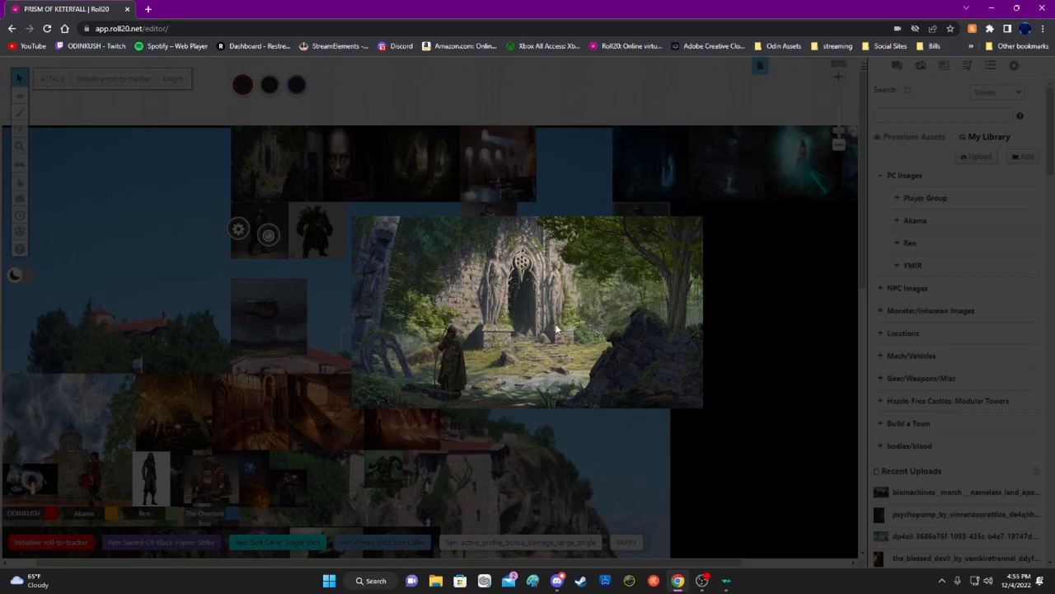
pyautogui.moveTo(538, 345)
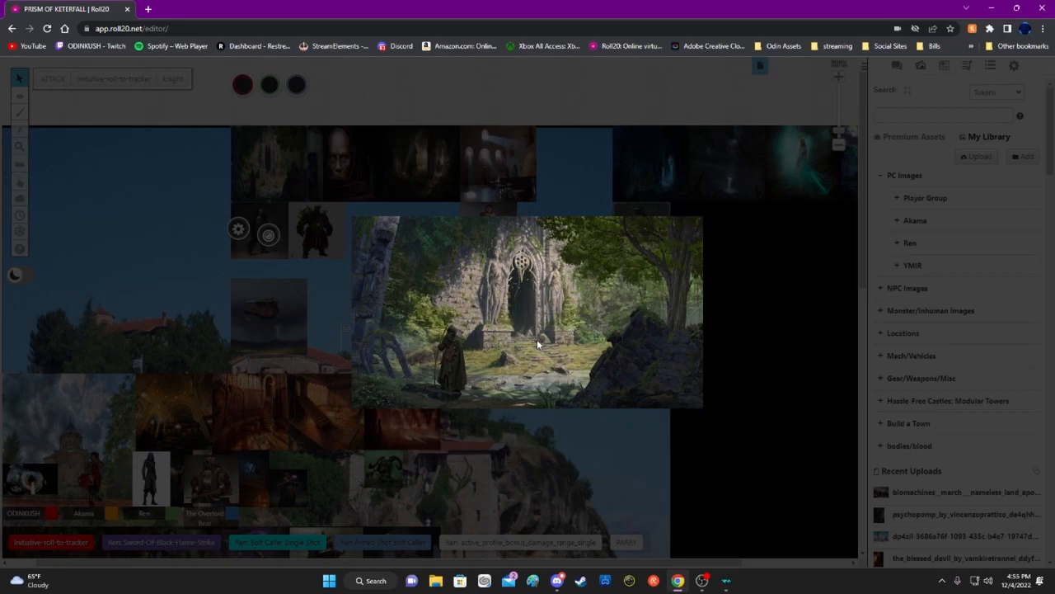
pyautogui.moveTo(540, 353)
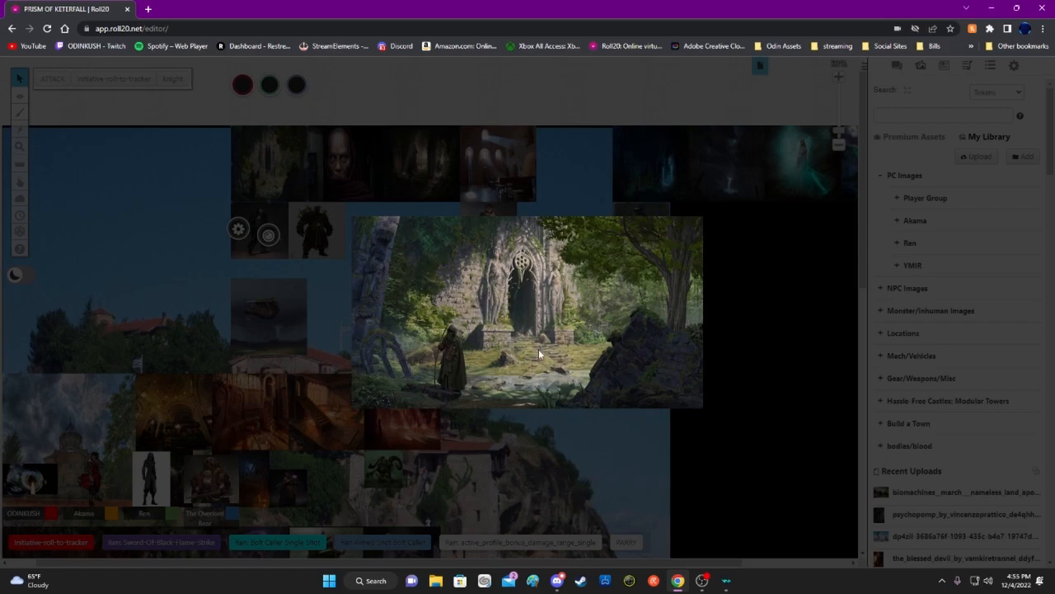
pyautogui.moveTo(528, 336)
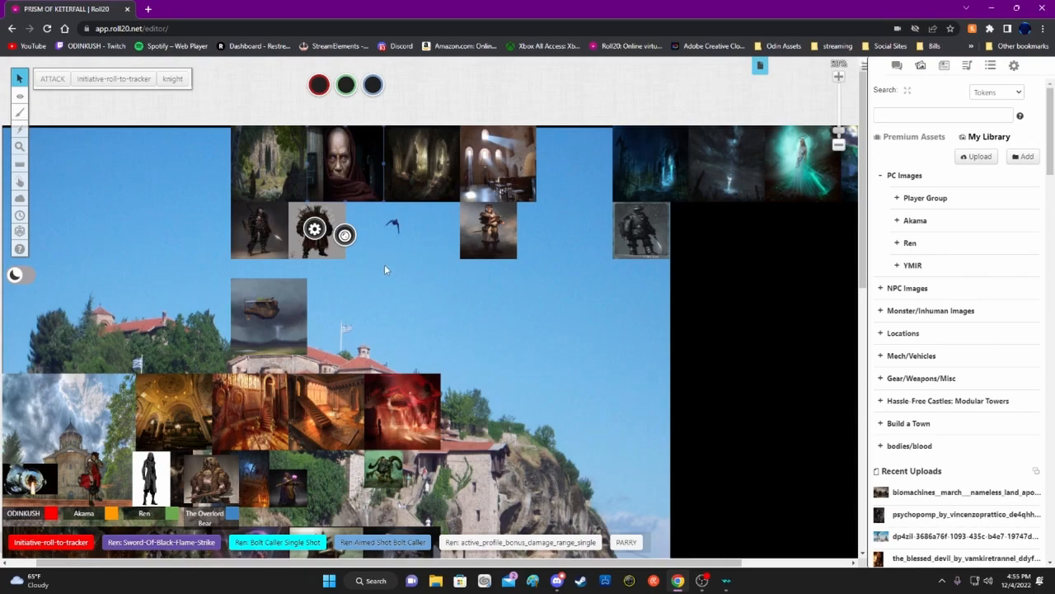
pyautogui.moveTo(366, 204)
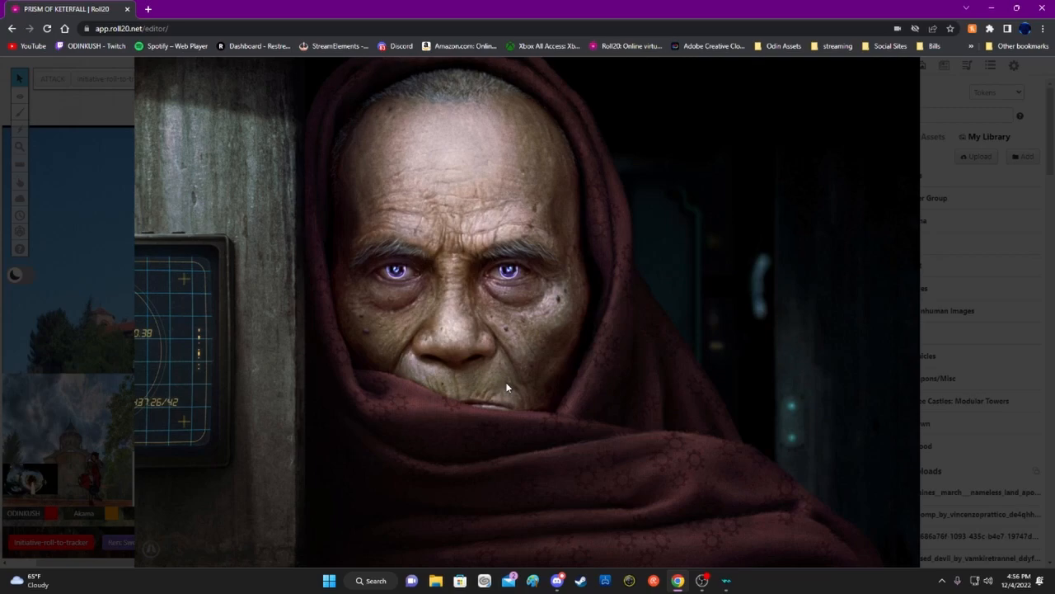
pyautogui.moveTo(592, 404)
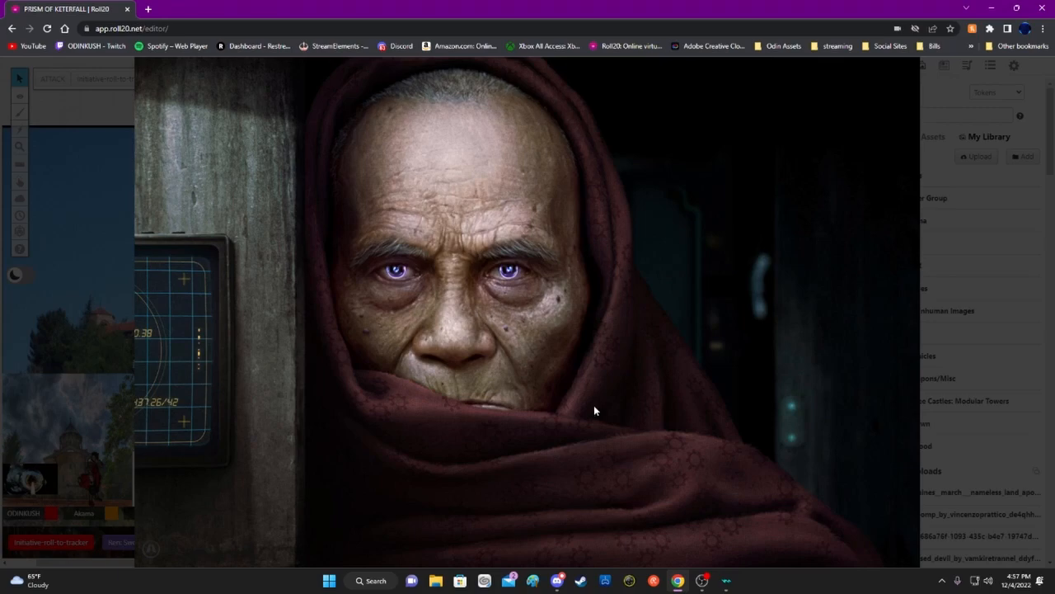
pyautogui.moveTo(686, 411)
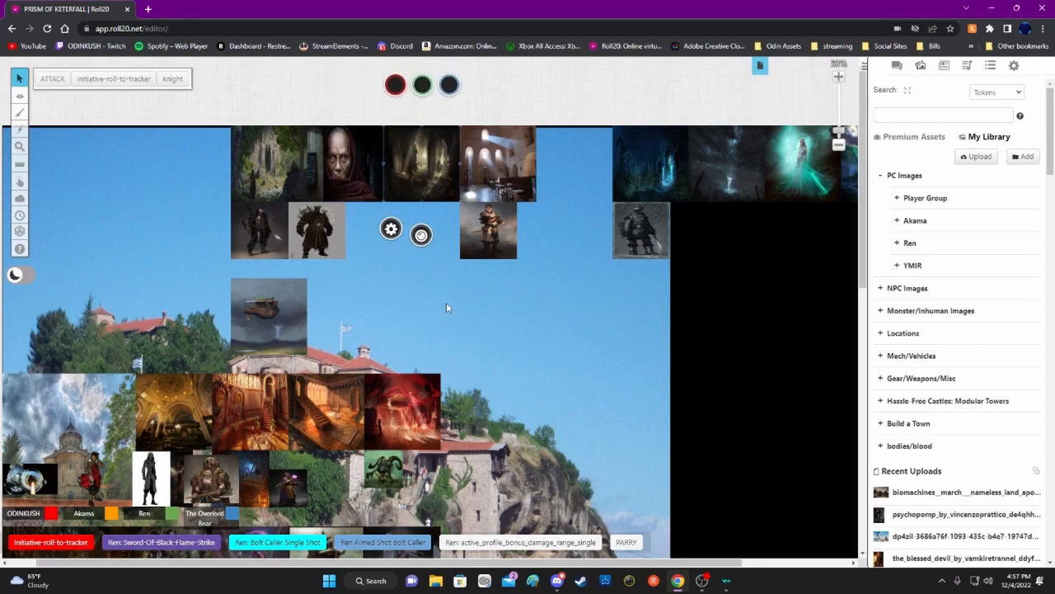
pyautogui.moveTo(445, 301)
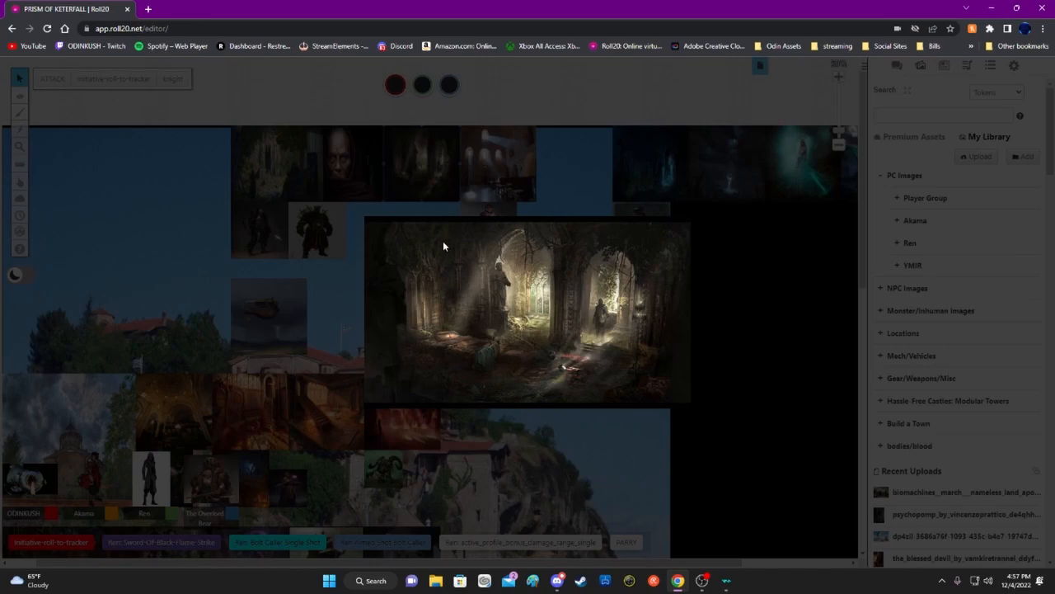
pyautogui.moveTo(597, 401)
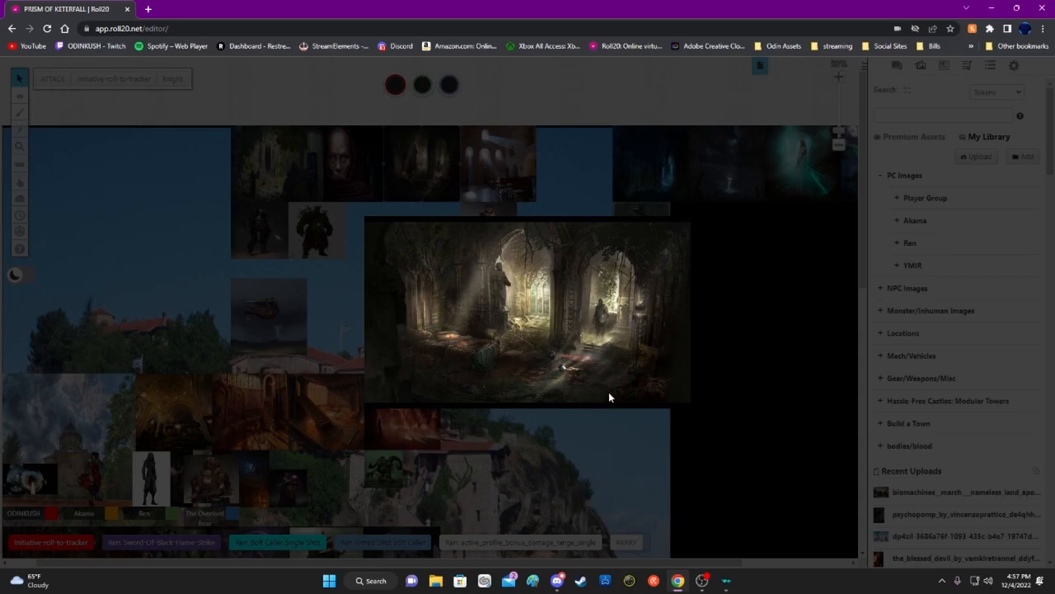
pyautogui.moveTo(613, 399)
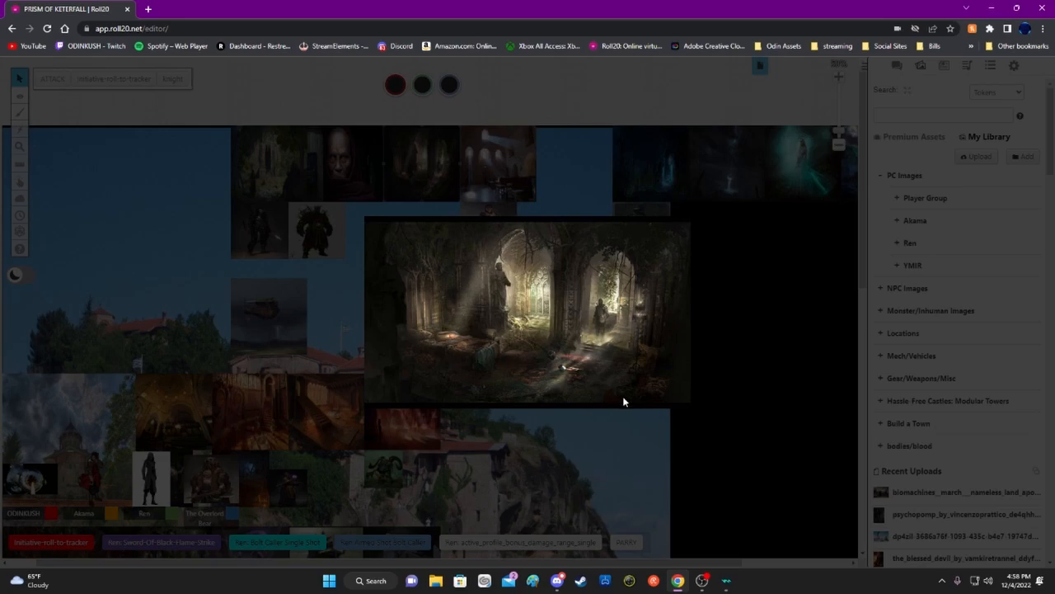
pyautogui.moveTo(569, 379)
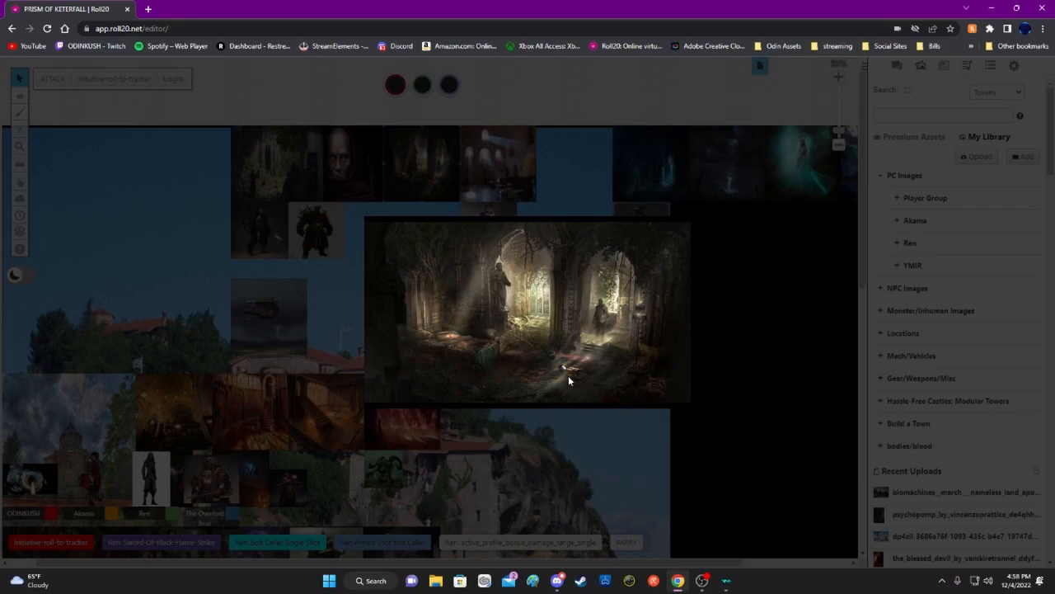
pyautogui.moveTo(515, 377)
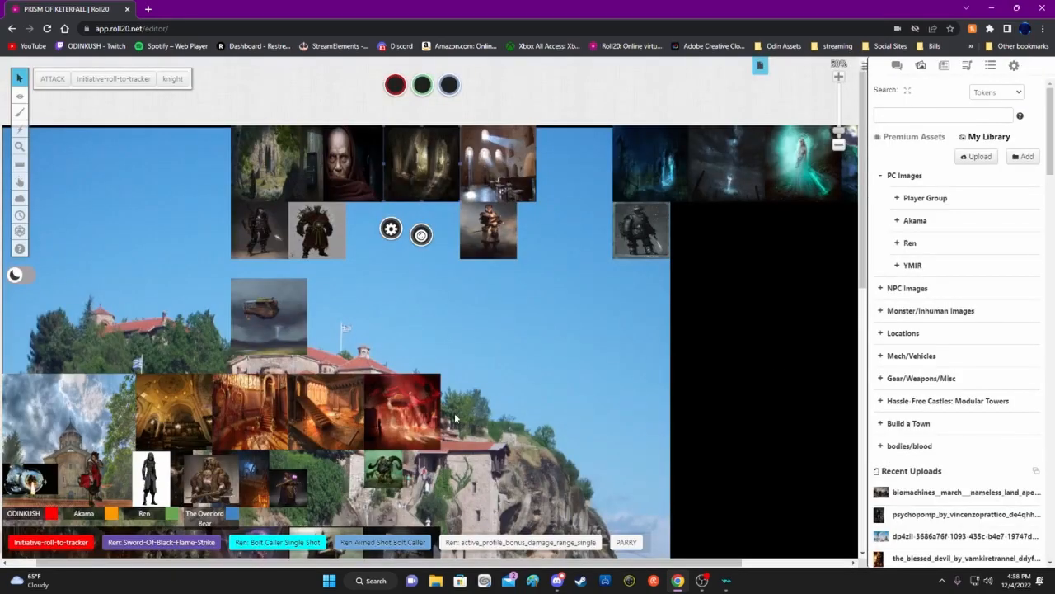
pyautogui.moveTo(371, 333)
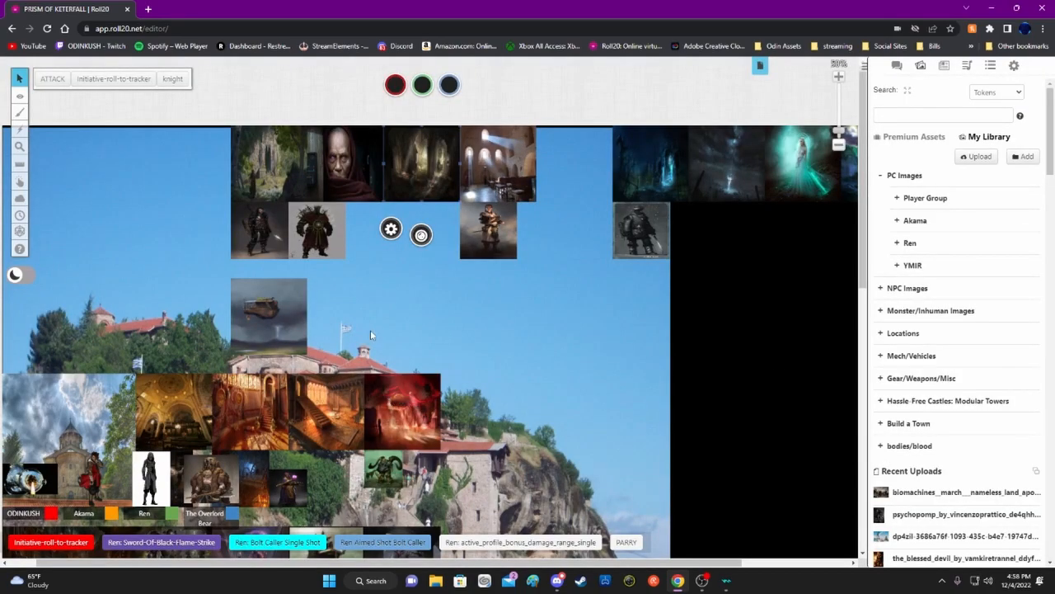
pyautogui.moveTo(404, 322)
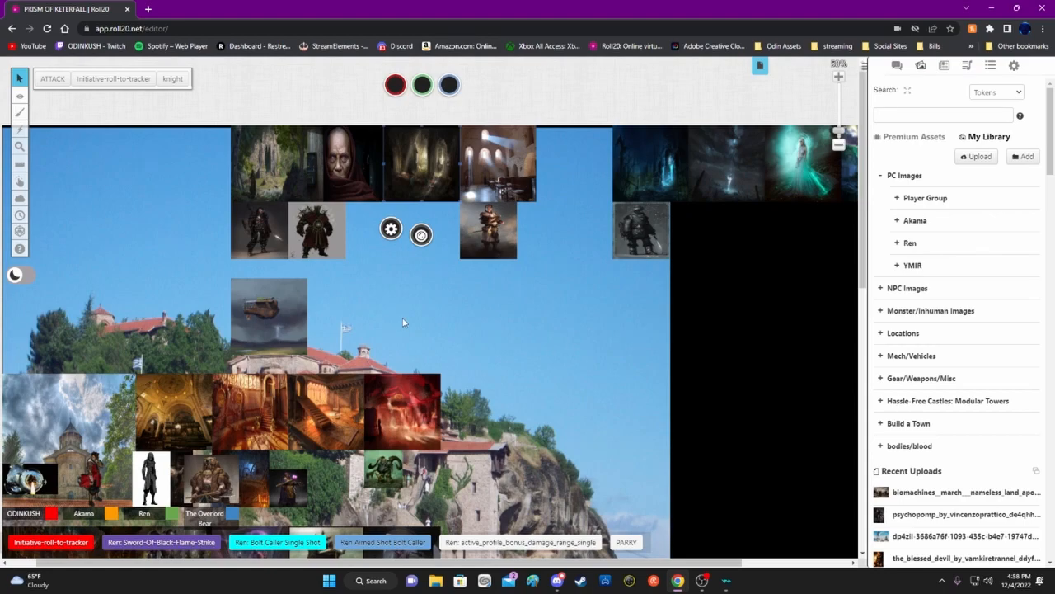
pyautogui.moveTo(411, 320)
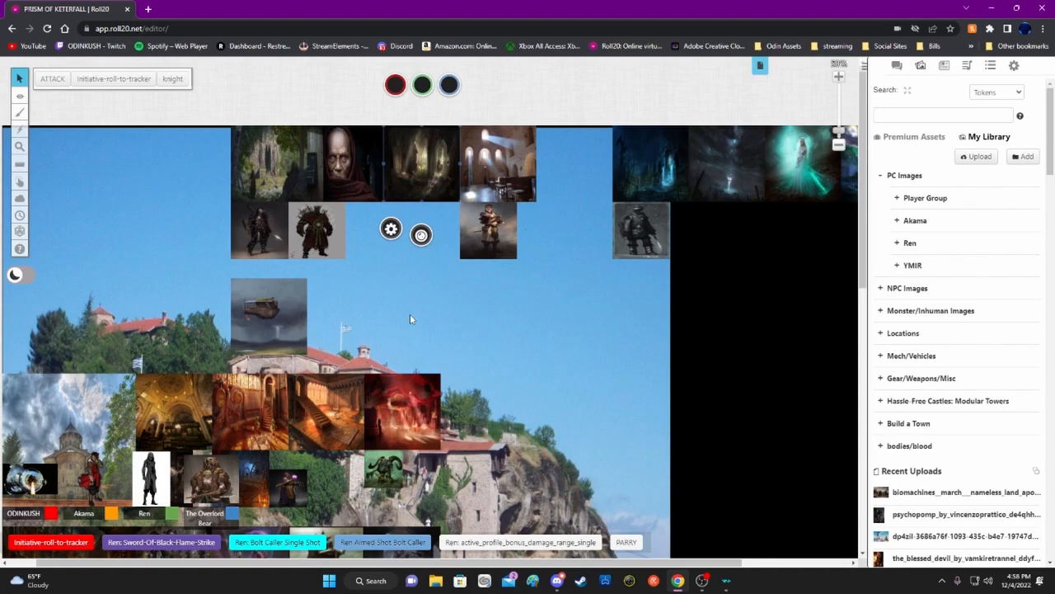
pyautogui.moveTo(458, 327)
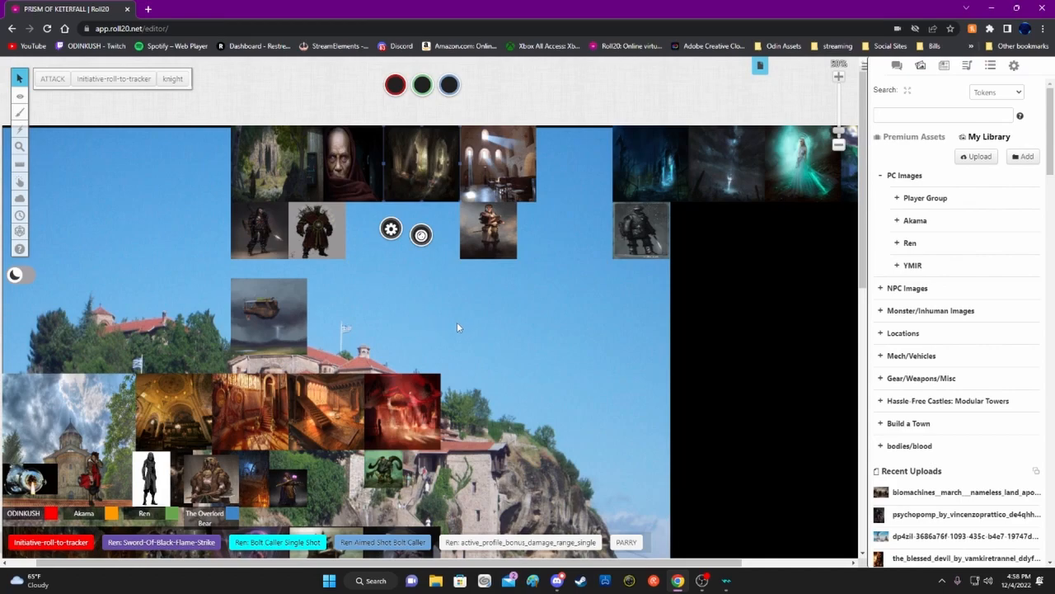
pyautogui.moveTo(455, 333)
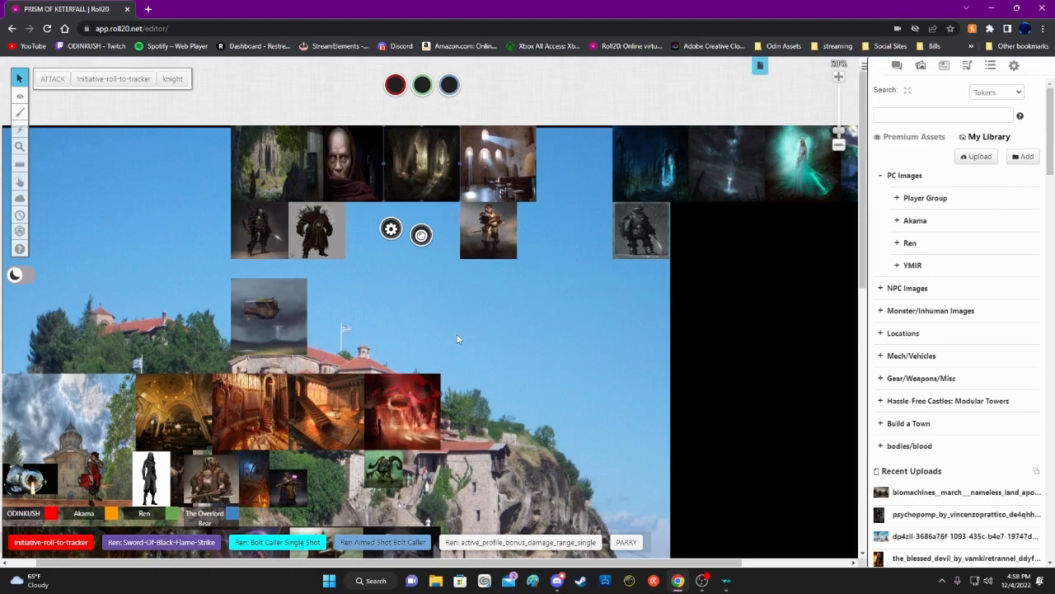
pyautogui.moveTo(475, 341)
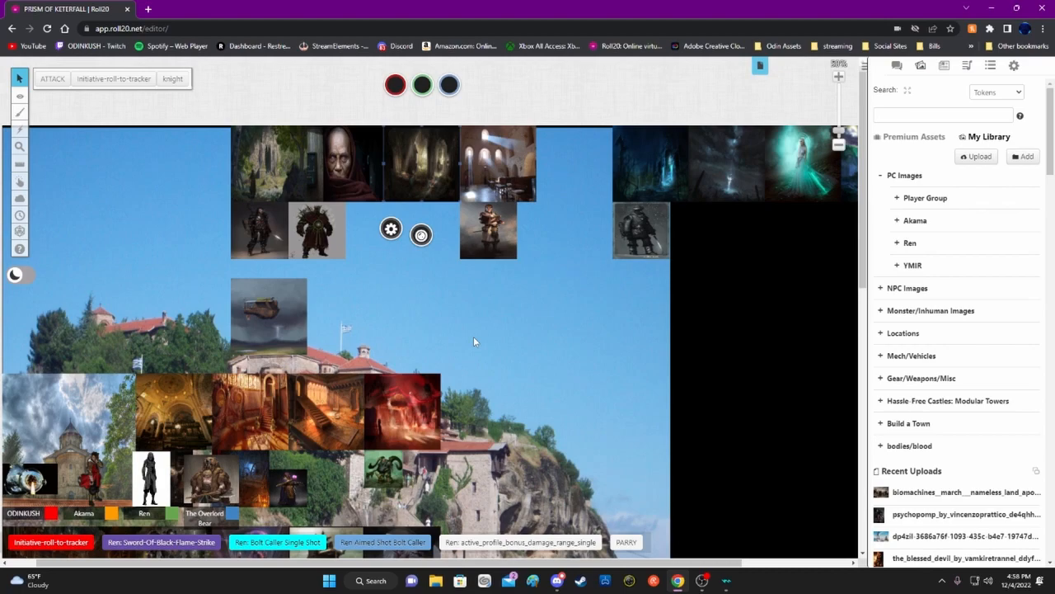
pyautogui.moveTo(481, 342)
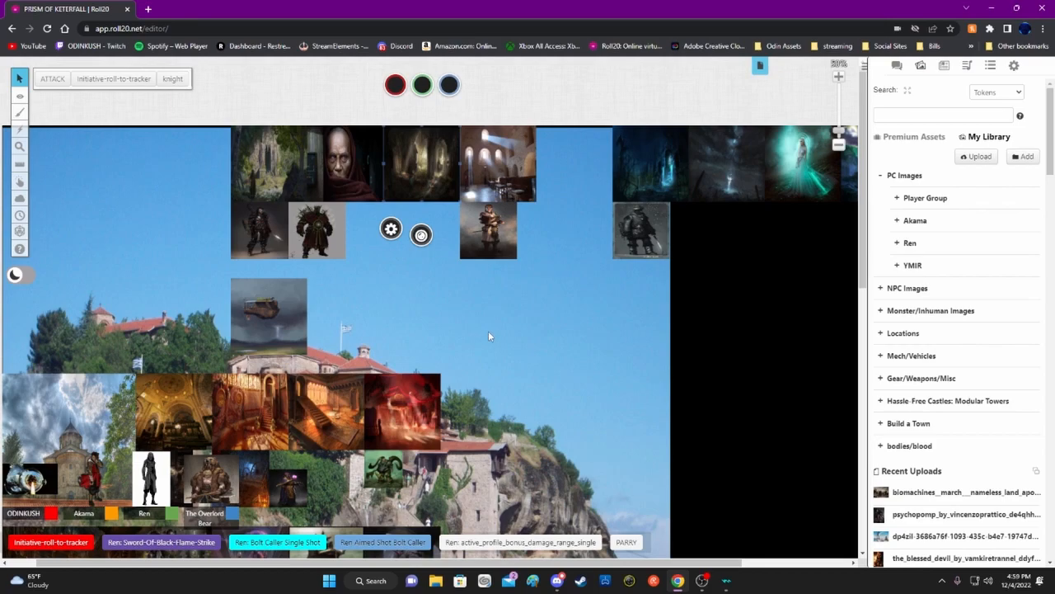
pyautogui.moveTo(488, 340)
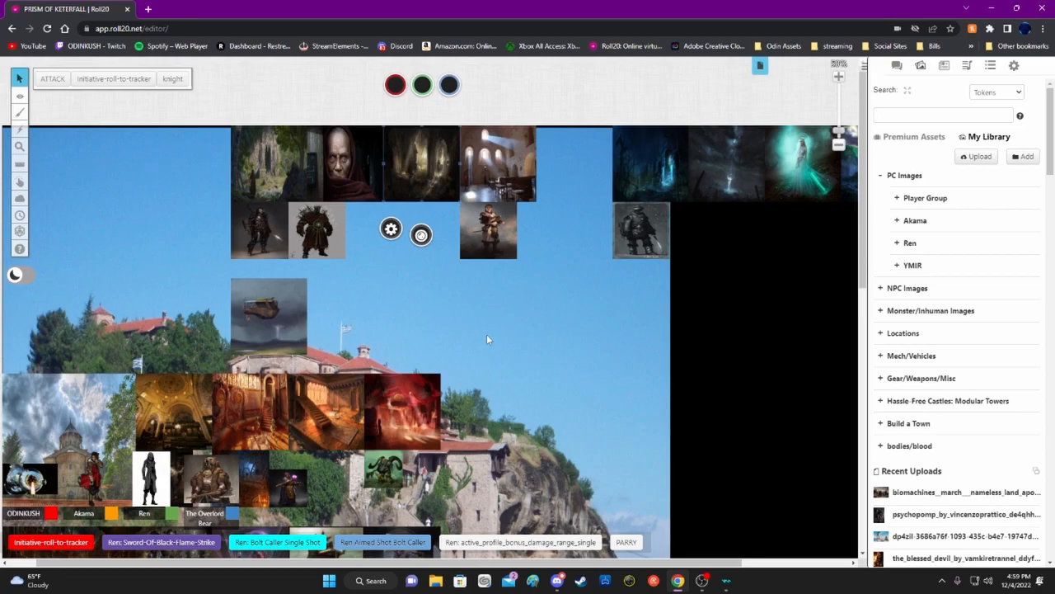
pyautogui.moveTo(488, 344)
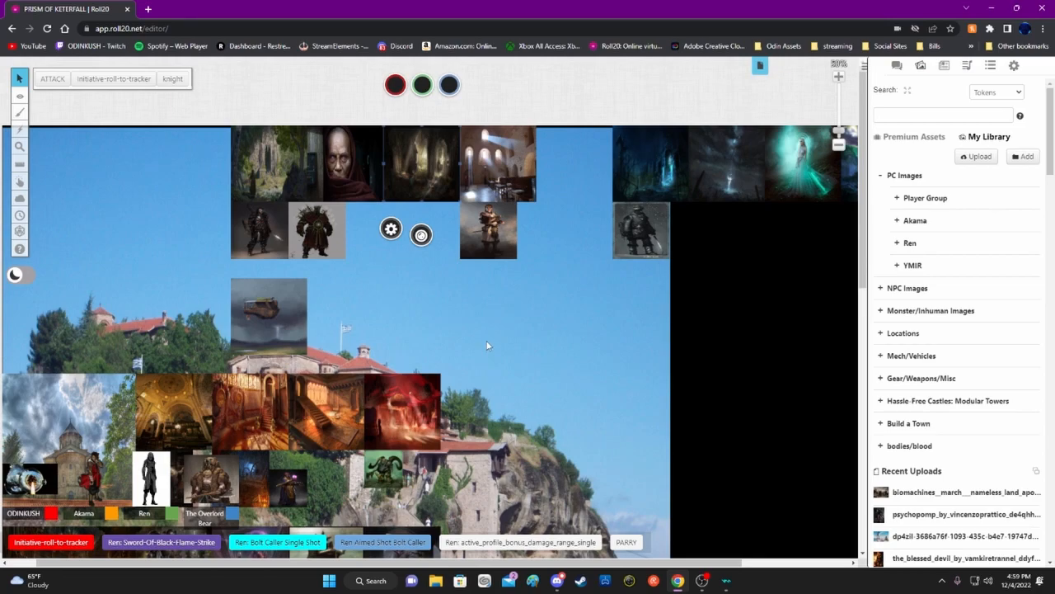
pyautogui.moveTo(489, 343)
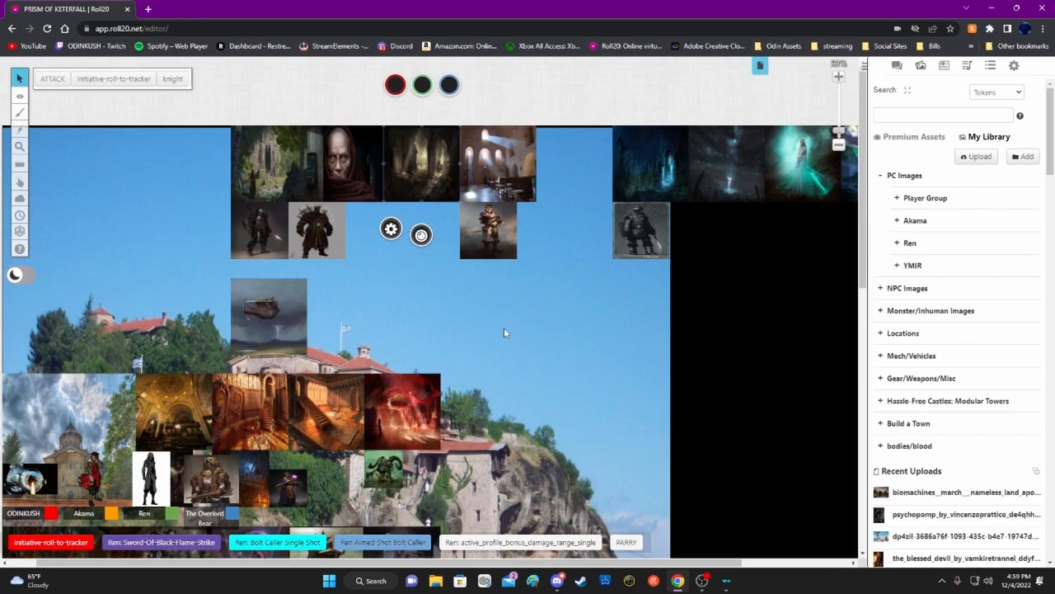
pyautogui.moveTo(508, 335)
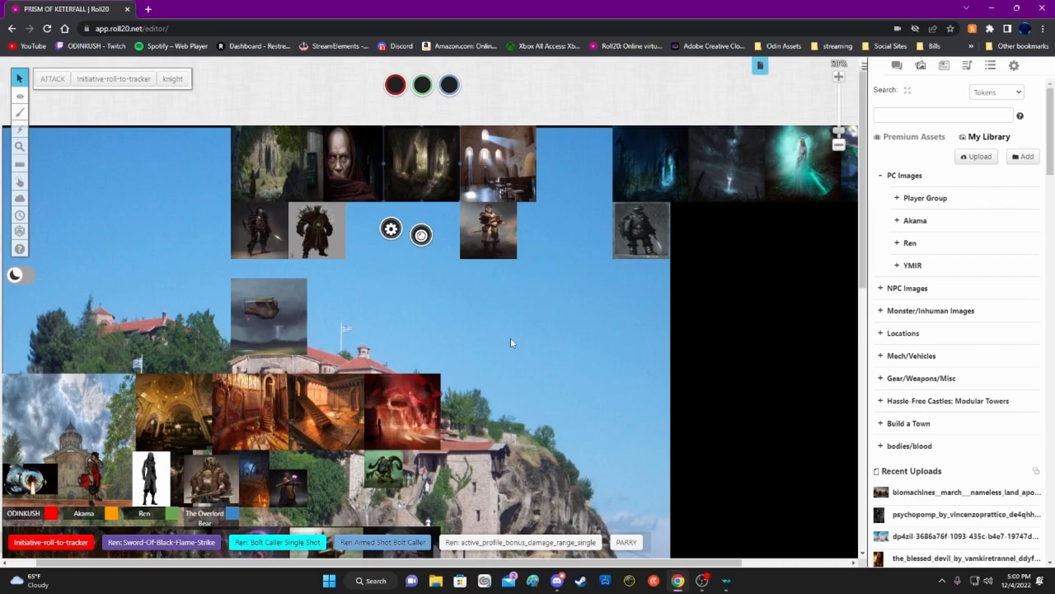
pyautogui.moveTo(531, 315)
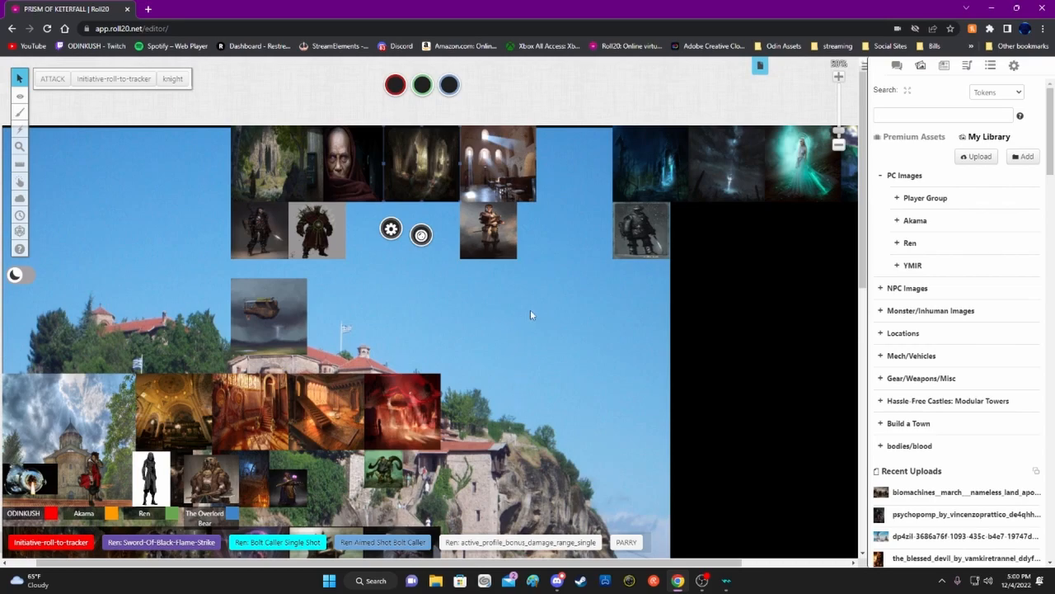
pyautogui.moveTo(537, 308)
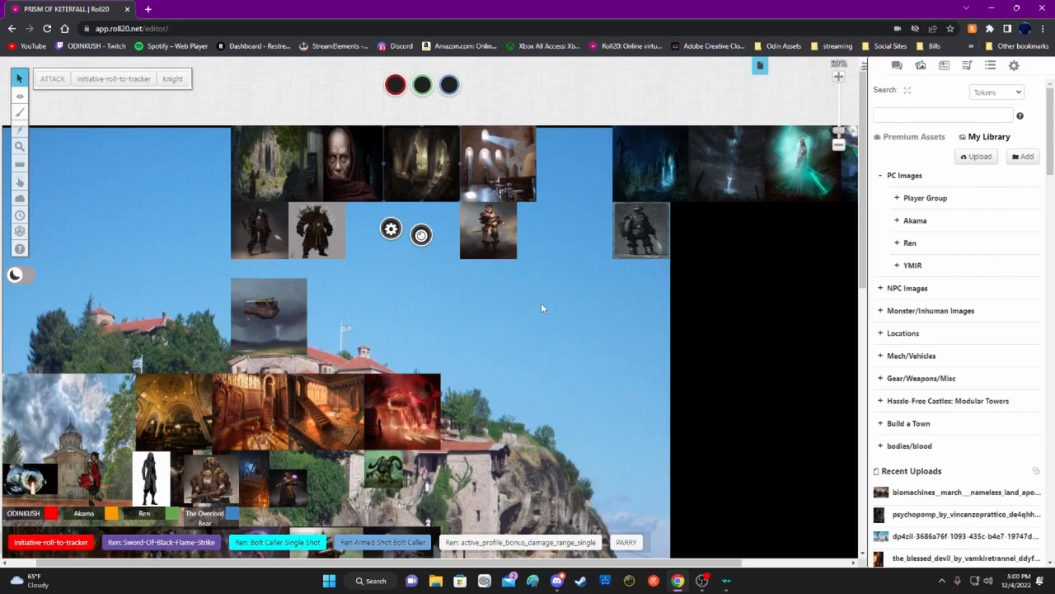
pyautogui.moveTo(528, 309)
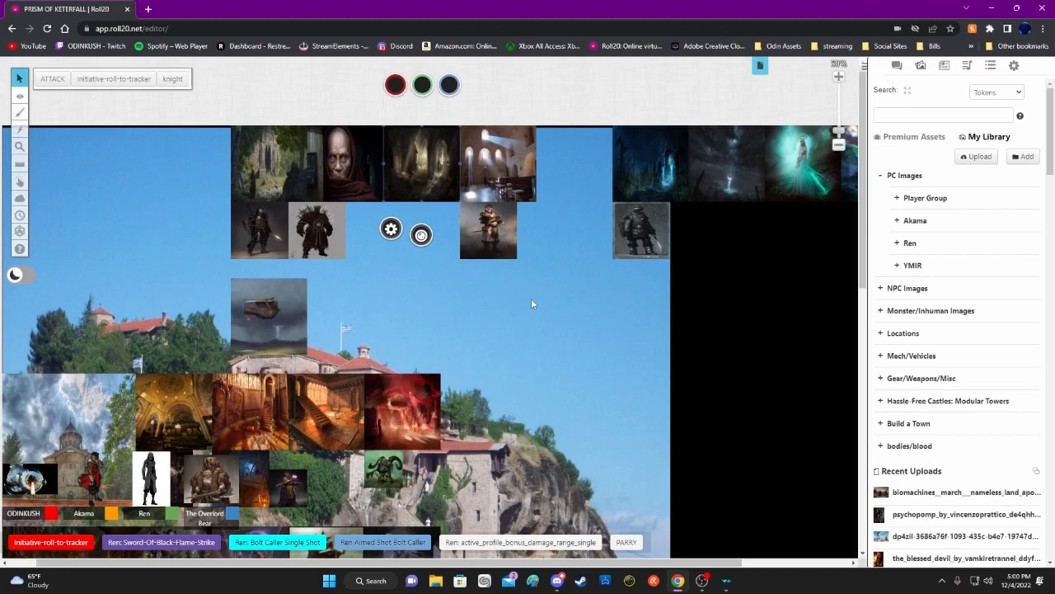
pyautogui.moveTo(538, 308)
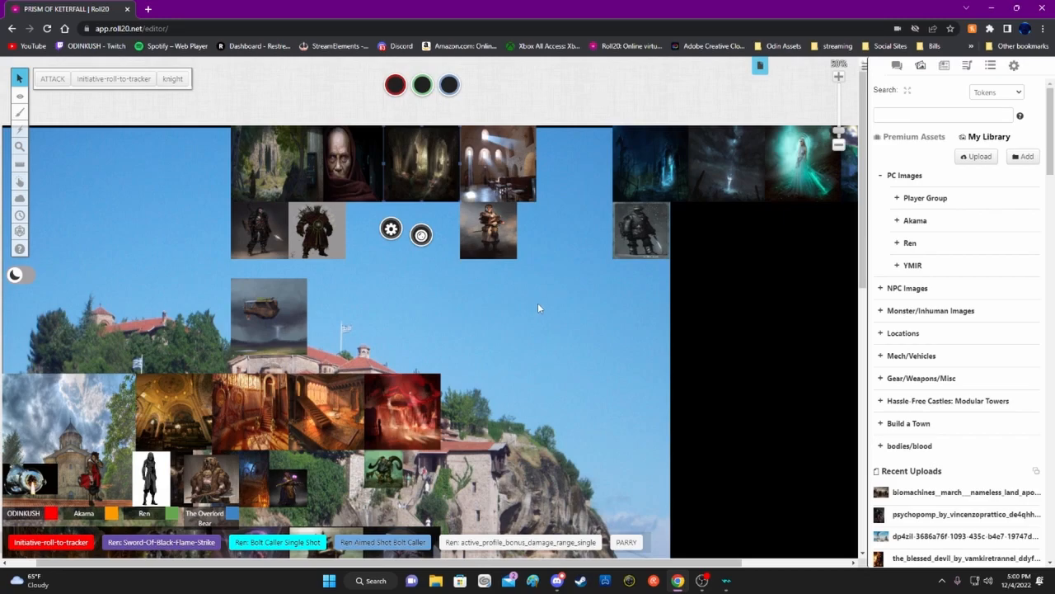
pyautogui.moveTo(552, 302)
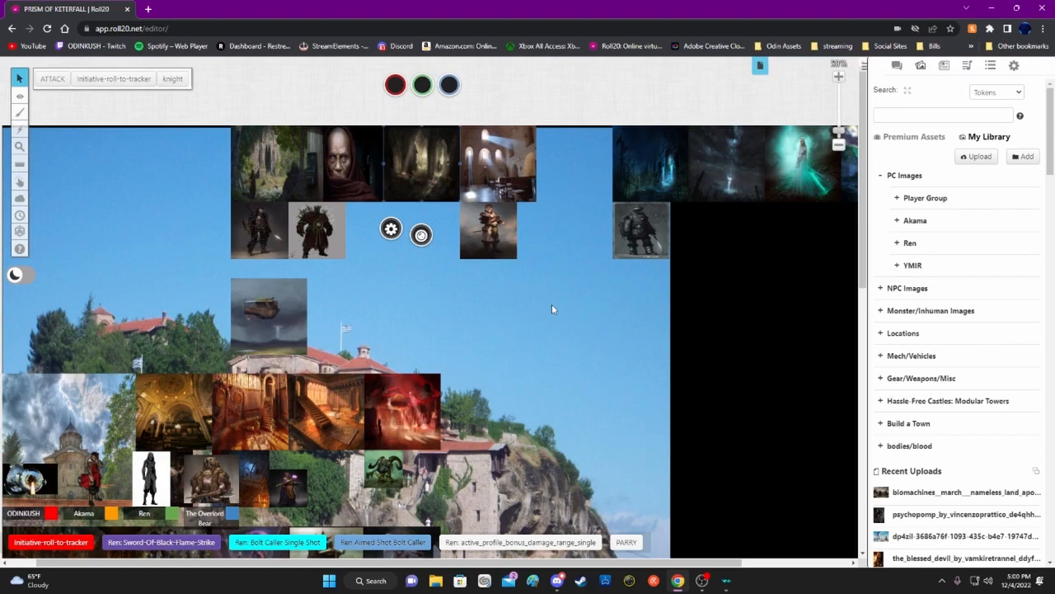
pyautogui.moveTo(527, 294)
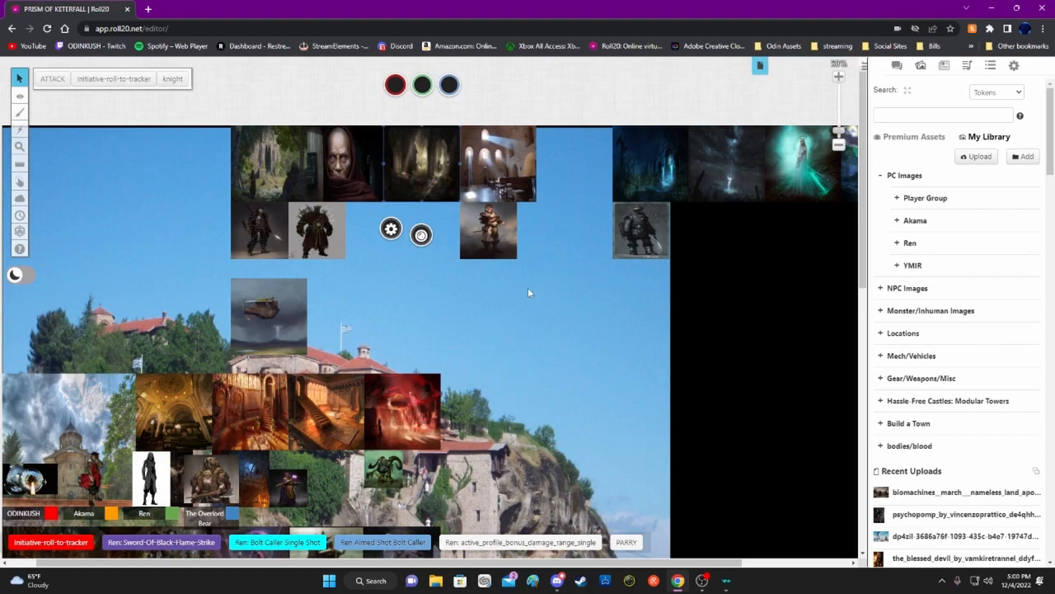
pyautogui.moveTo(368, 297)
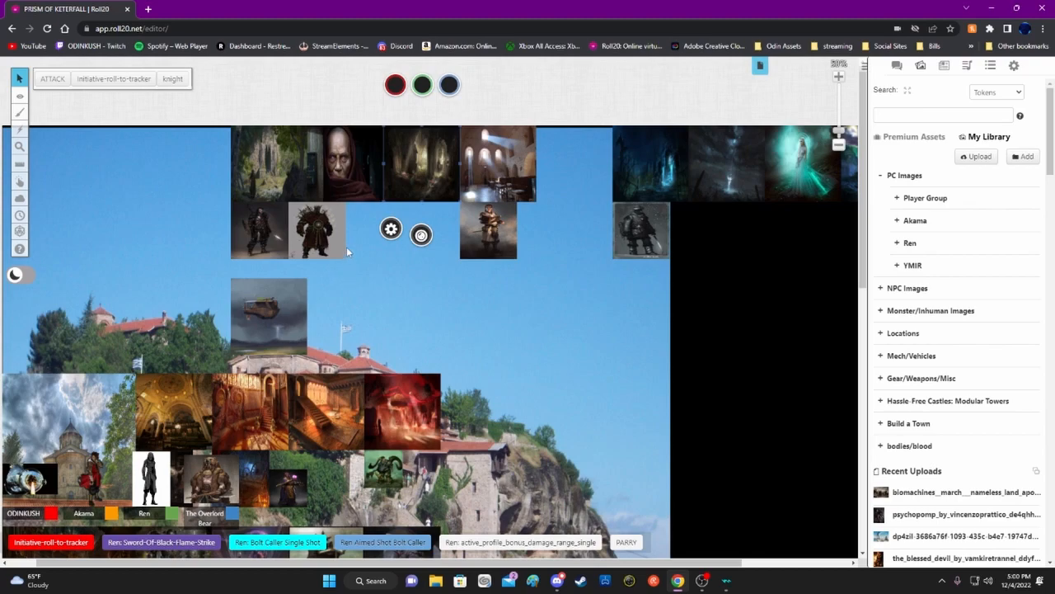
pyautogui.moveTo(317, 263)
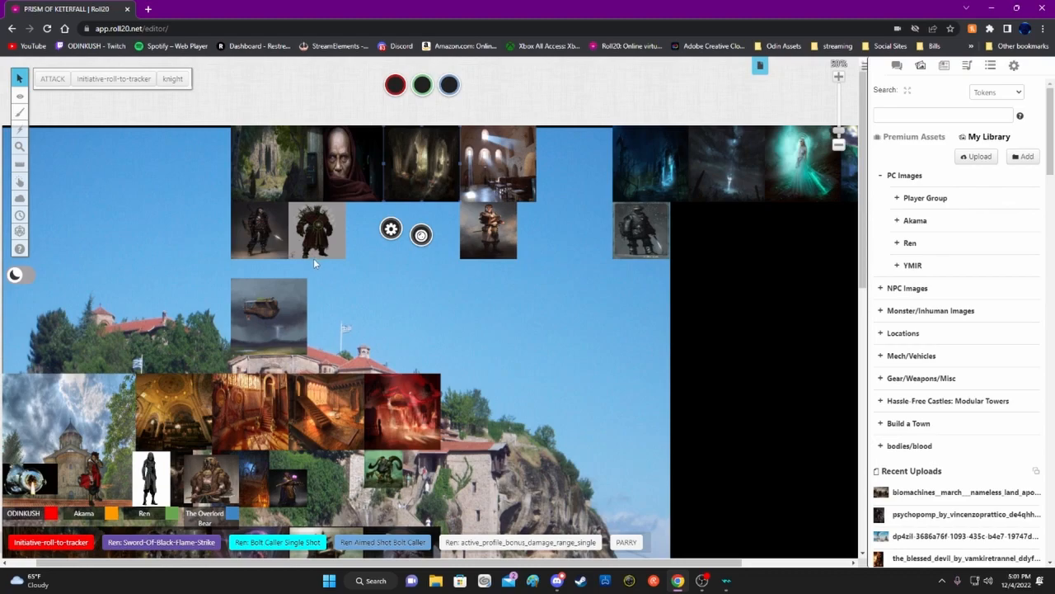
pyautogui.moveTo(346, 240)
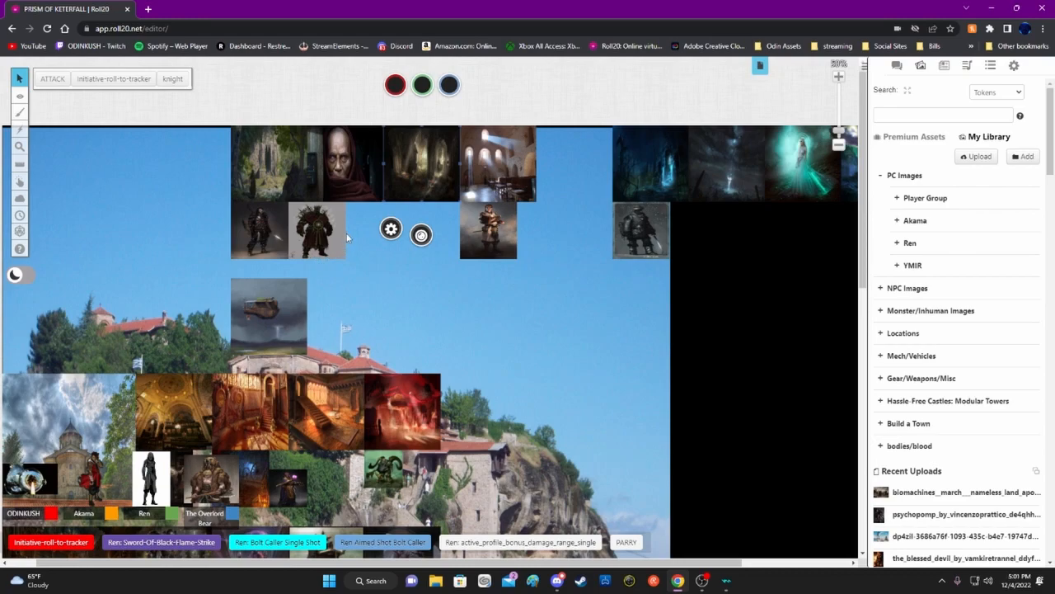
pyautogui.moveTo(296, 240)
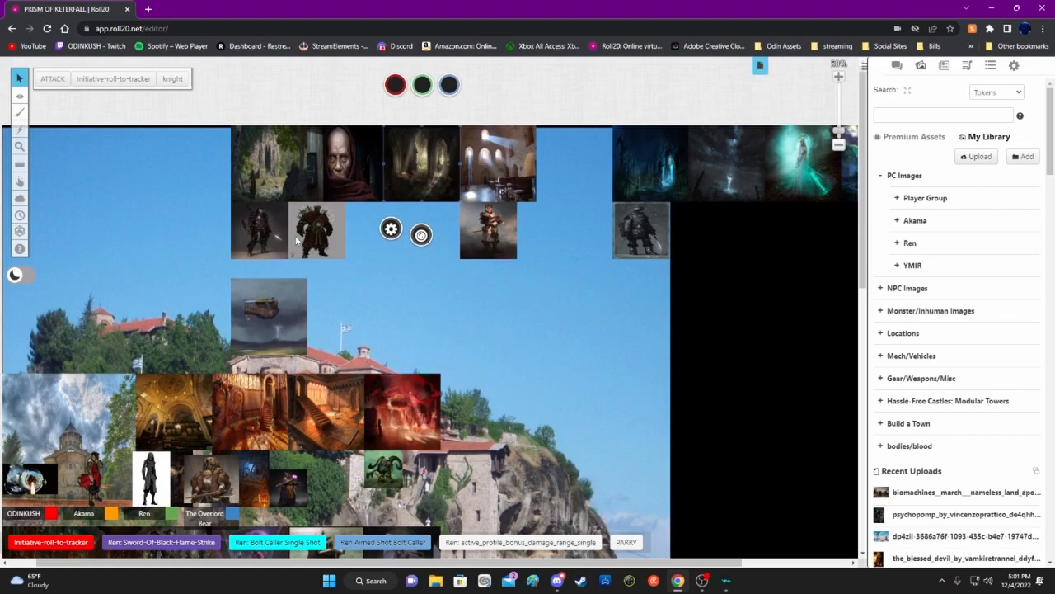
pyautogui.moveTo(346, 234)
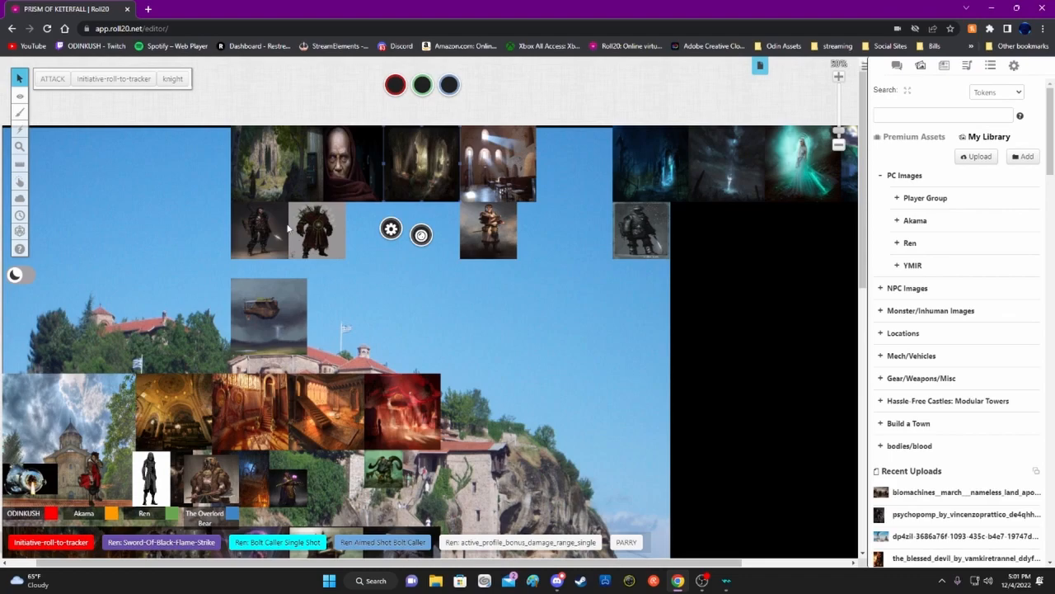
pyautogui.moveTo(307, 262)
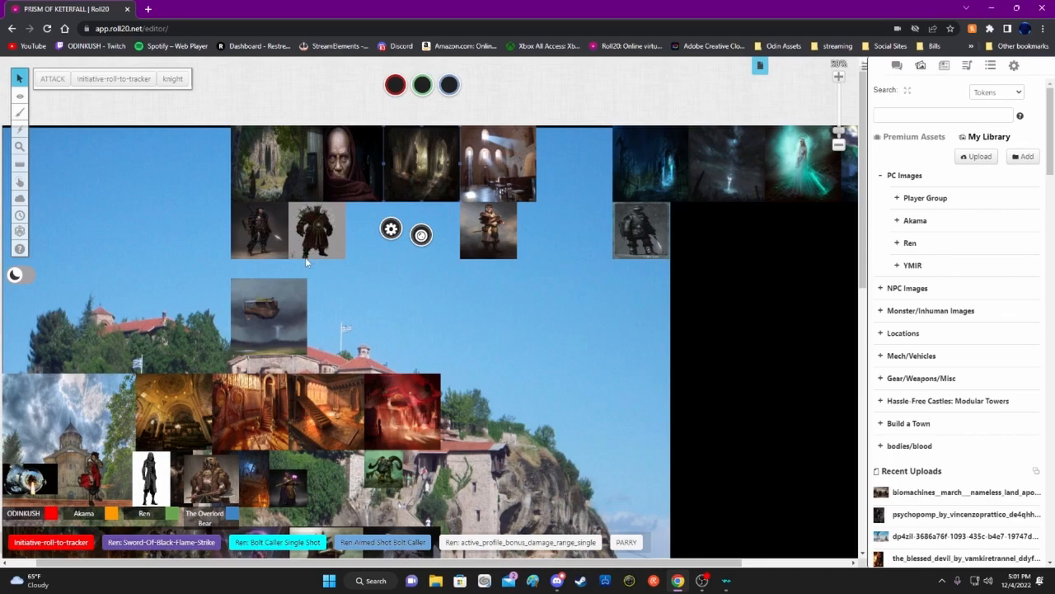
pyautogui.moveTo(347, 241)
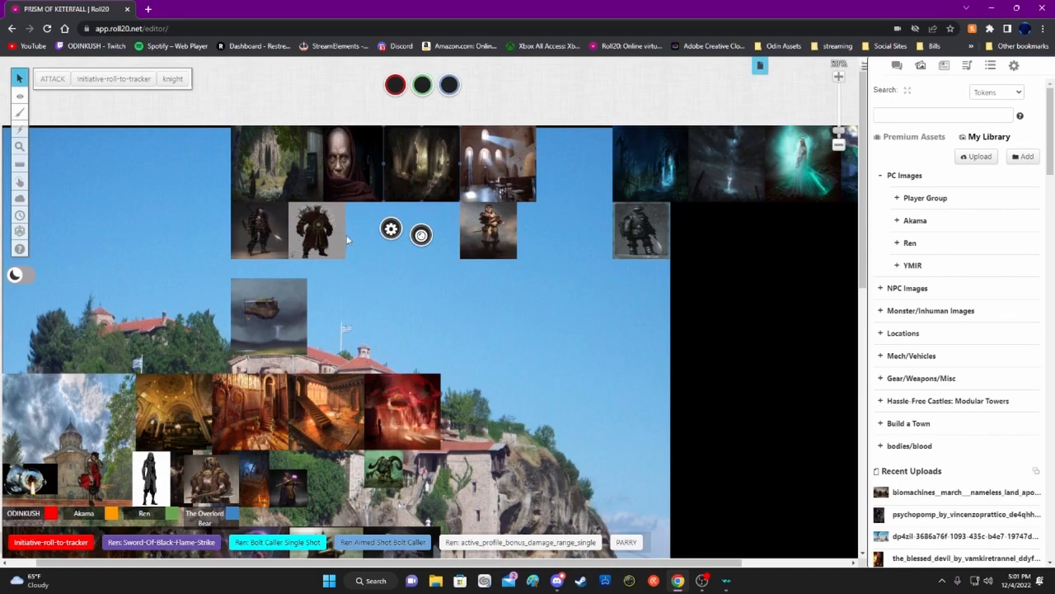
pyautogui.moveTo(317, 206)
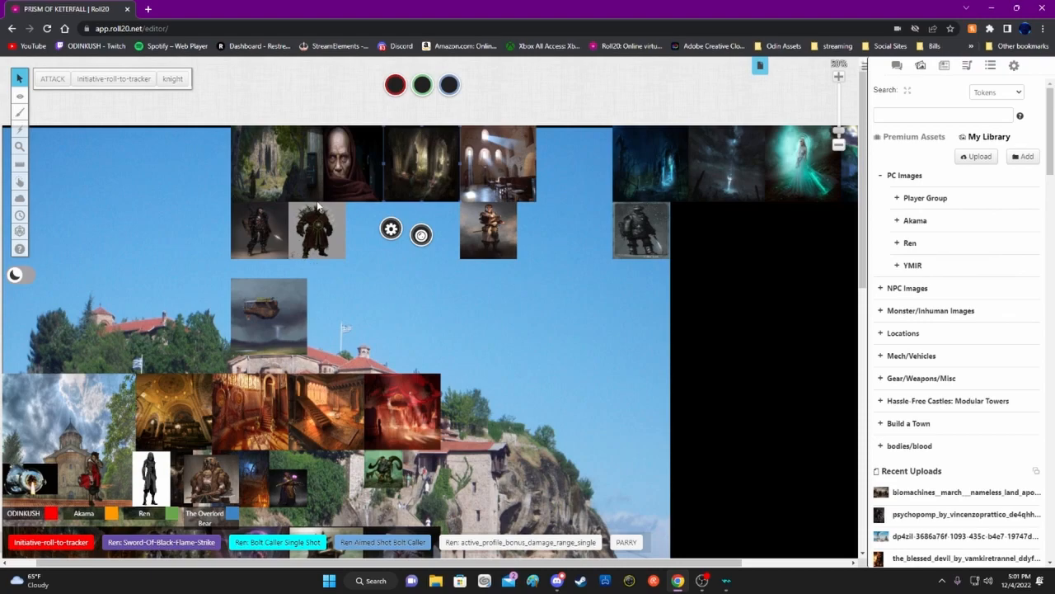
pyautogui.moveTo(346, 235)
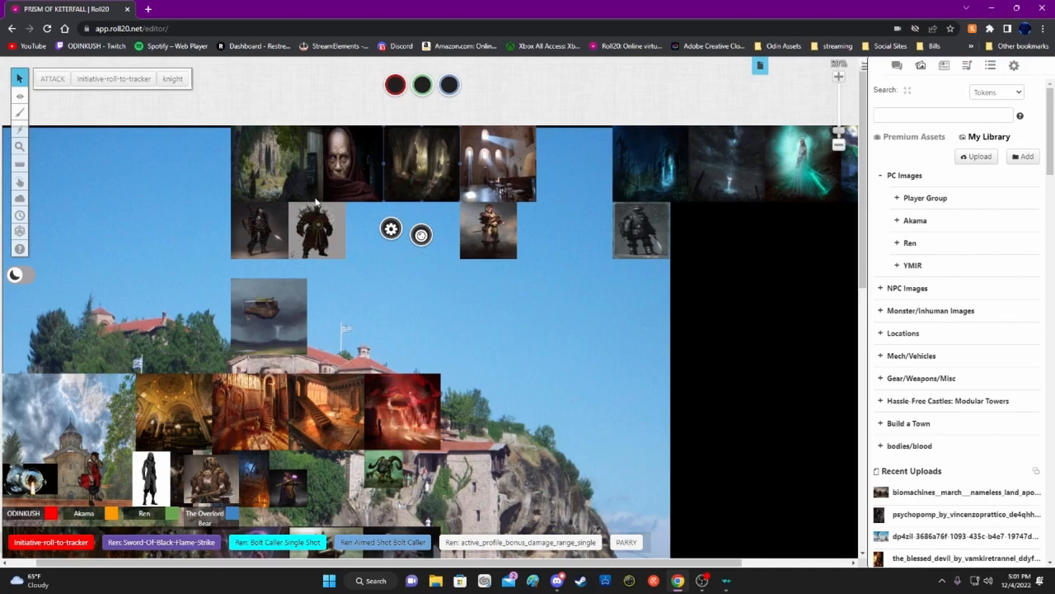
pyautogui.moveTo(287, 245)
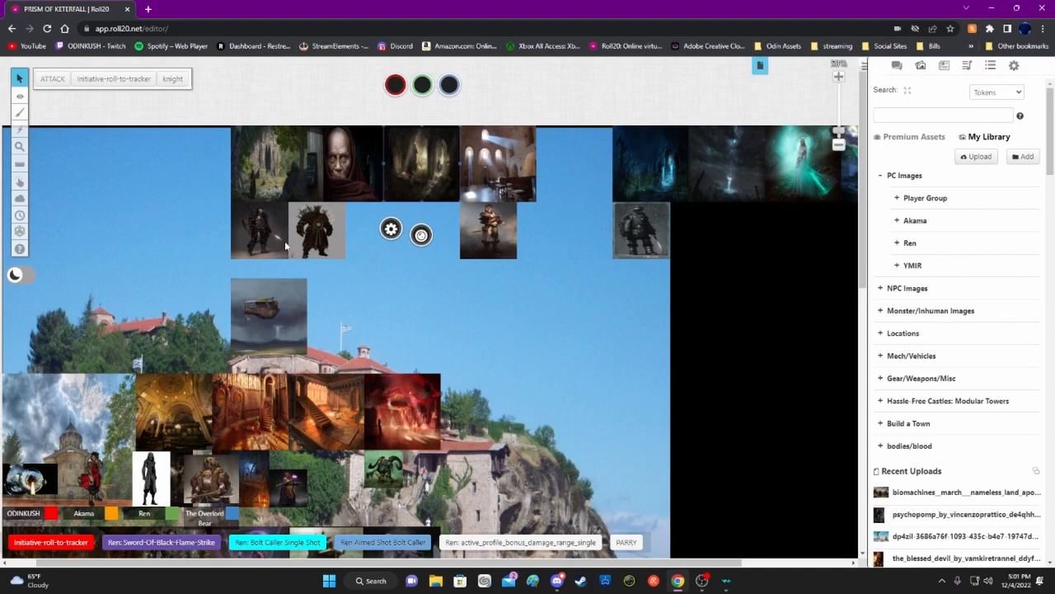
pyautogui.moveTo(328, 255)
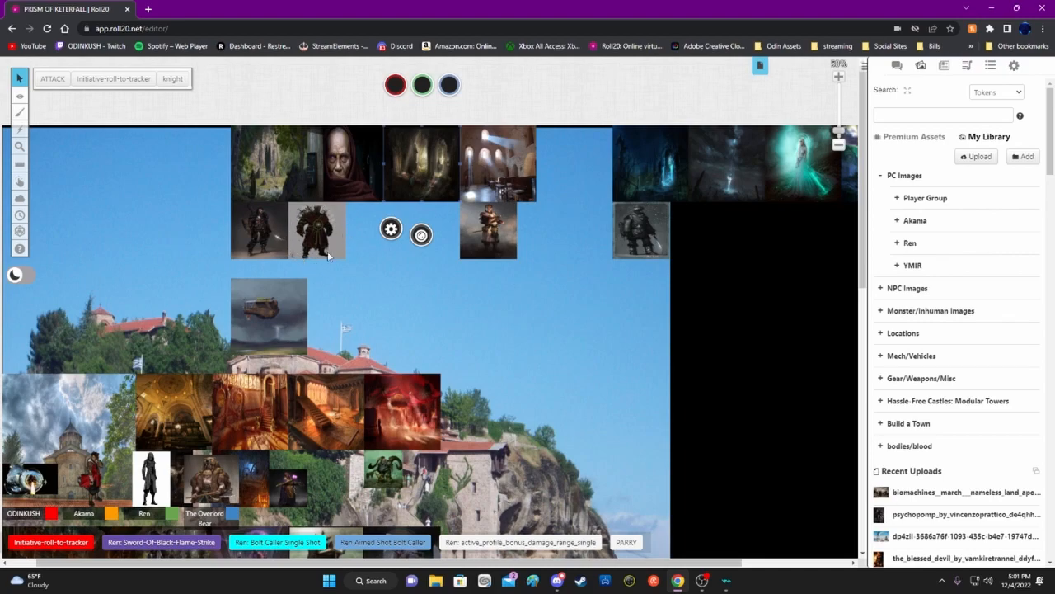
pyautogui.moveTo(353, 228)
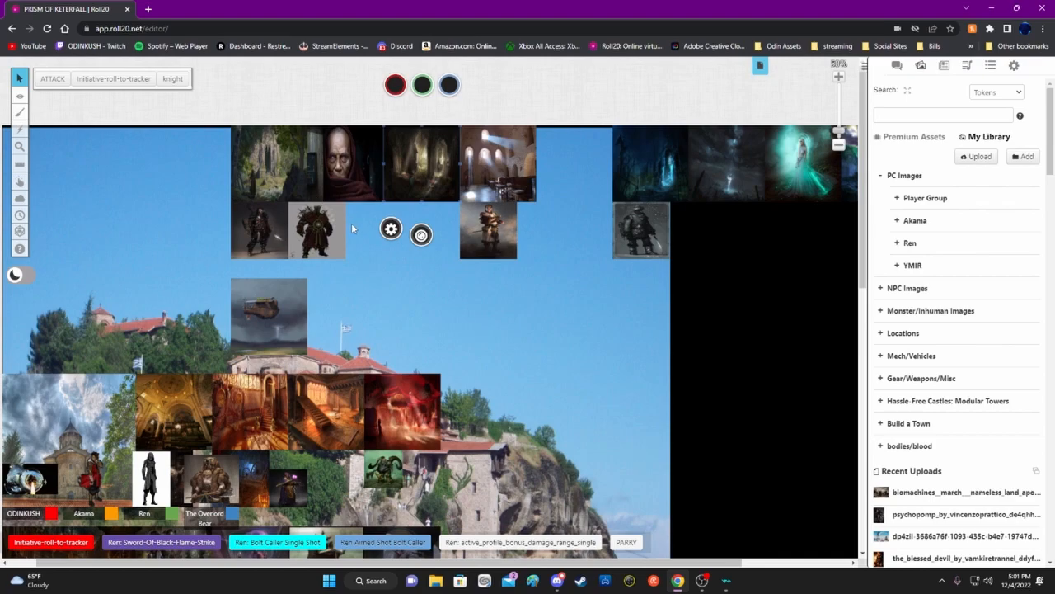
pyautogui.moveTo(320, 197)
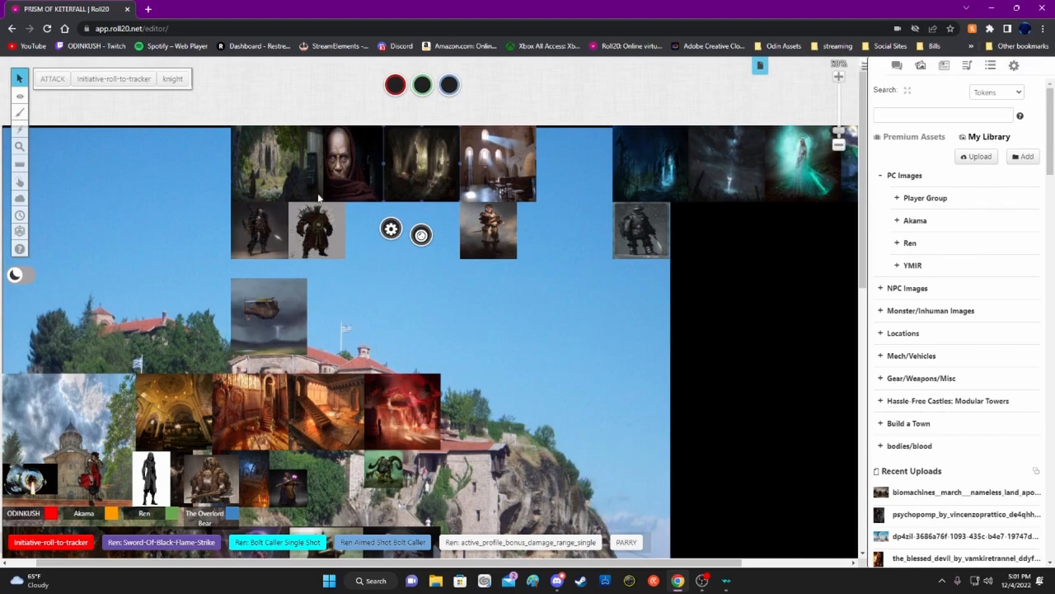
pyautogui.moveTo(280, 229)
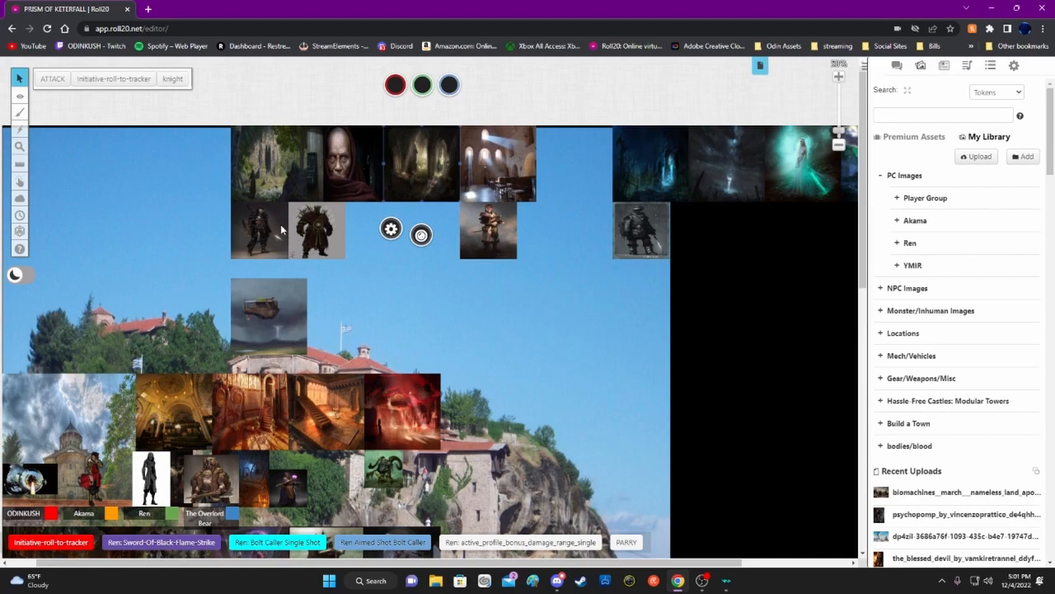
pyautogui.moveTo(311, 266)
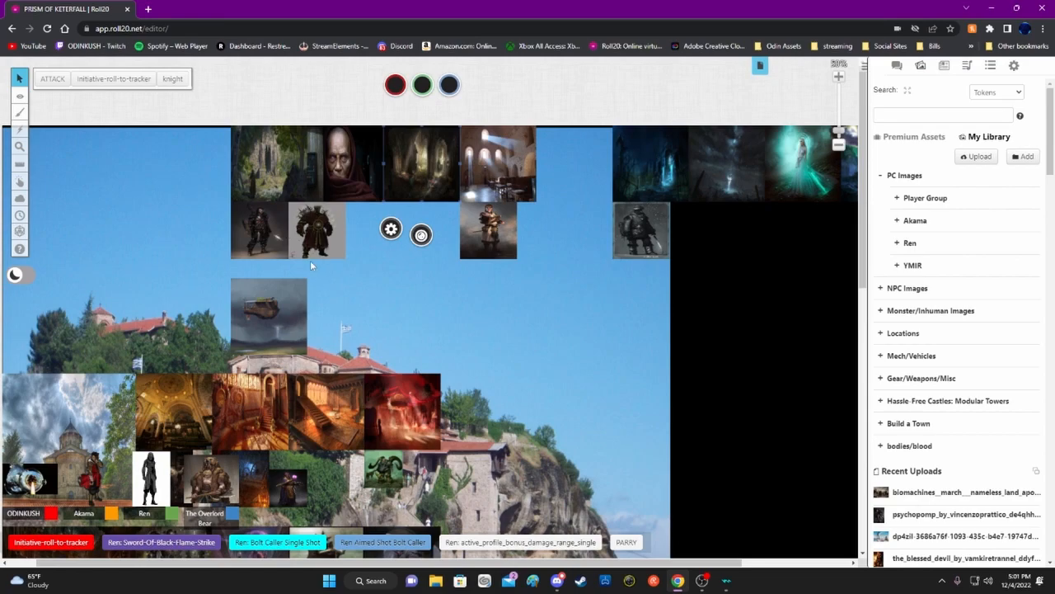
pyautogui.moveTo(333, 207)
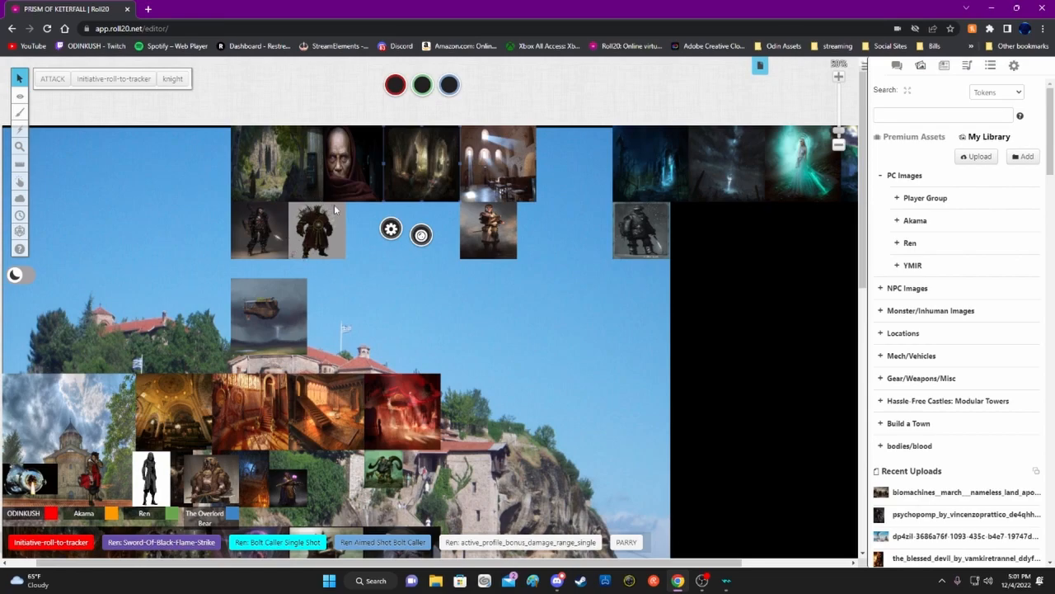
pyautogui.moveTo(347, 234)
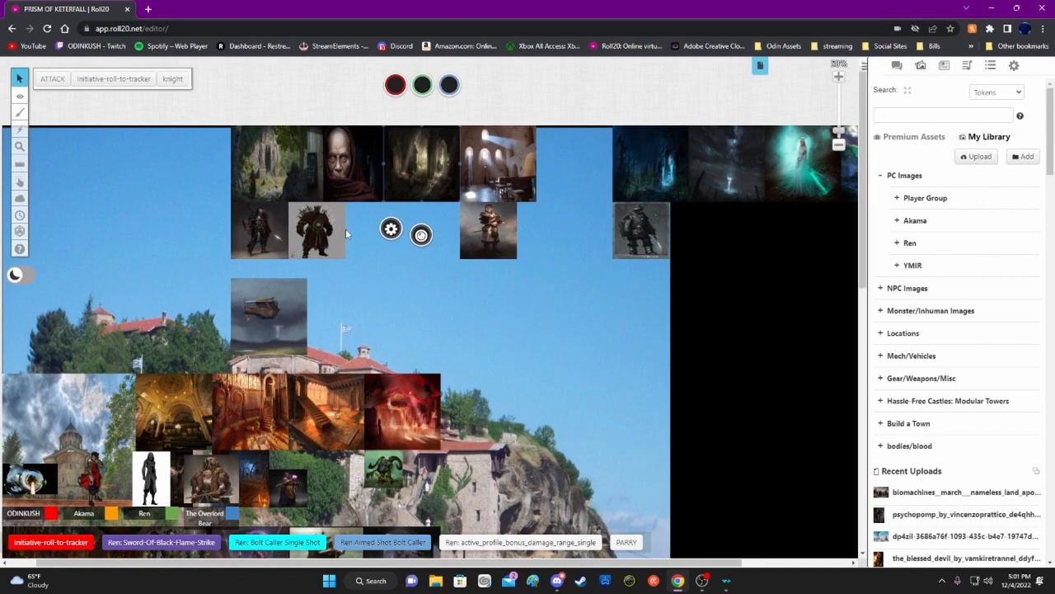
pyautogui.moveTo(322, 263)
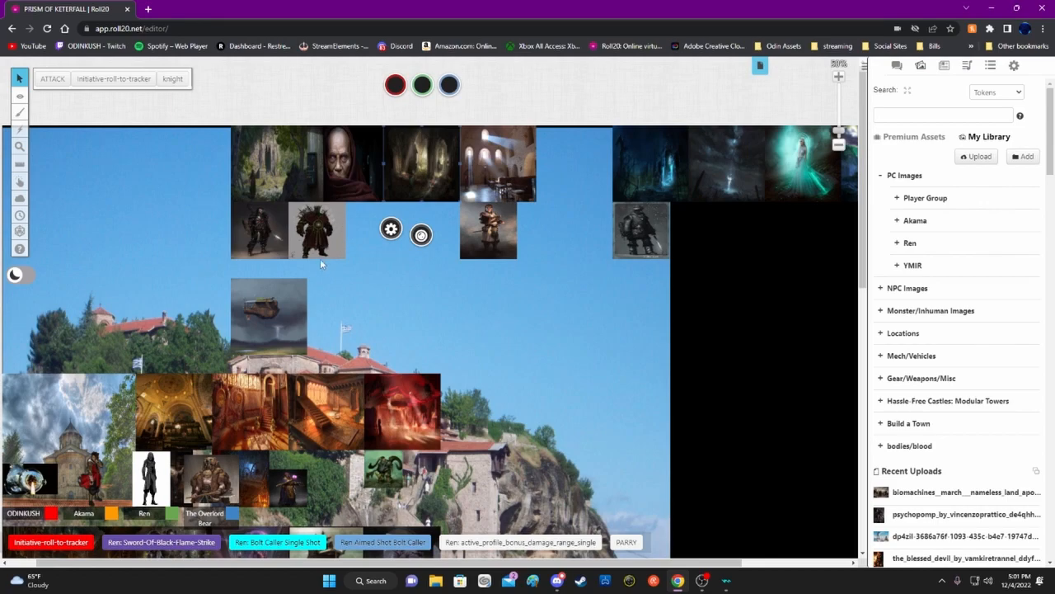
pyautogui.moveTo(313, 199)
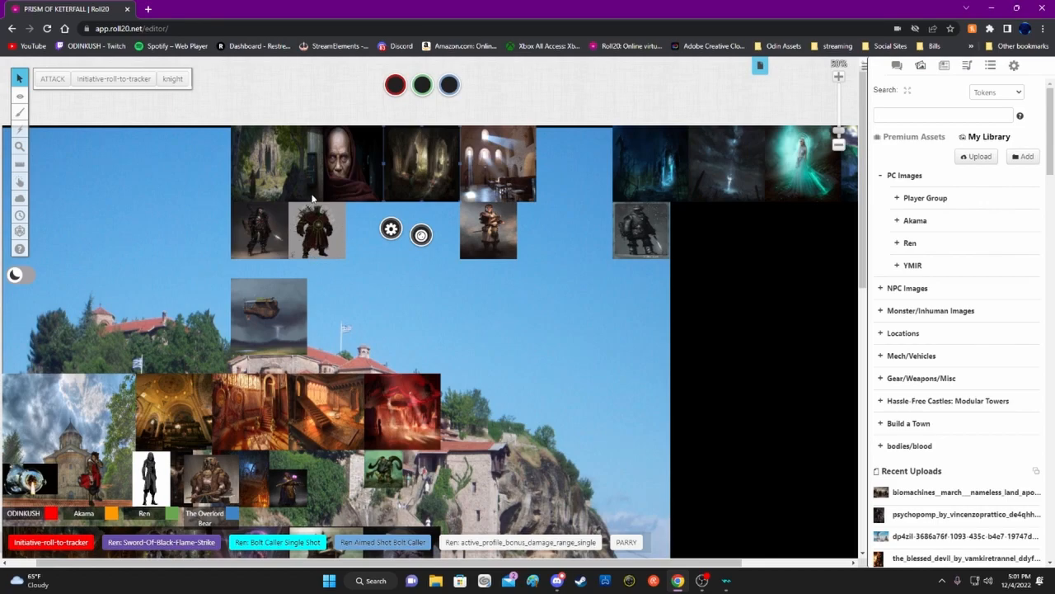
pyautogui.moveTo(343, 231)
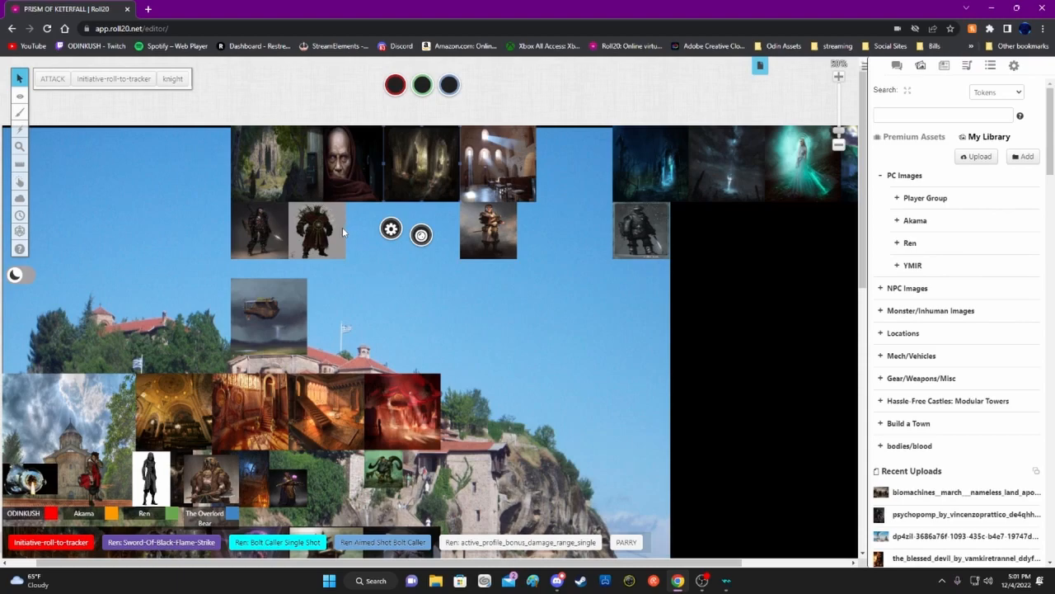
pyautogui.moveTo(310, 204)
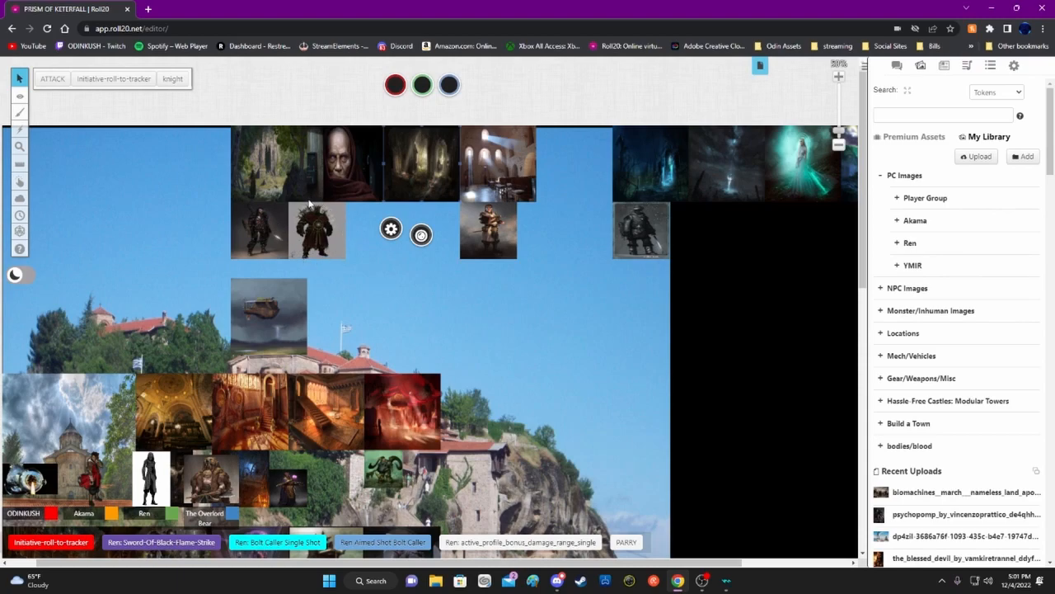
pyautogui.moveTo(343, 234)
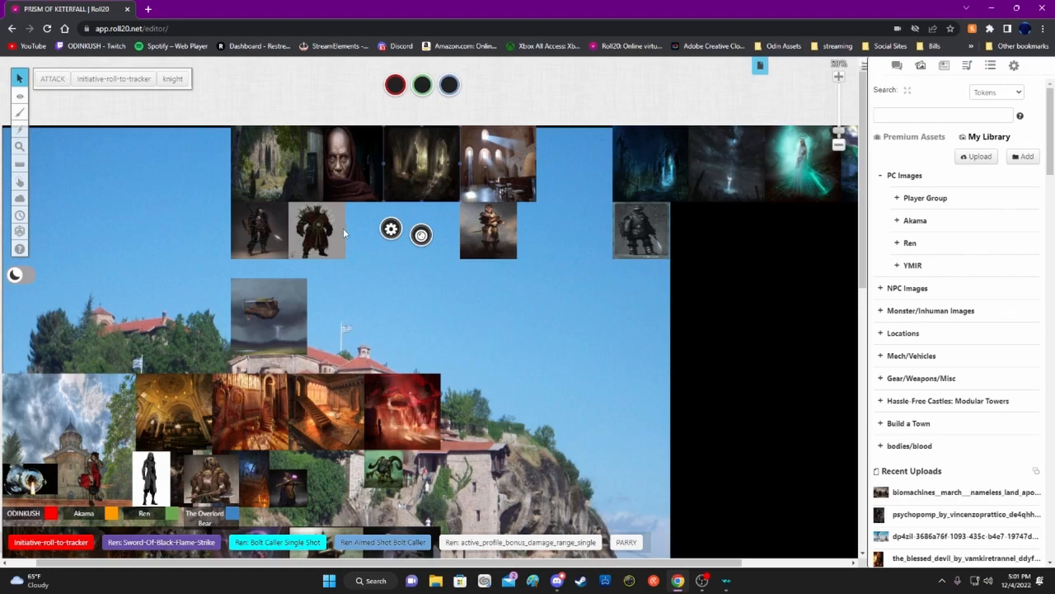
pyautogui.moveTo(306, 206)
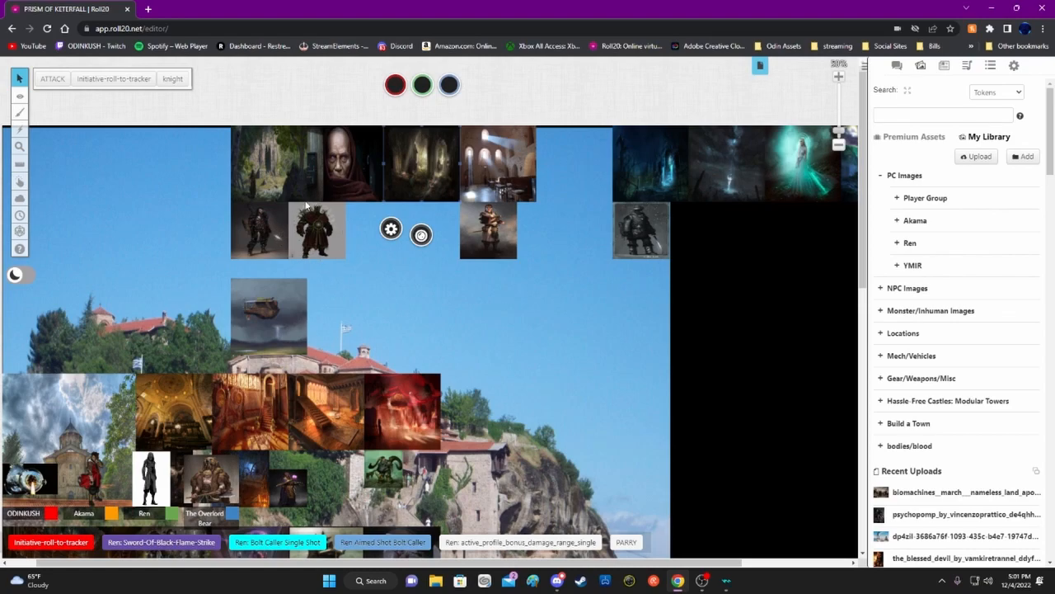
pyautogui.moveTo(350, 234)
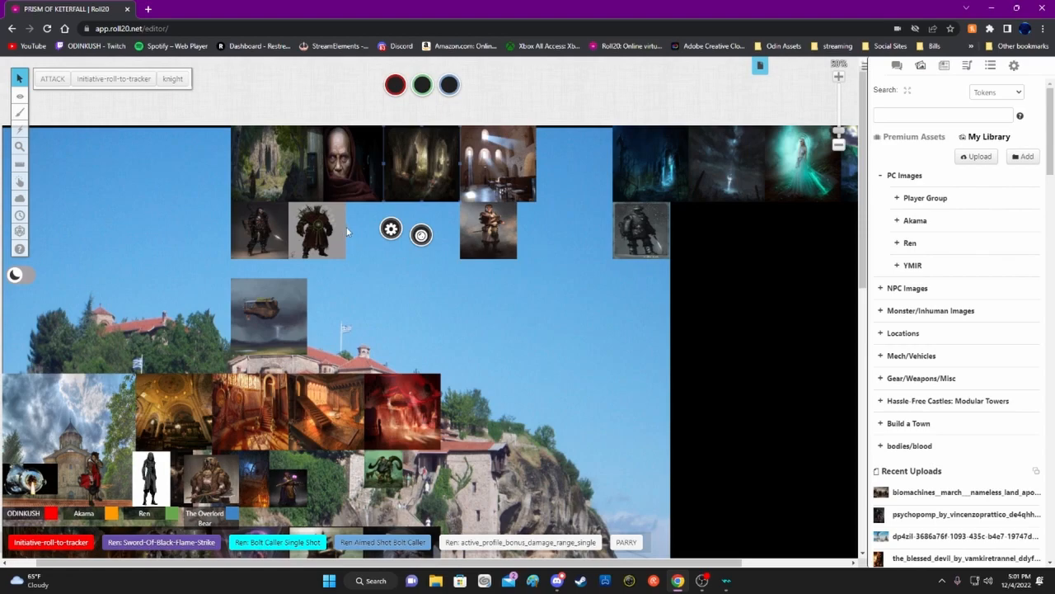
pyautogui.moveTo(318, 275)
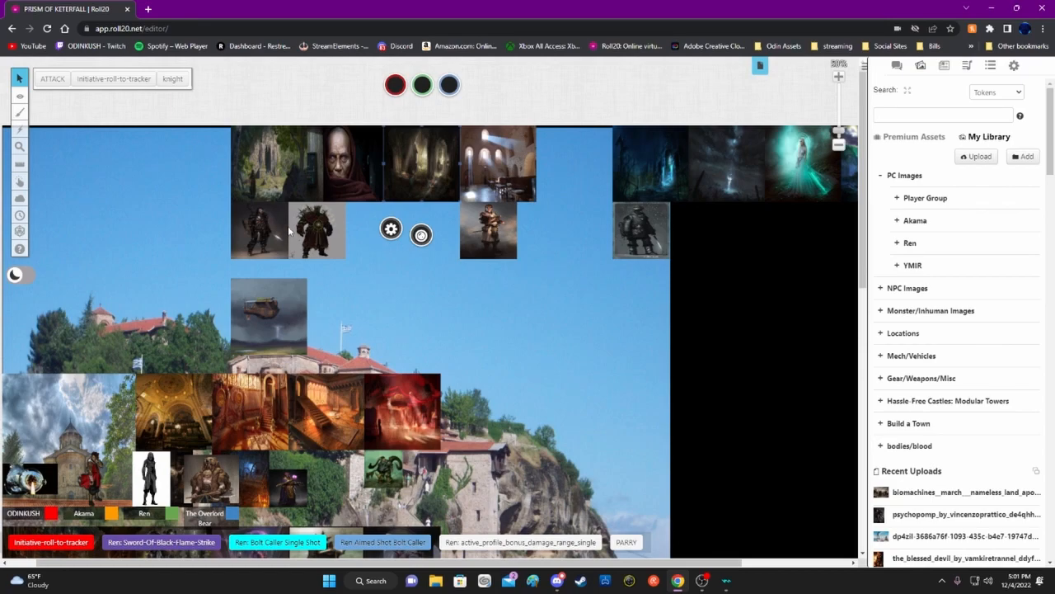
pyautogui.moveTo(404, 180)
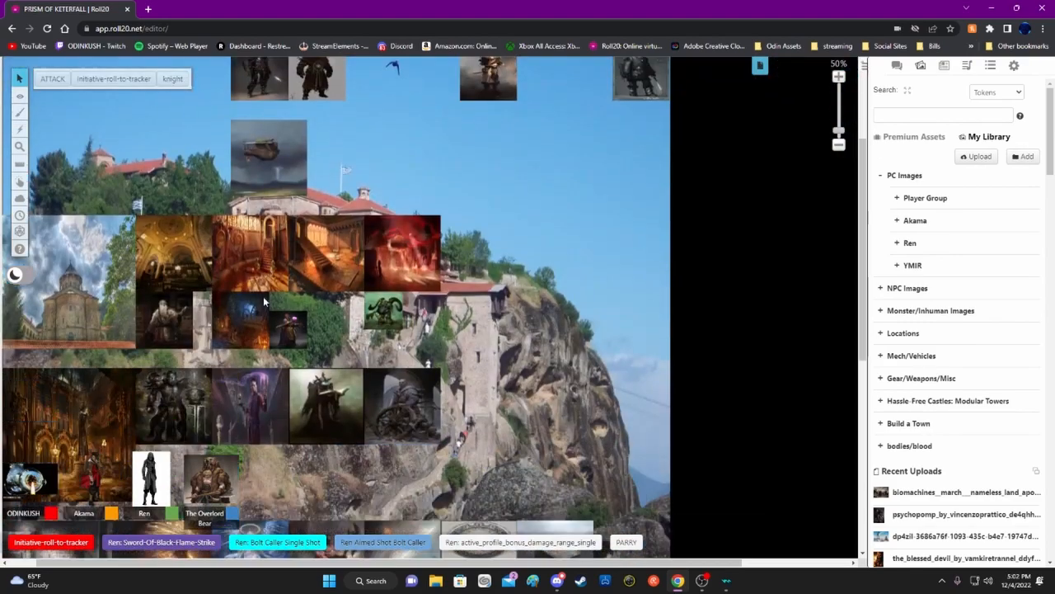
# - Scroll the library toward the stone cathedral image to show it to players
pyautogui.scroll(-3)
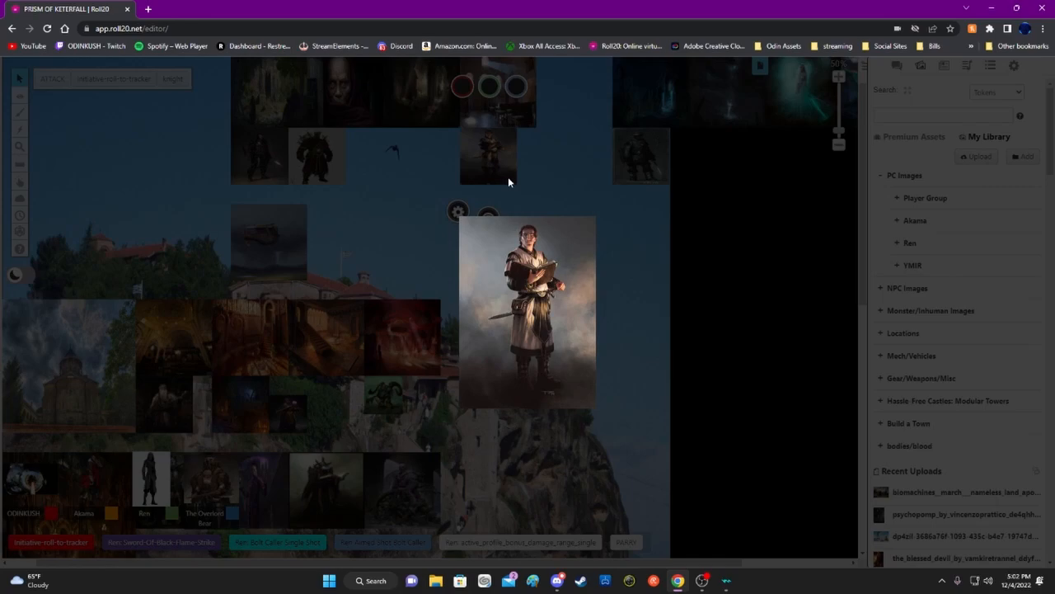
pyautogui.moveTo(722, 322)
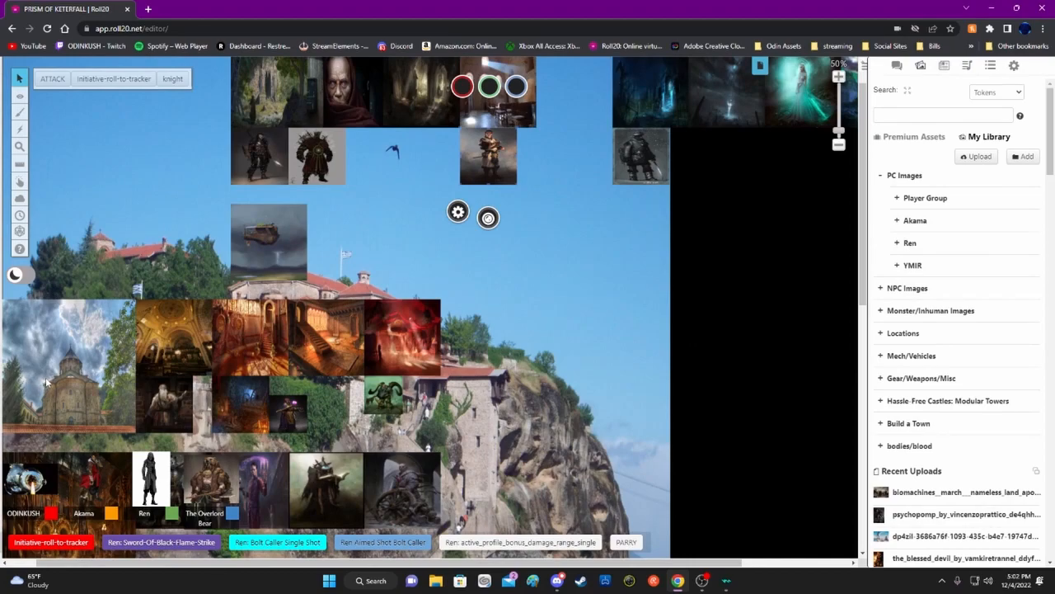
pyautogui.moveTo(51, 381)
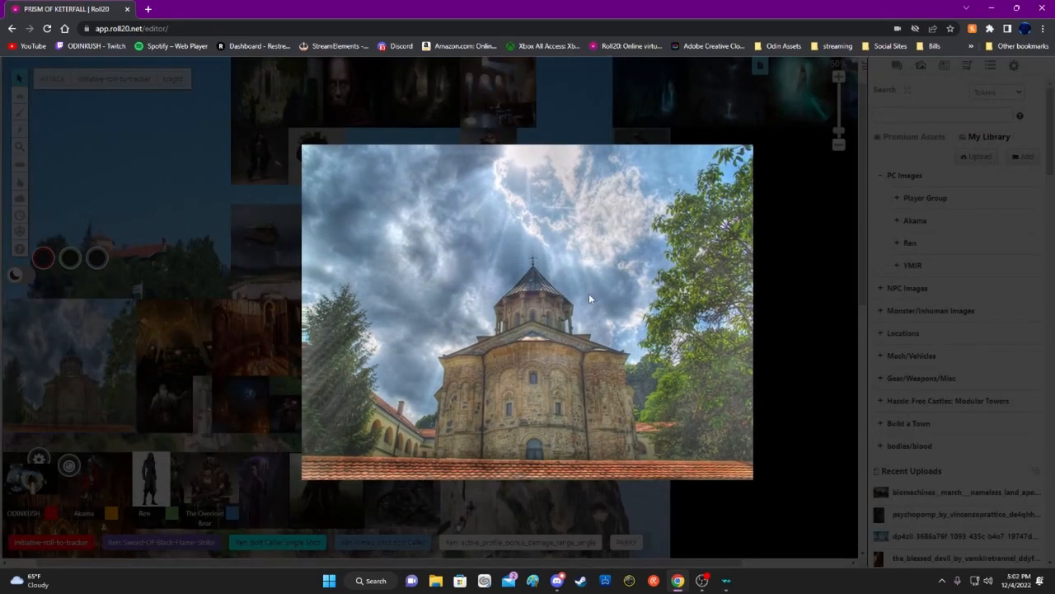
pyautogui.moveTo(670, 369)
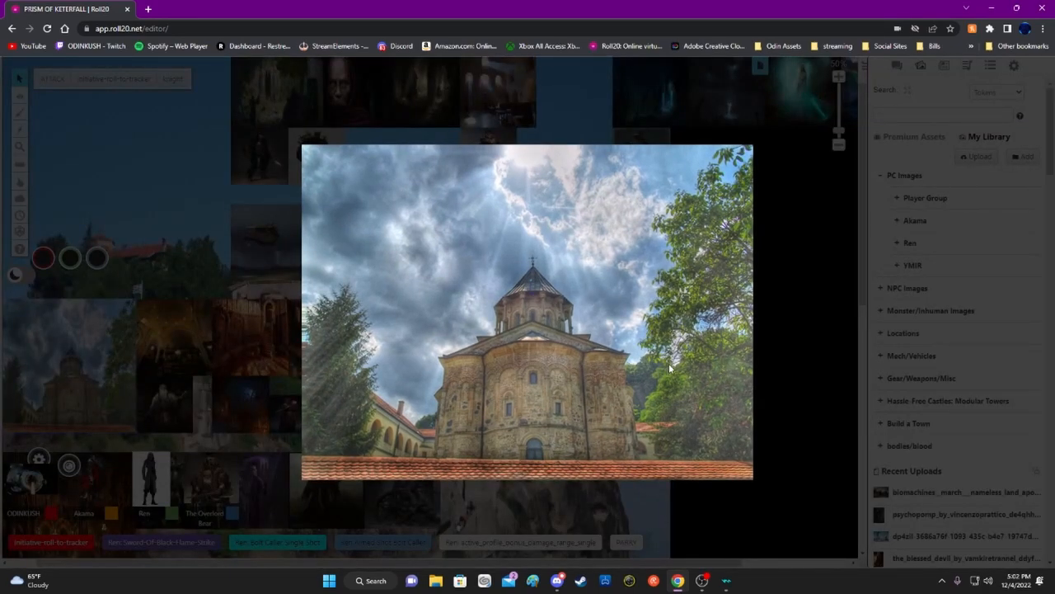
pyautogui.moveTo(681, 376)
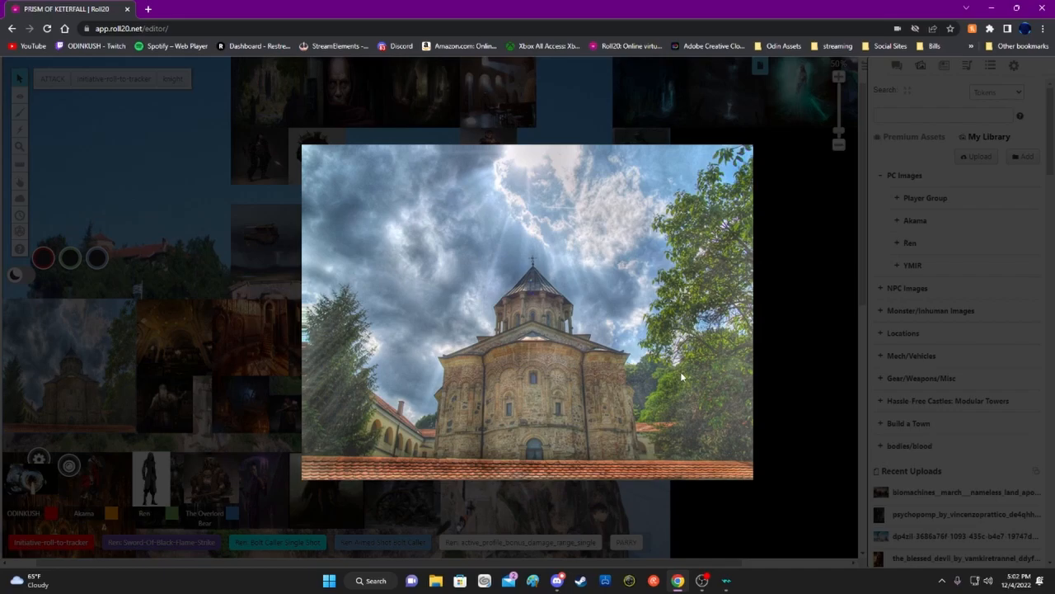
pyautogui.moveTo(577, 449)
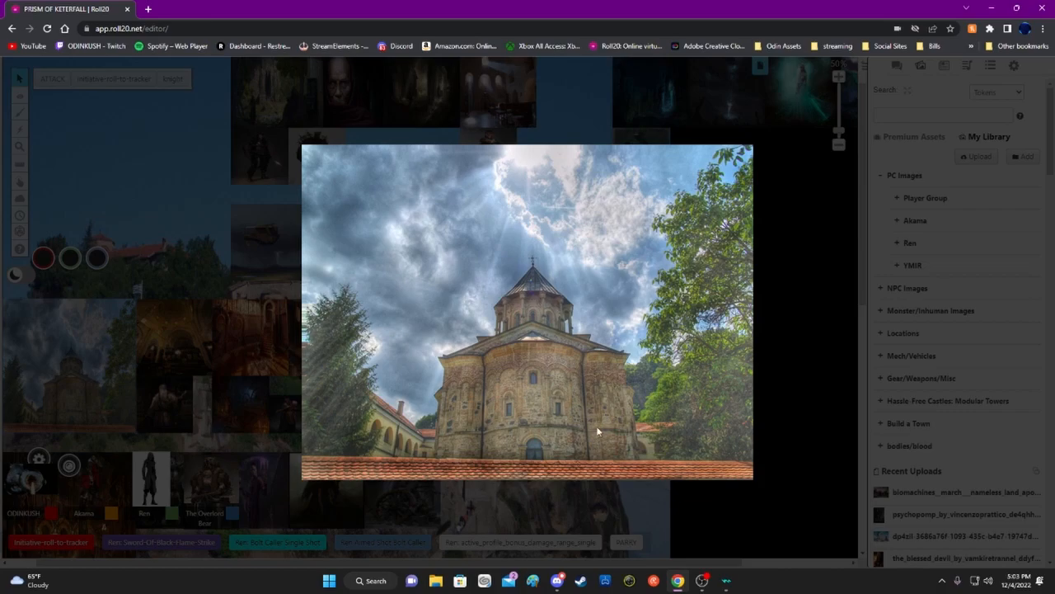
pyautogui.moveTo(476, 446)
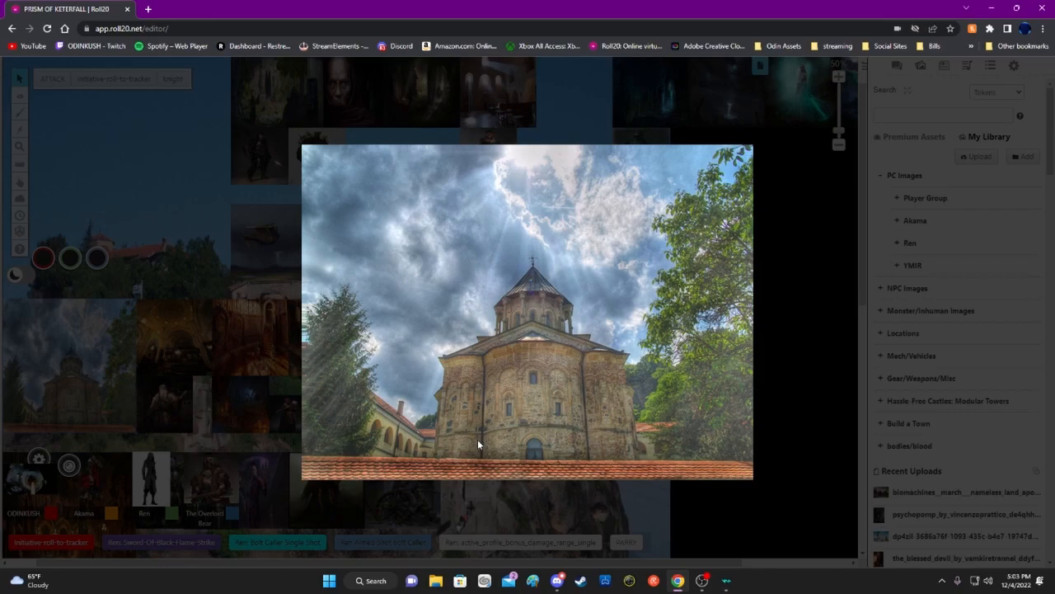
pyautogui.moveTo(554, 227)
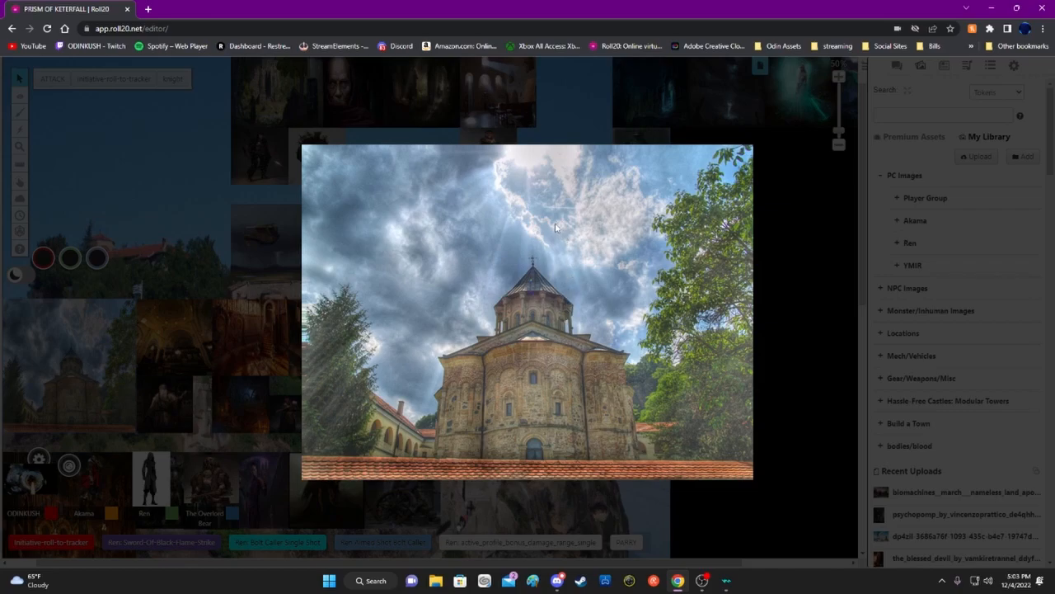
pyautogui.moveTo(561, 213)
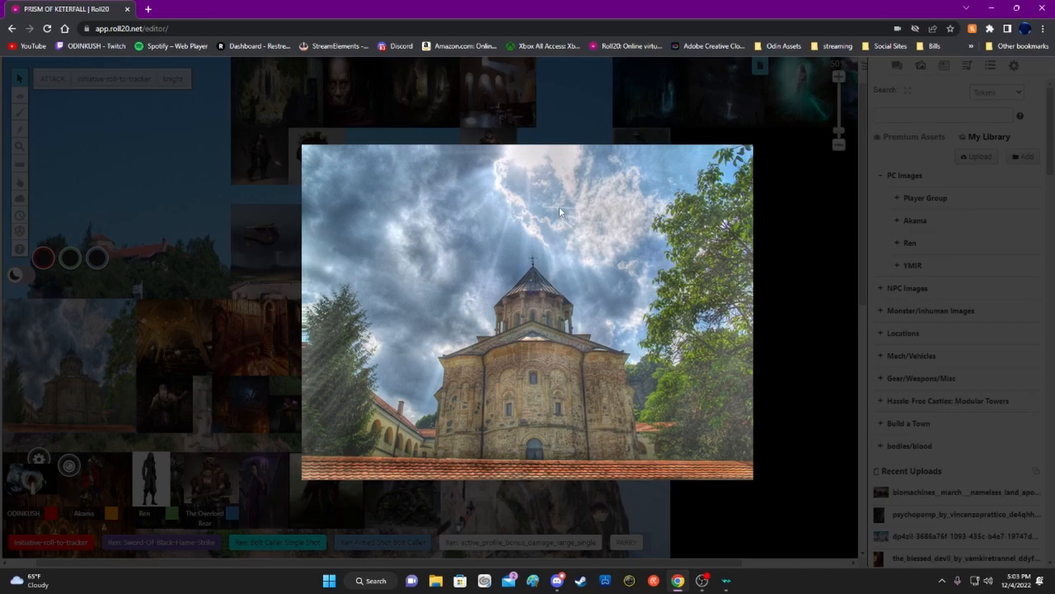
pyautogui.moveTo(678, 496)
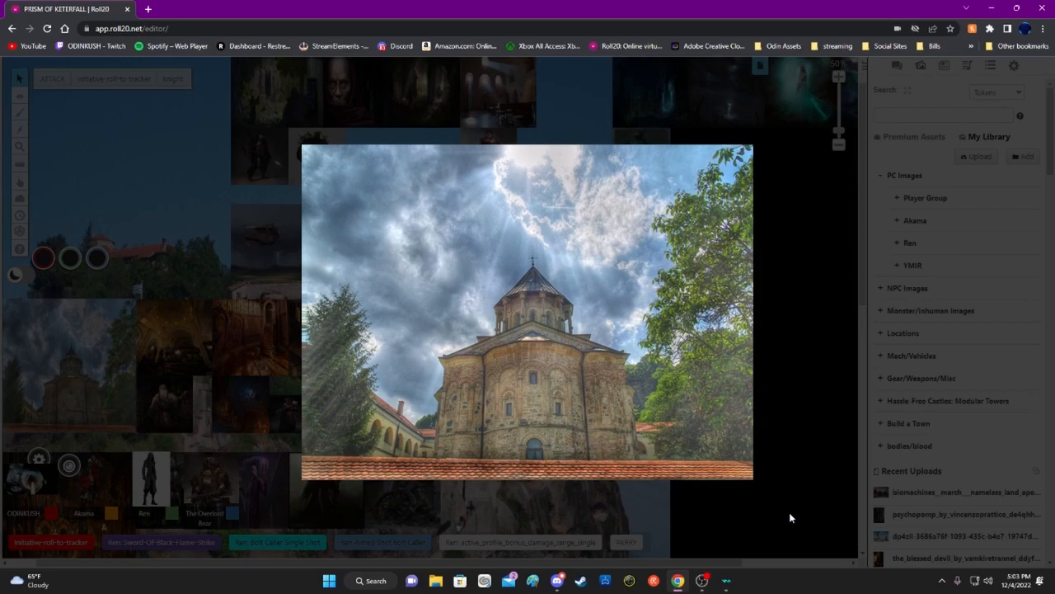
pyautogui.moveTo(751, 486)
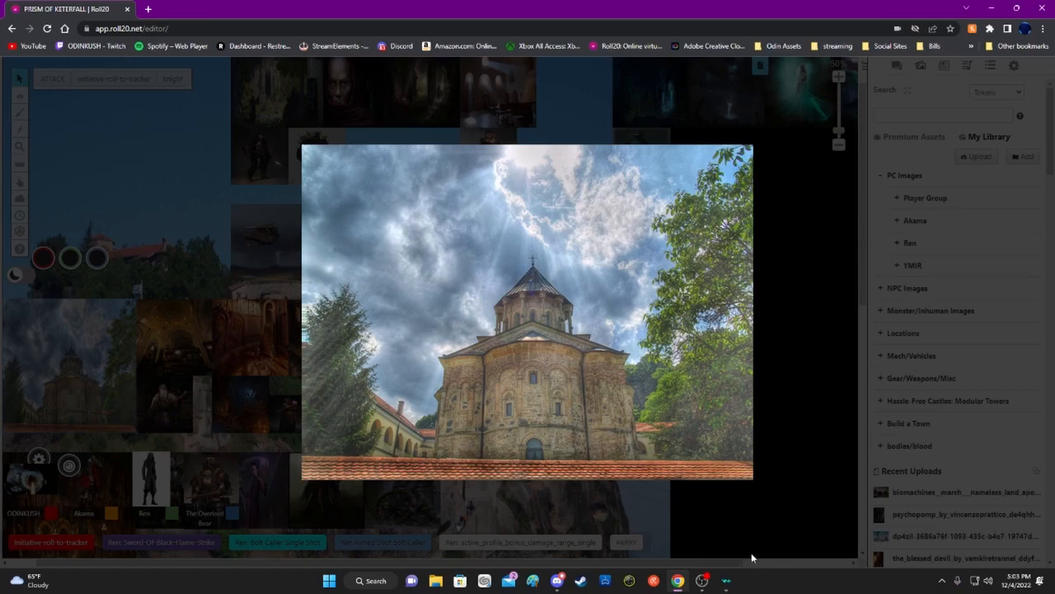
pyautogui.moveTo(755, 482)
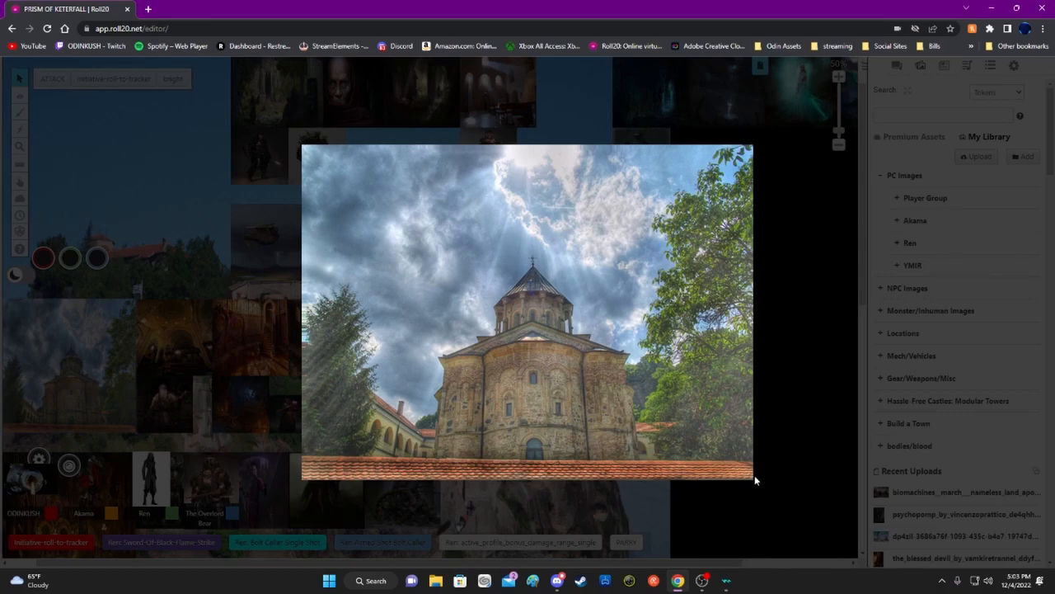